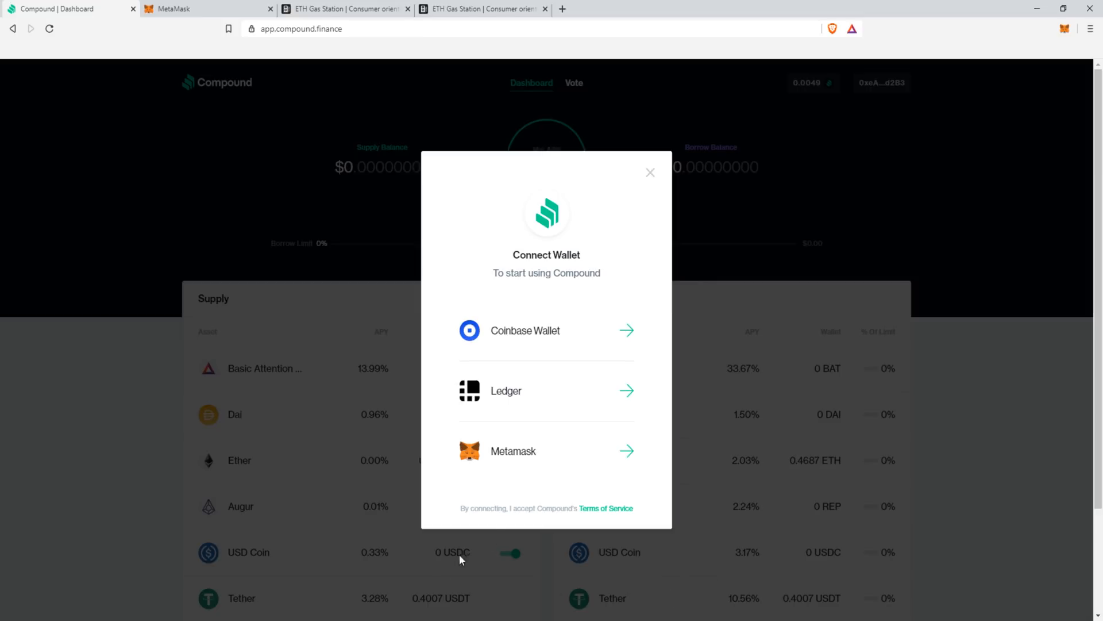
pyautogui.moveTo(639, 436)
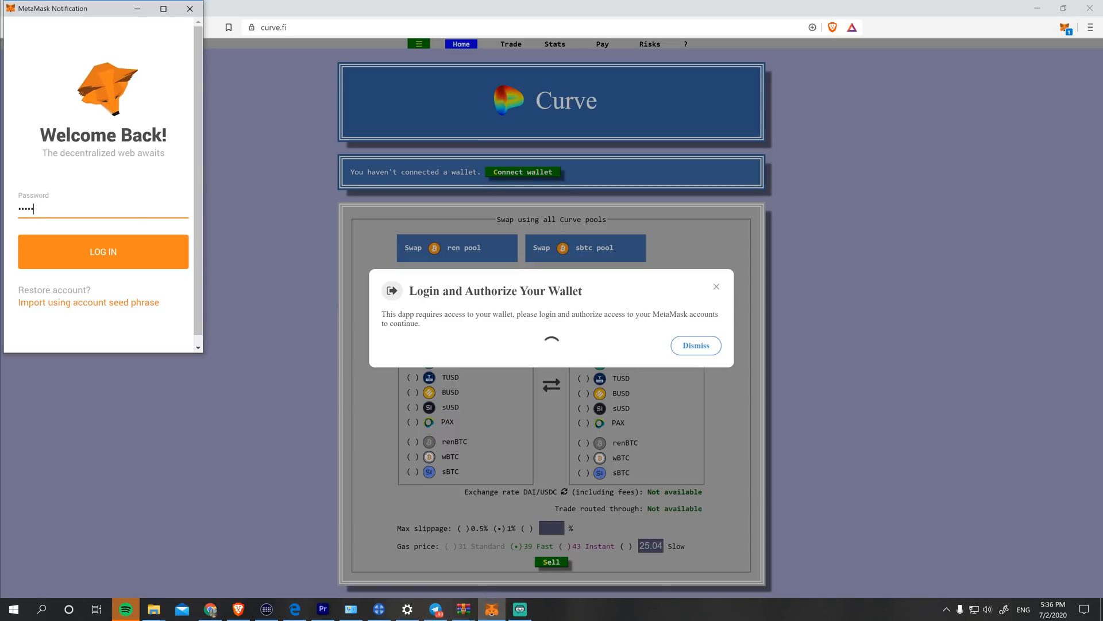
# Unlock the wallet, approve the Curve.fi connection and keep Account 1 active.
pyautogui.click(103, 252)
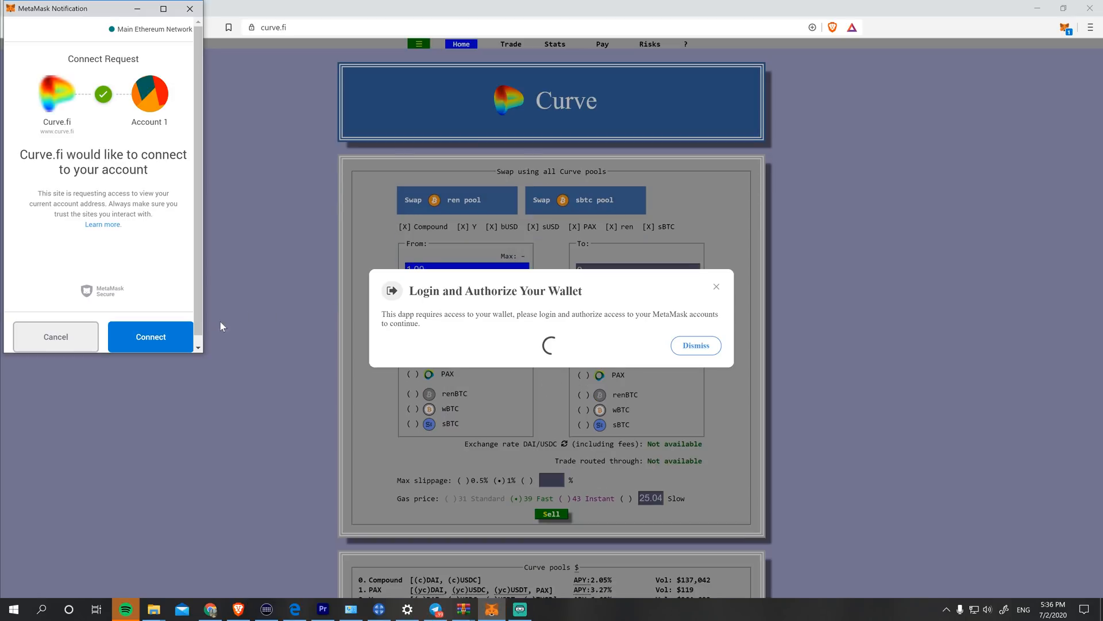
pyautogui.click(149, 337)
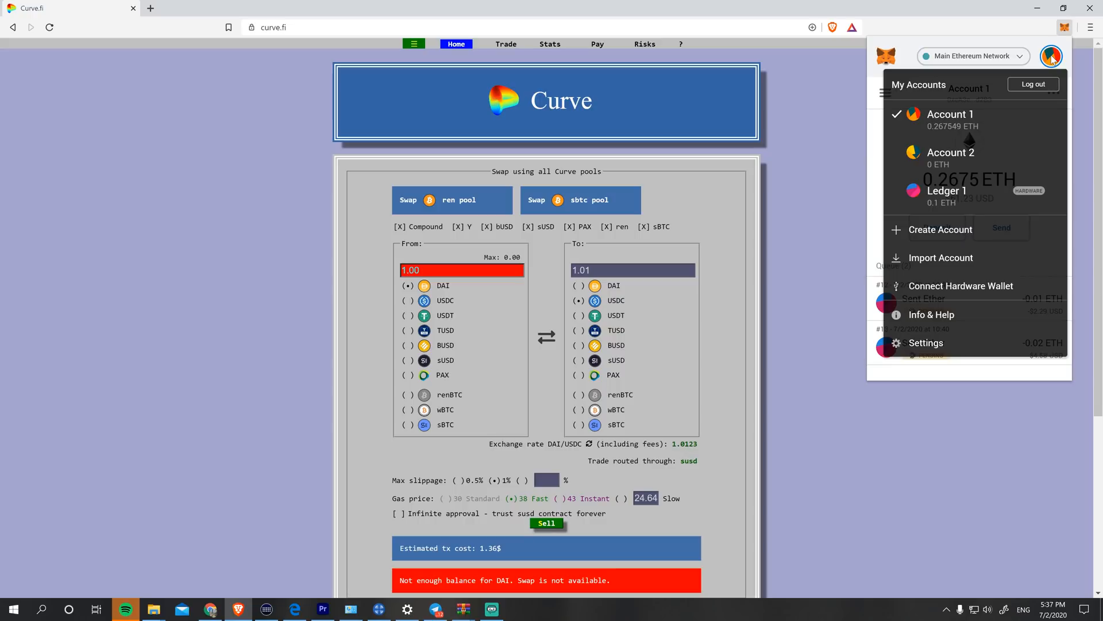
pyautogui.moveTo(995, 118)
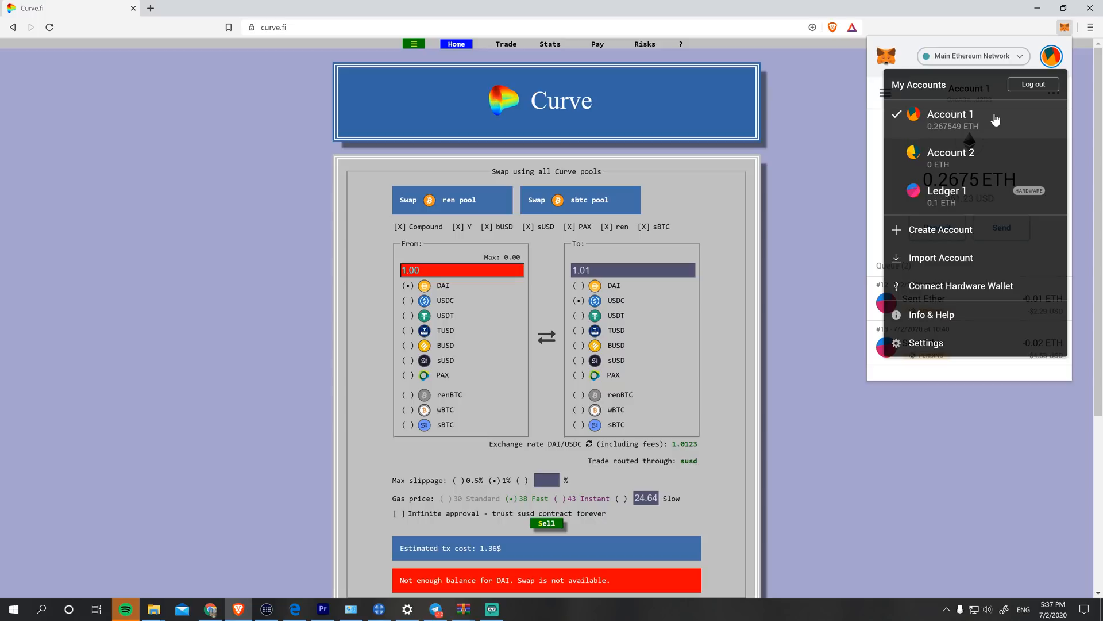
pyautogui.click(1051, 56)
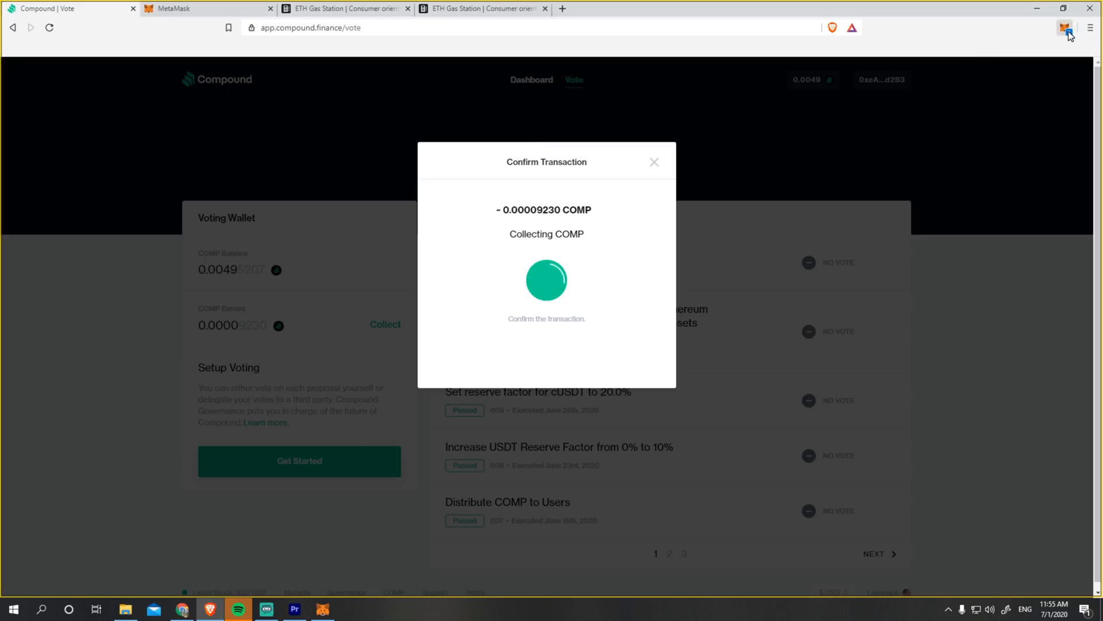
# Show the Claim COMP confirmation from Account 1 and highlight its dollar total.
pyautogui.click(1065, 28)
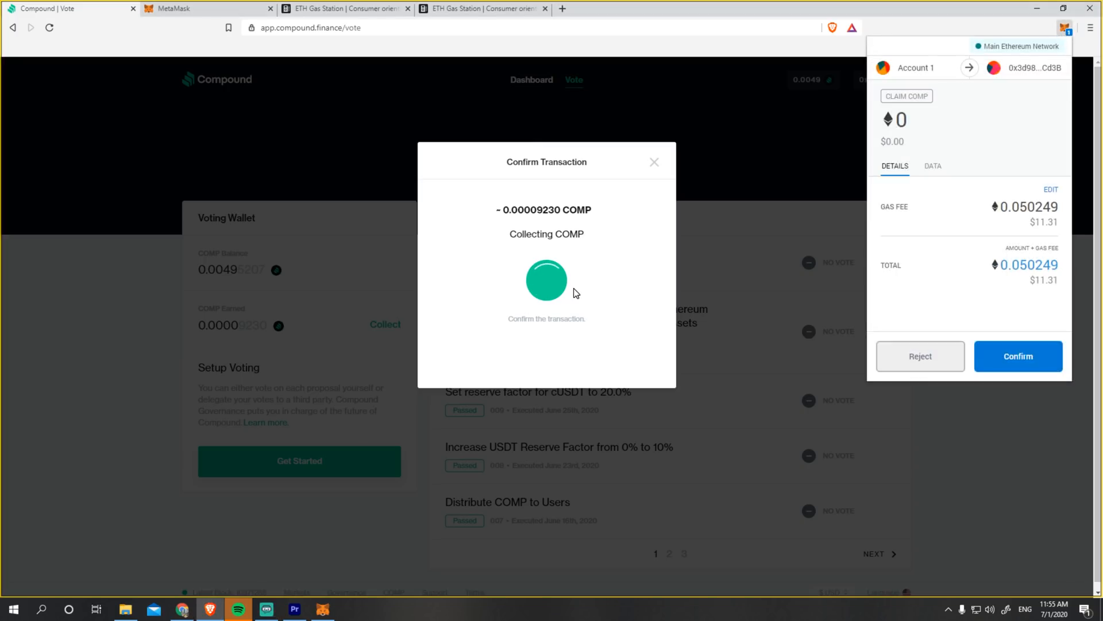
pyautogui.moveTo(642, 326)
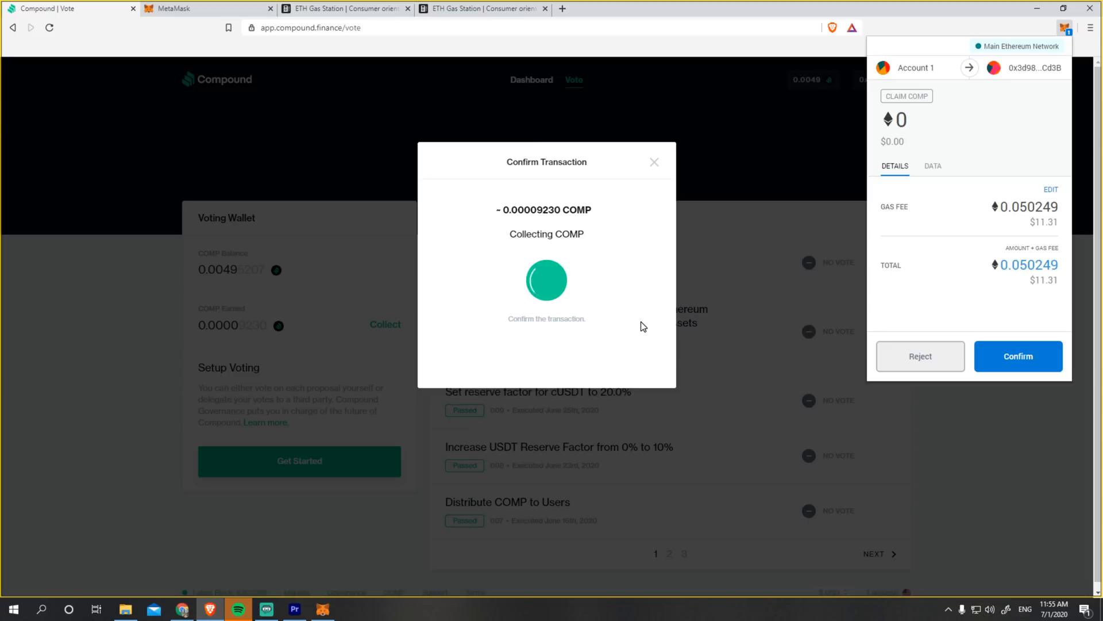
pyautogui.moveTo(669, 329)
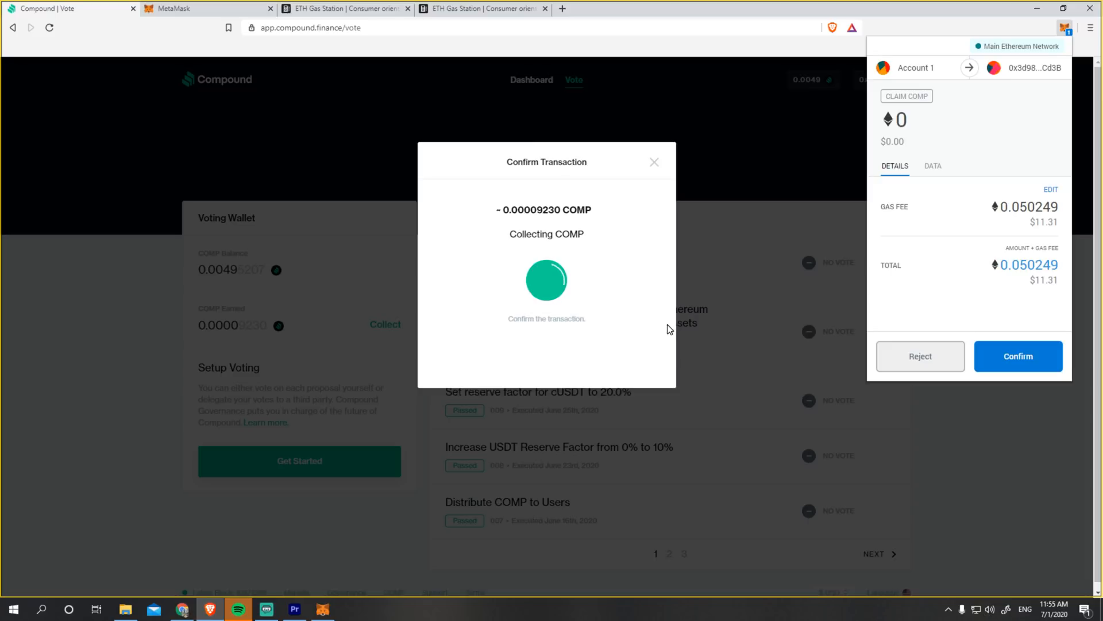
pyautogui.doubleClick(1044, 280)
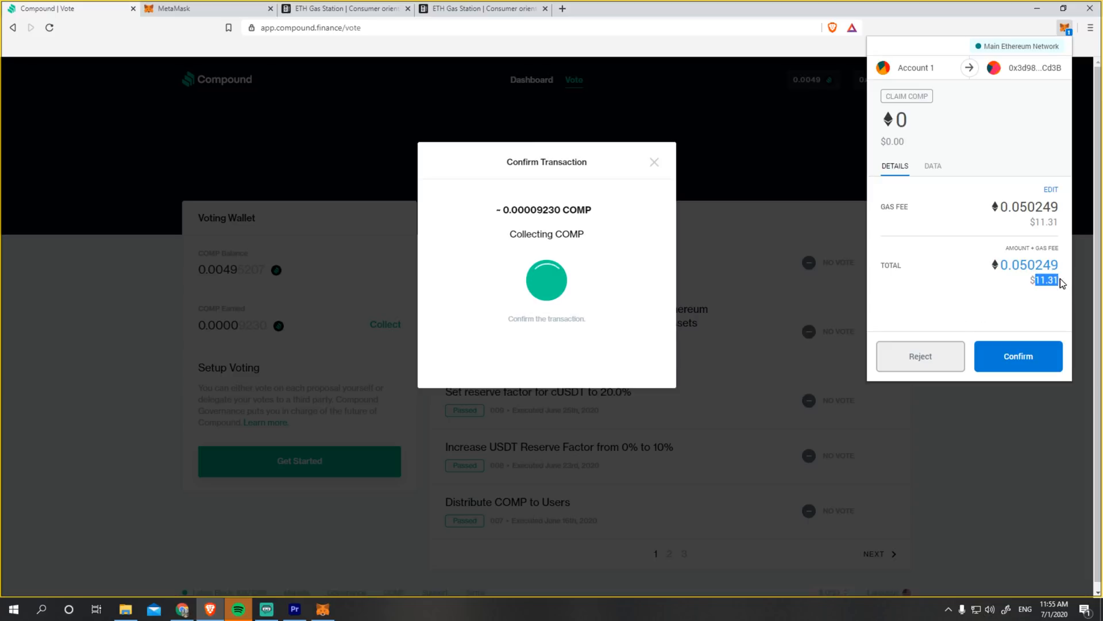
pyautogui.moveTo(291, 377)
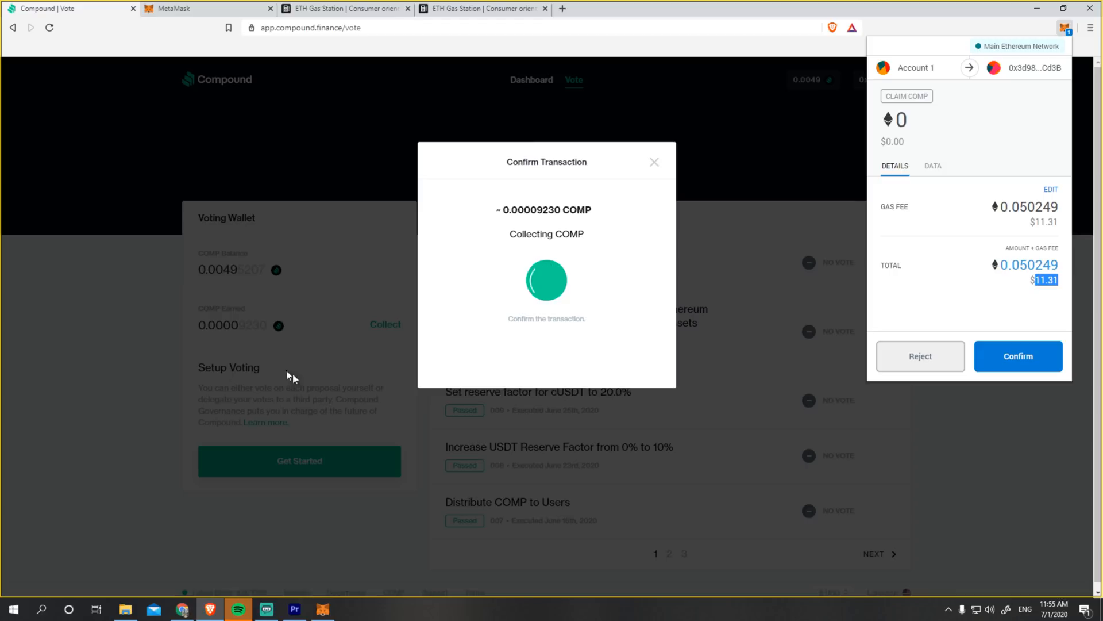
pyautogui.moveTo(351, 322)
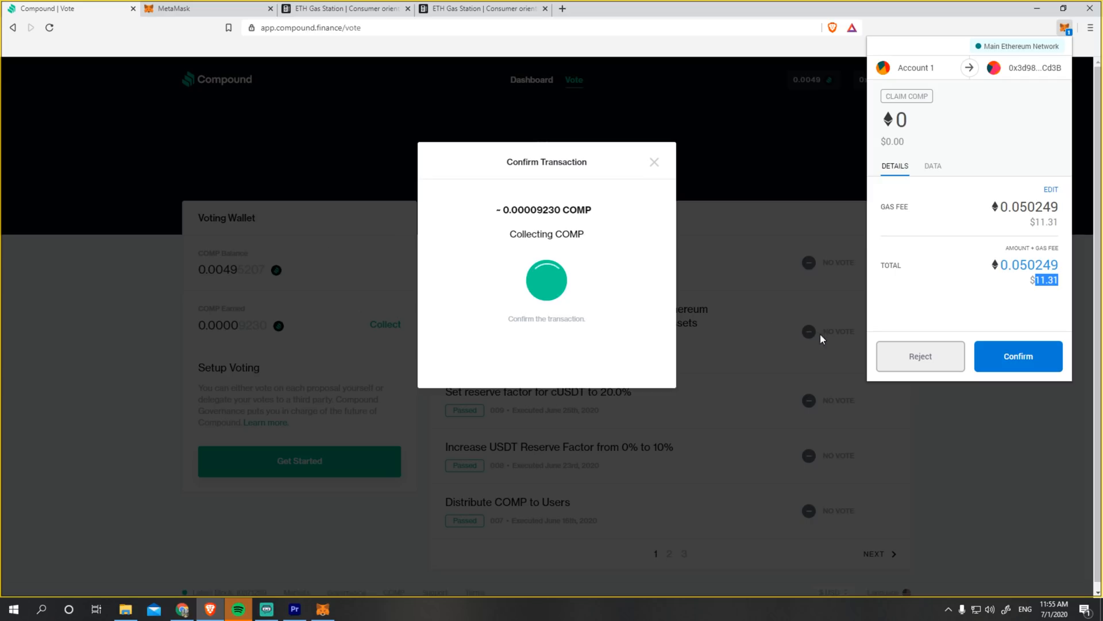
pyautogui.moveTo(935, 199)
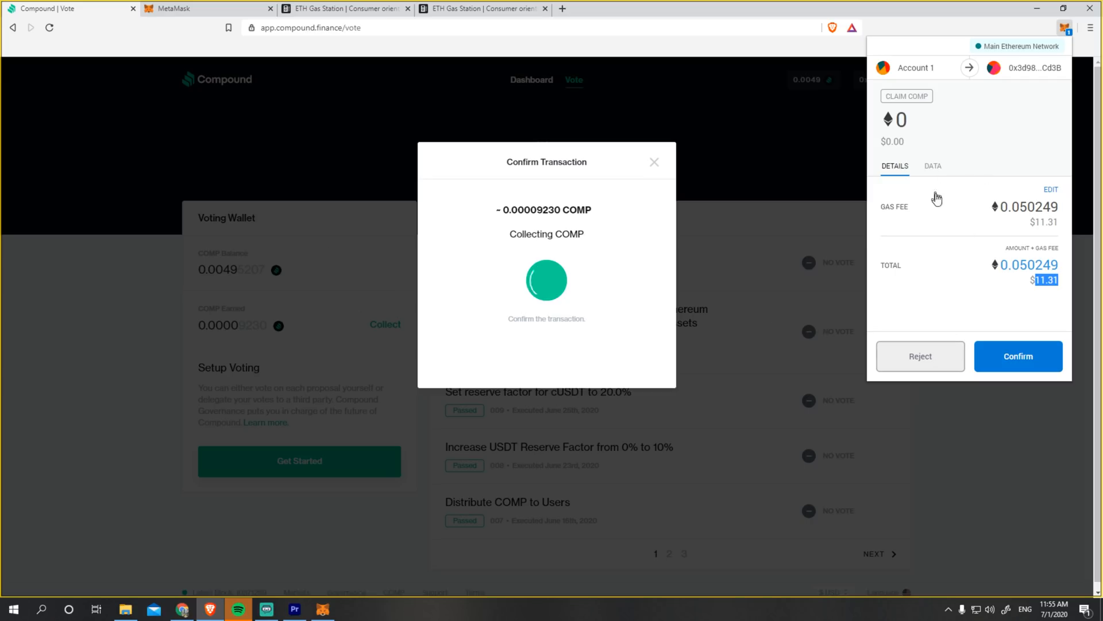
pyautogui.moveTo(919, 371)
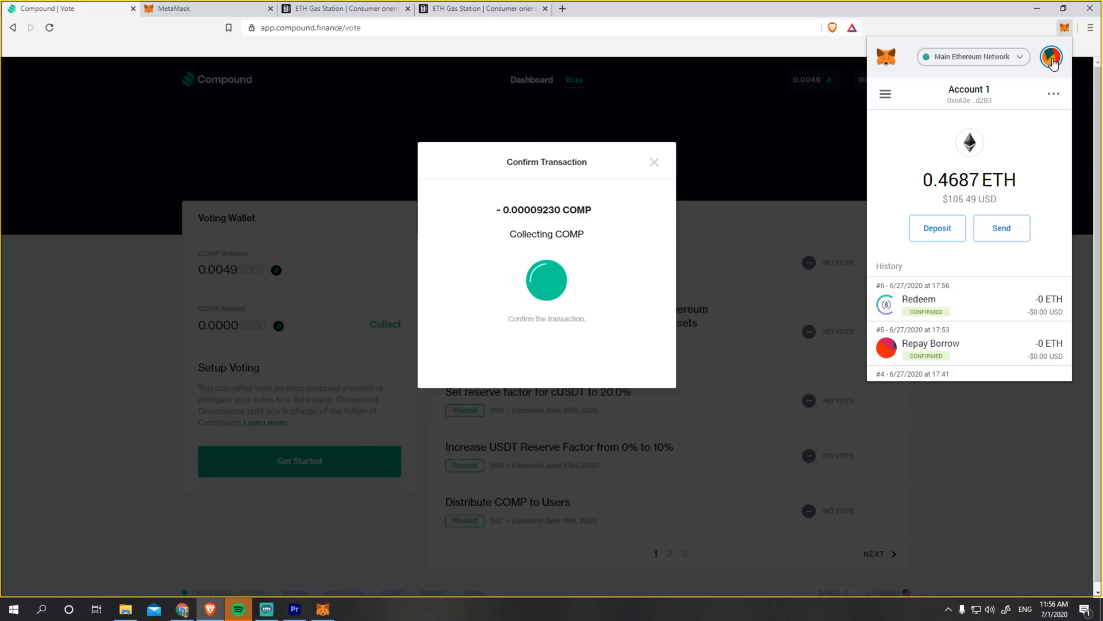
# Enable Advanced gas controls in Settings > Advanced and return to the COMP claim confirmation.
pyautogui.click(1052, 56)
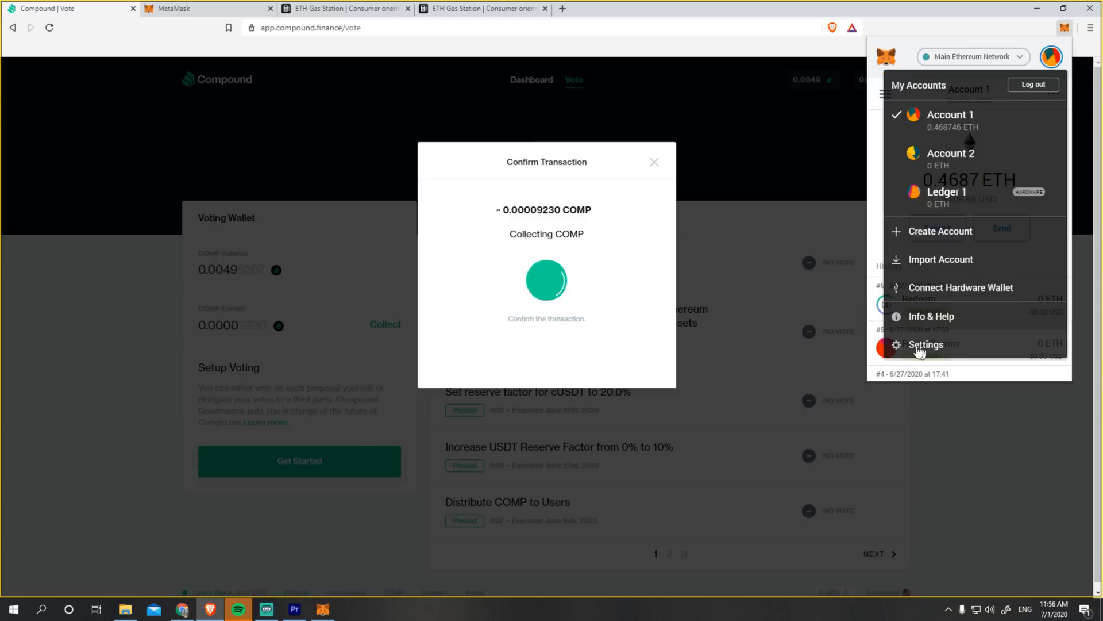
pyautogui.click(925, 344)
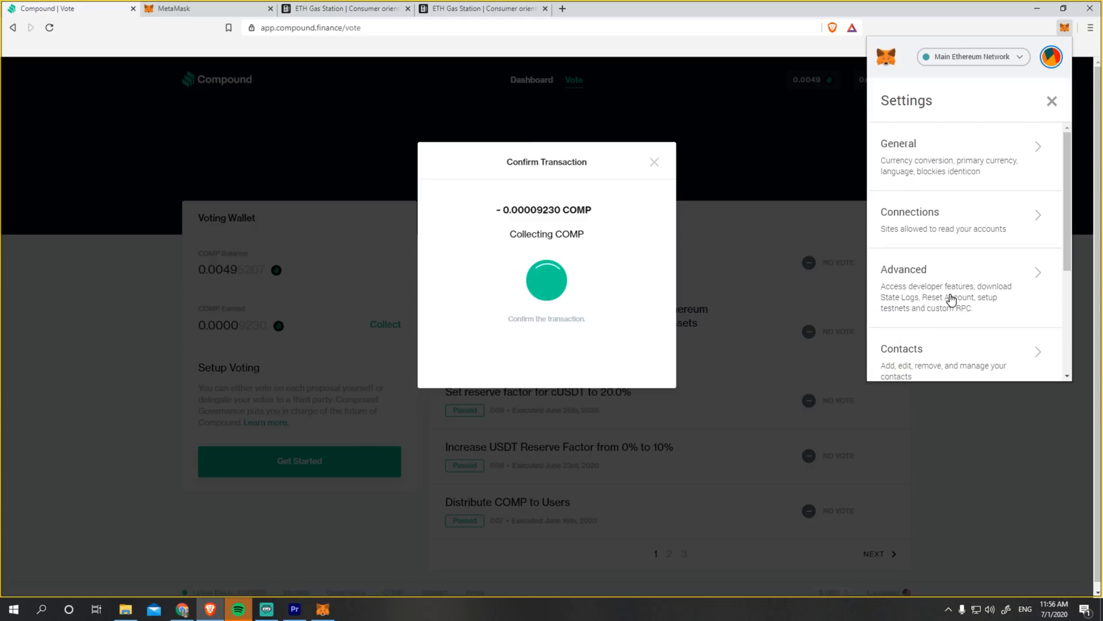
pyautogui.click(964, 269)
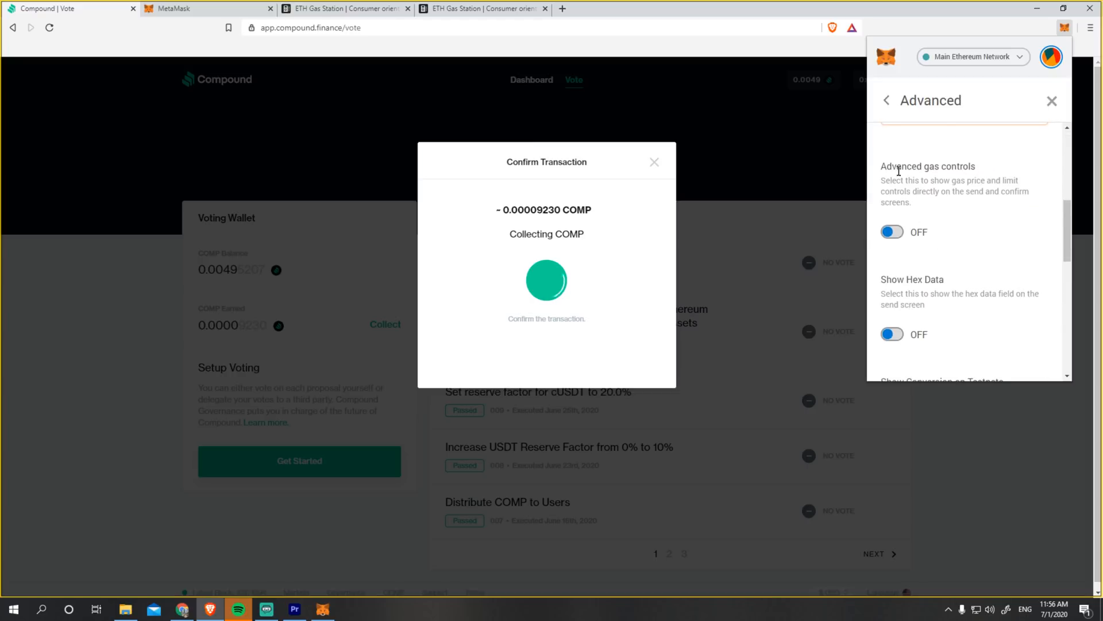
pyautogui.doubleClick(927, 165)
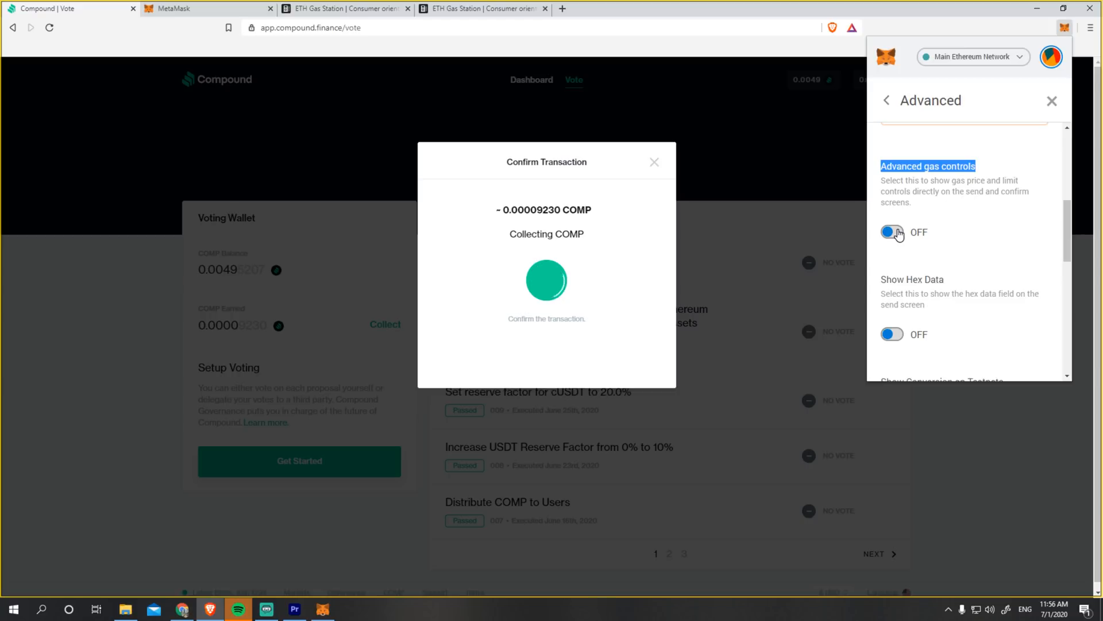
pyautogui.click(892, 231)
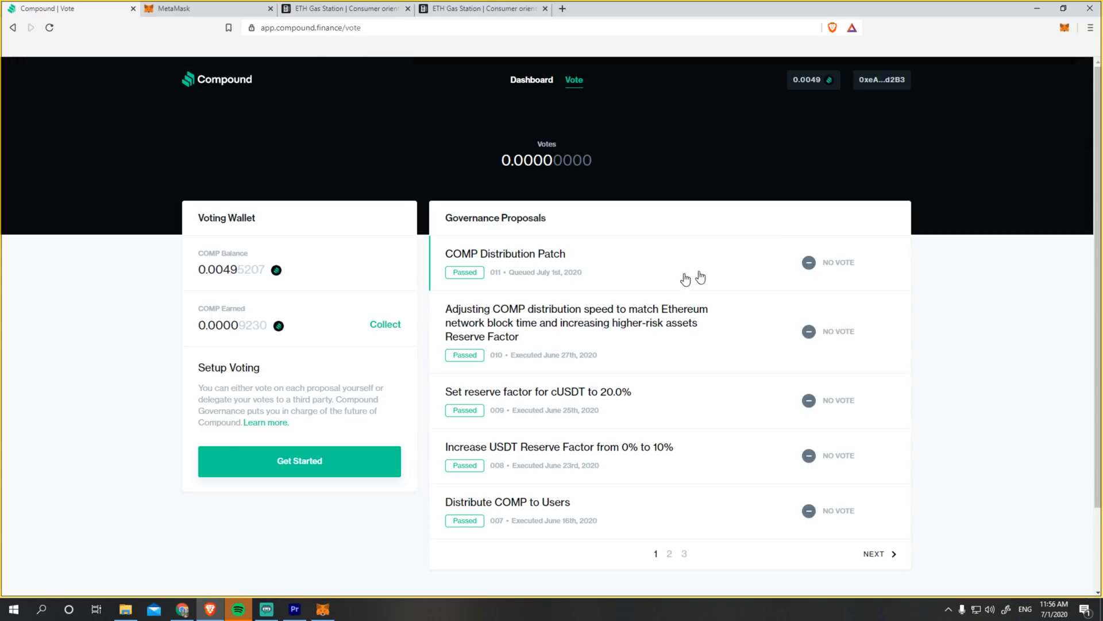
pyautogui.click(385, 324)
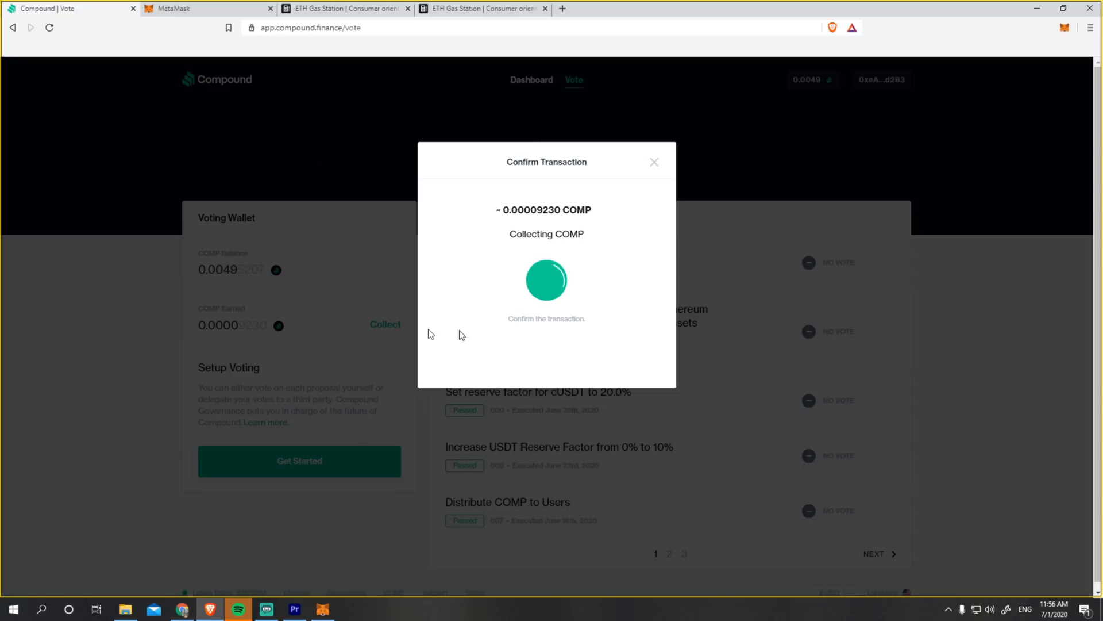
pyautogui.click(1064, 27)
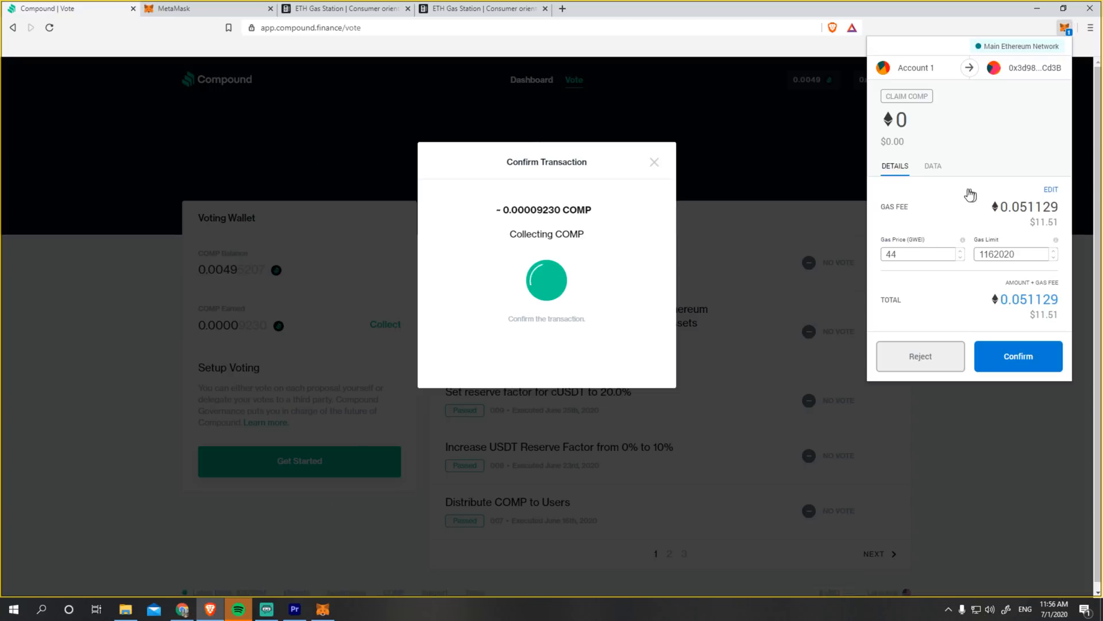
pyautogui.moveTo(878, 252)
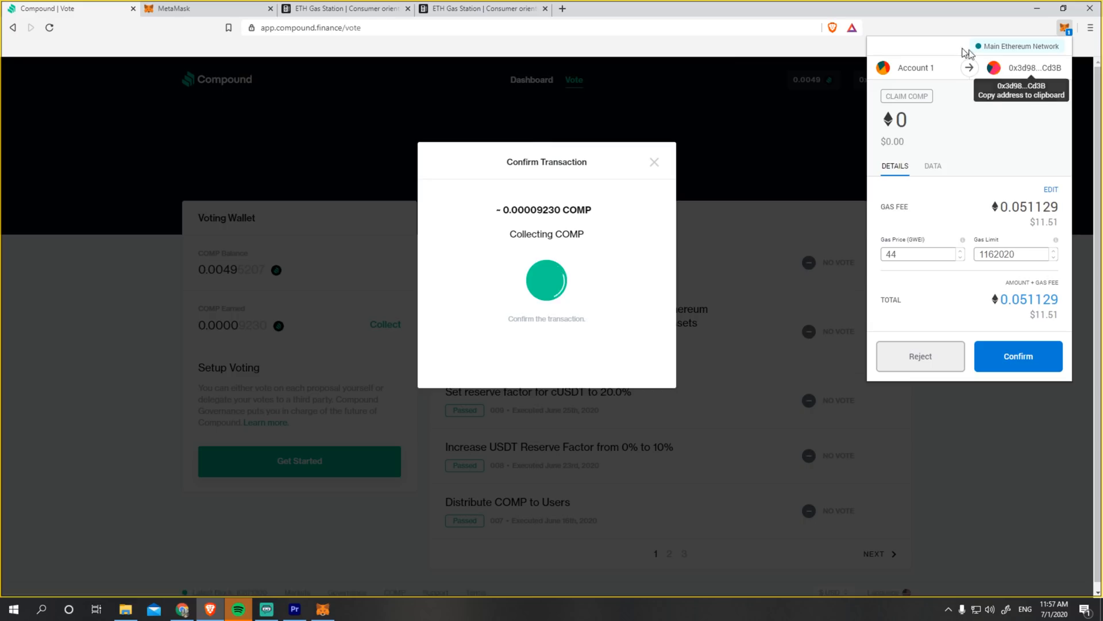
# View ETH Gas Station's recommended prices: Fast 46, Standard 42, Safe Low 39 gwei.
pyautogui.click(345, 8)
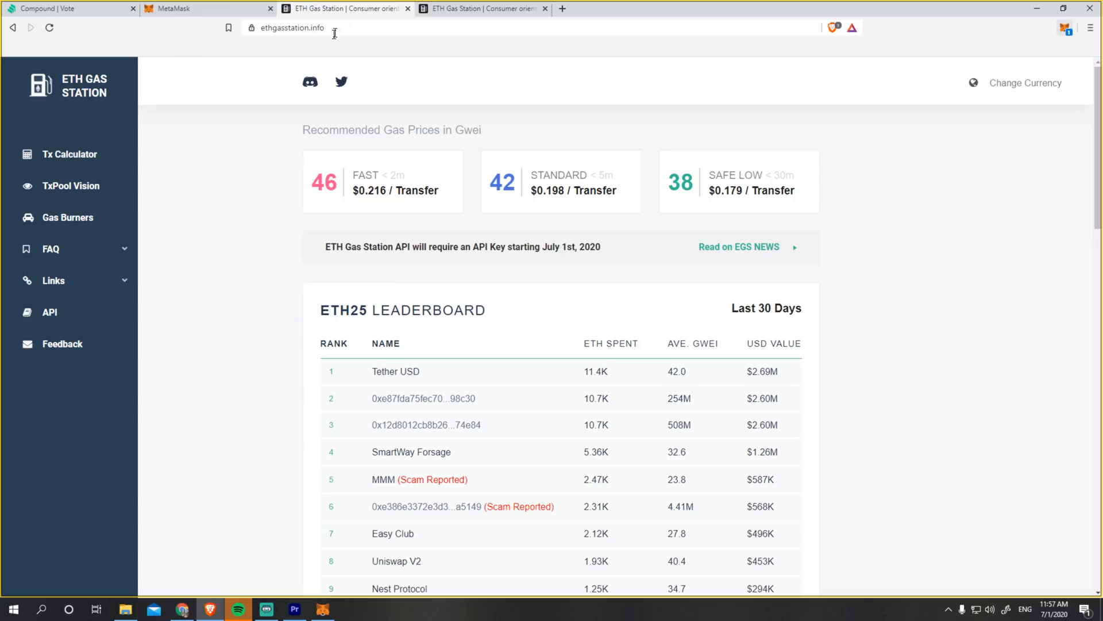
pyautogui.moveTo(347, 32)
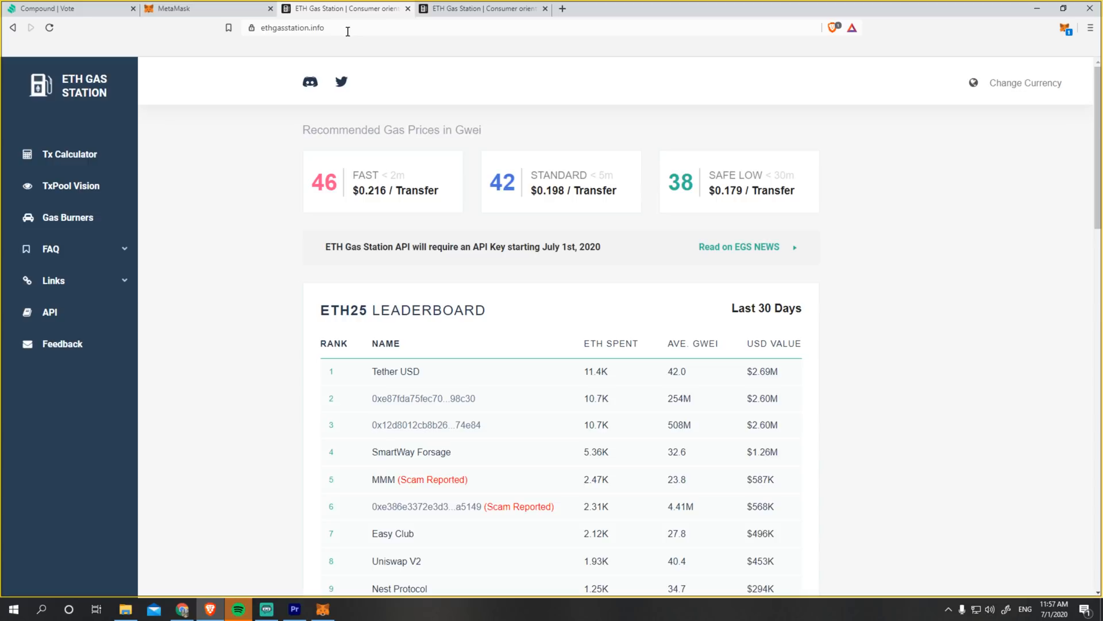
pyautogui.moveTo(538, 209)
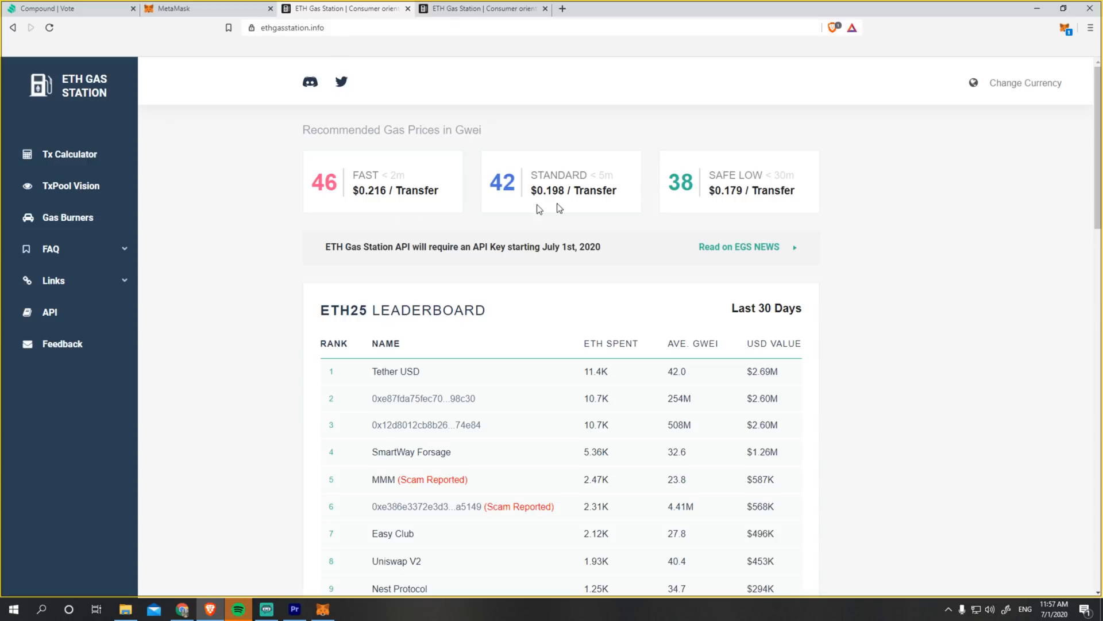
pyautogui.moveTo(758, 161)
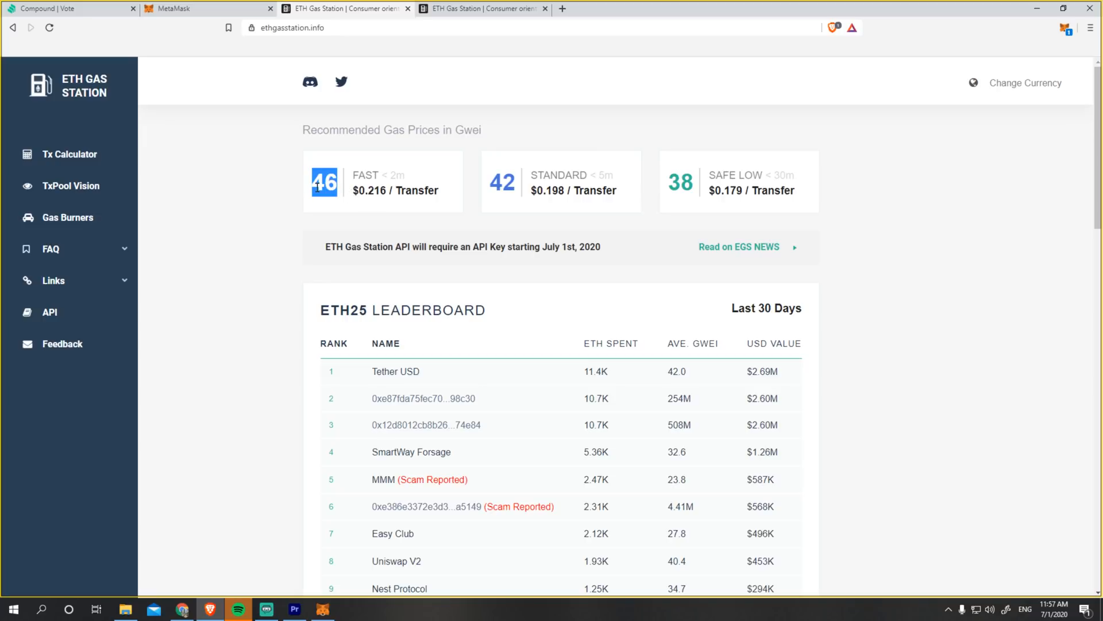
pyautogui.moveTo(405, 205)
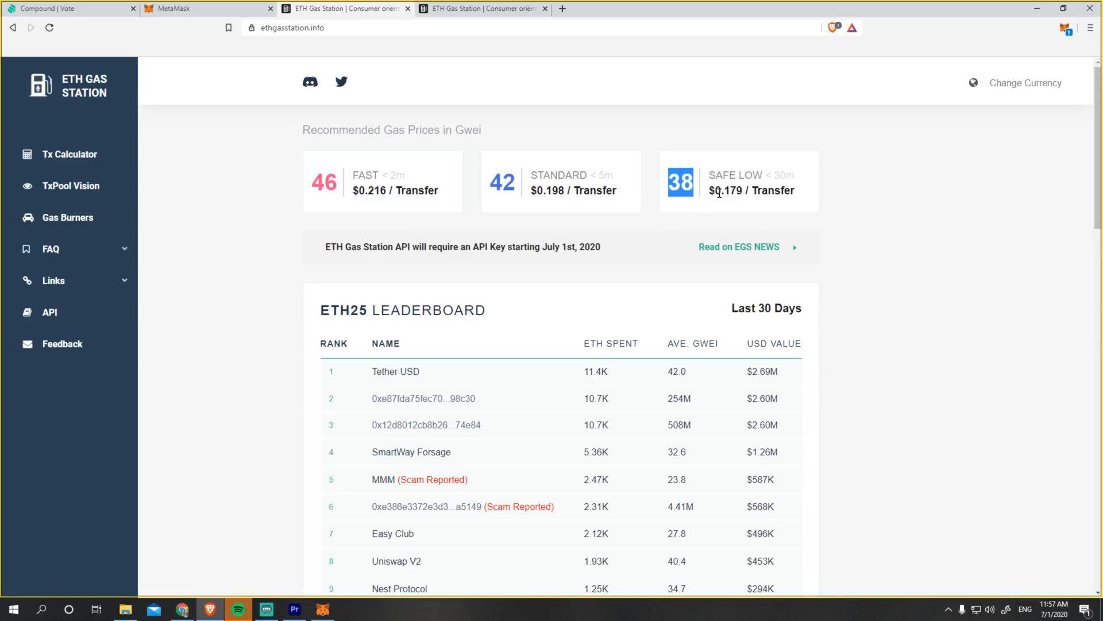
pyautogui.moveTo(718, 174)
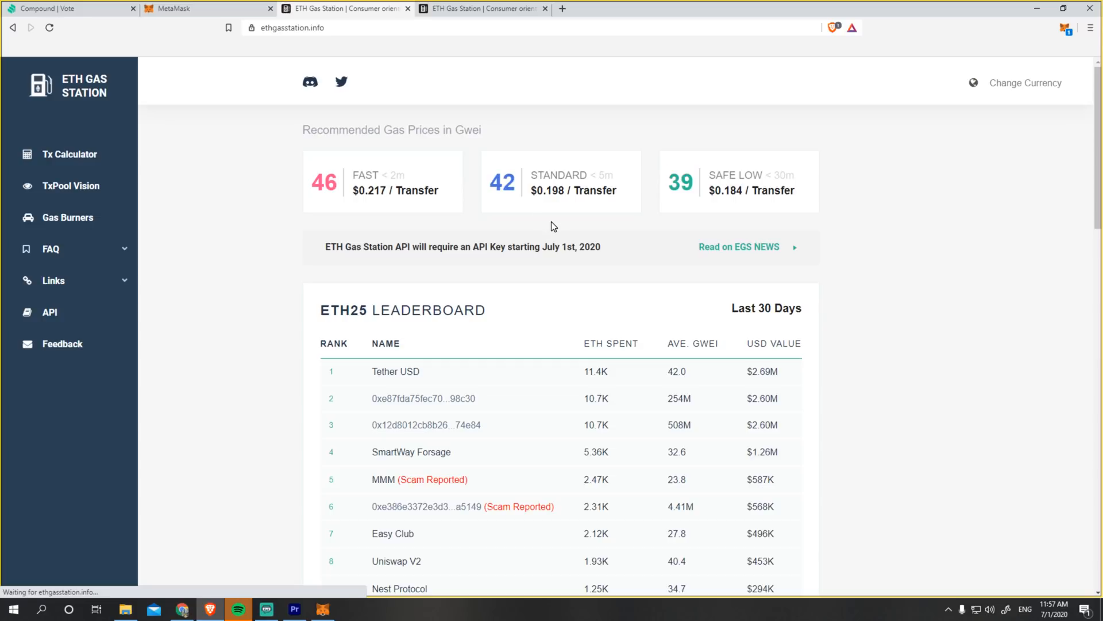
pyautogui.moveTo(848, 208)
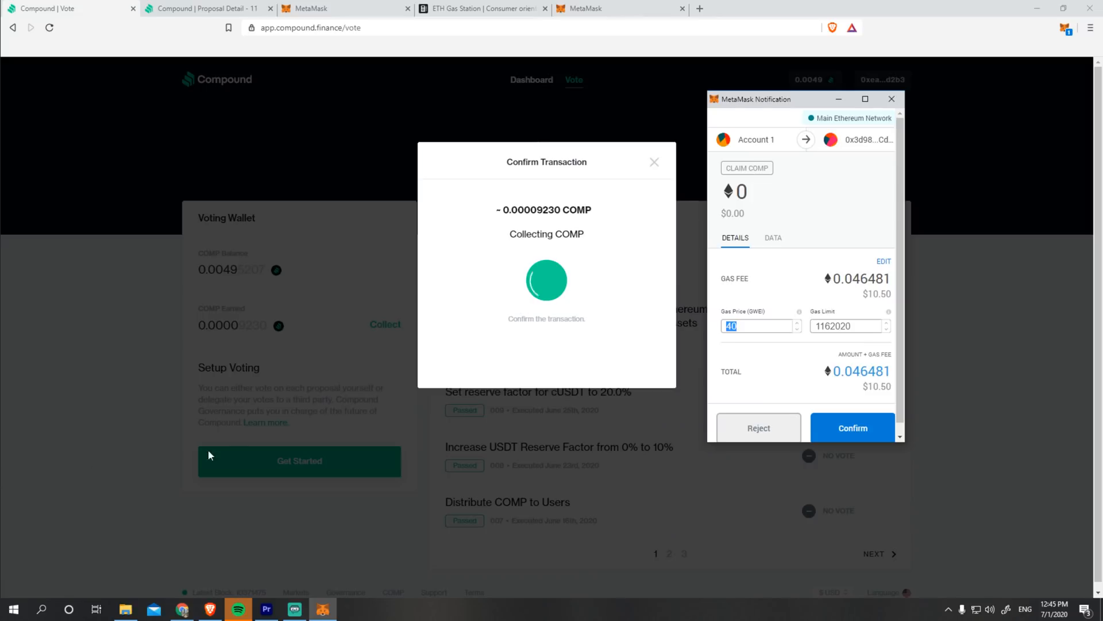
pyautogui.moveTo(884, 350)
pyautogui.write('49')
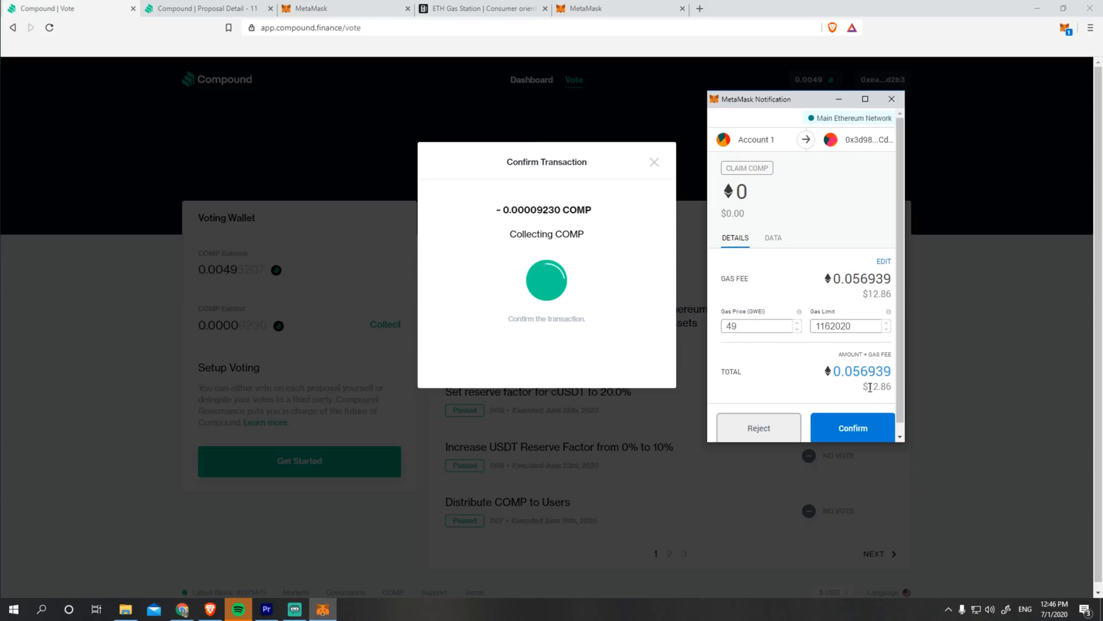
# Select the Gas Price (GWEI) value 40 to replace it with 49.
pyautogui.tripleClick(753, 325)
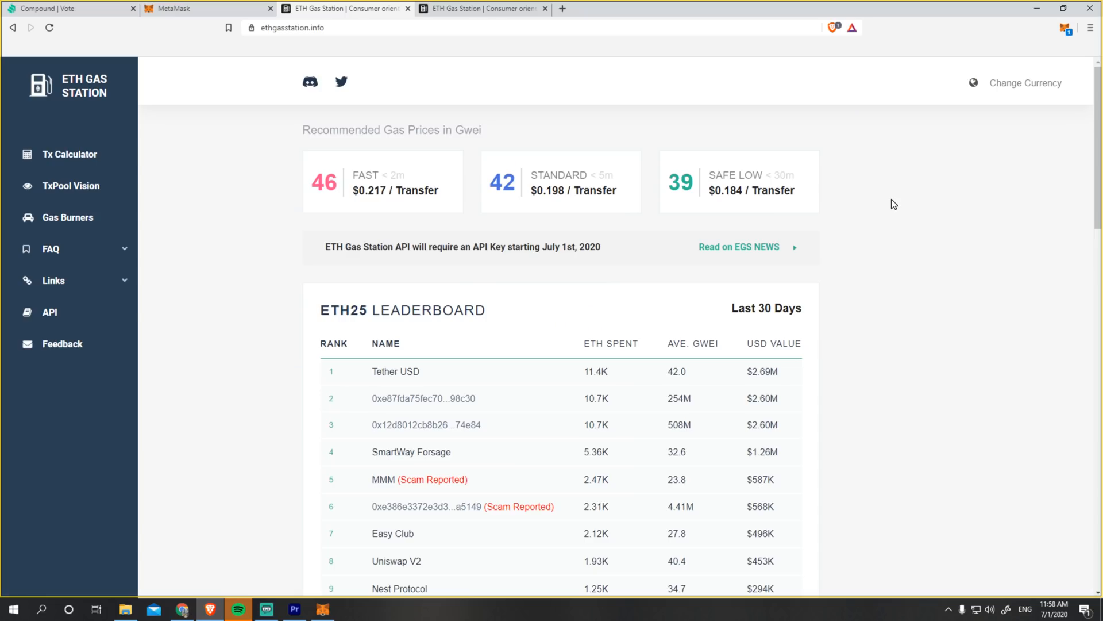
pyautogui.moveTo(768, 213)
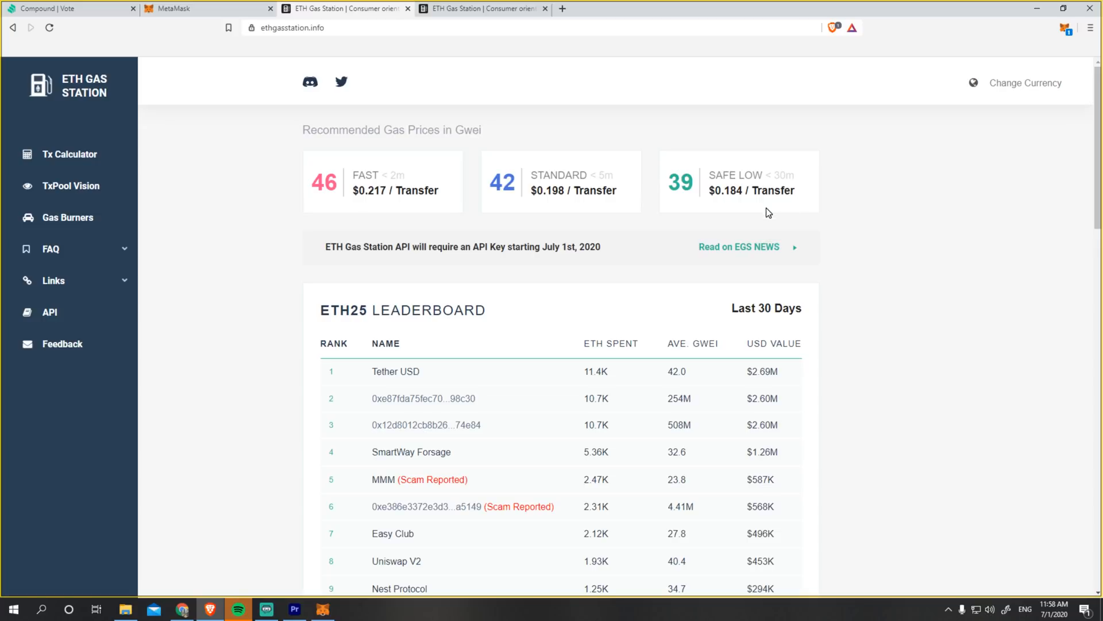
pyautogui.moveTo(788, 231)
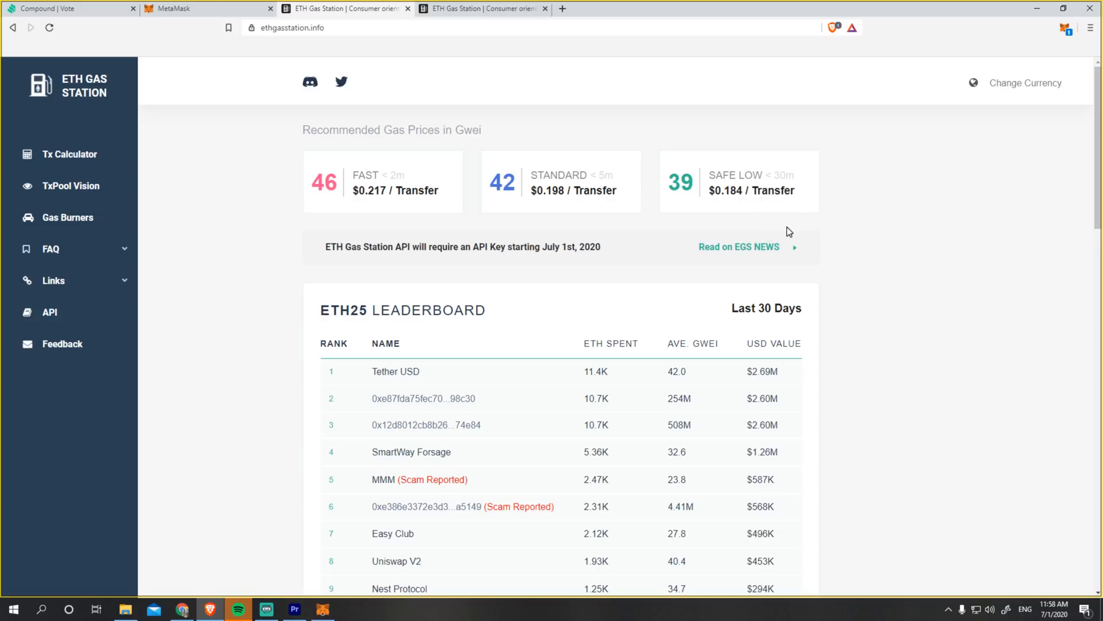
pyautogui.moveTo(728, 224)
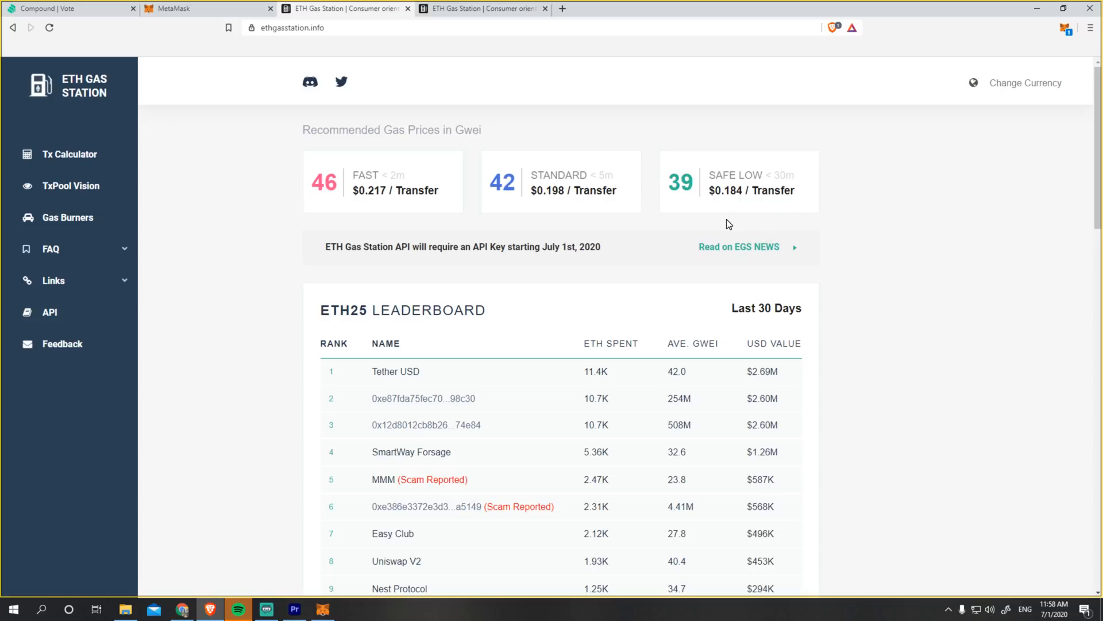
pyautogui.moveTo(69, 154)
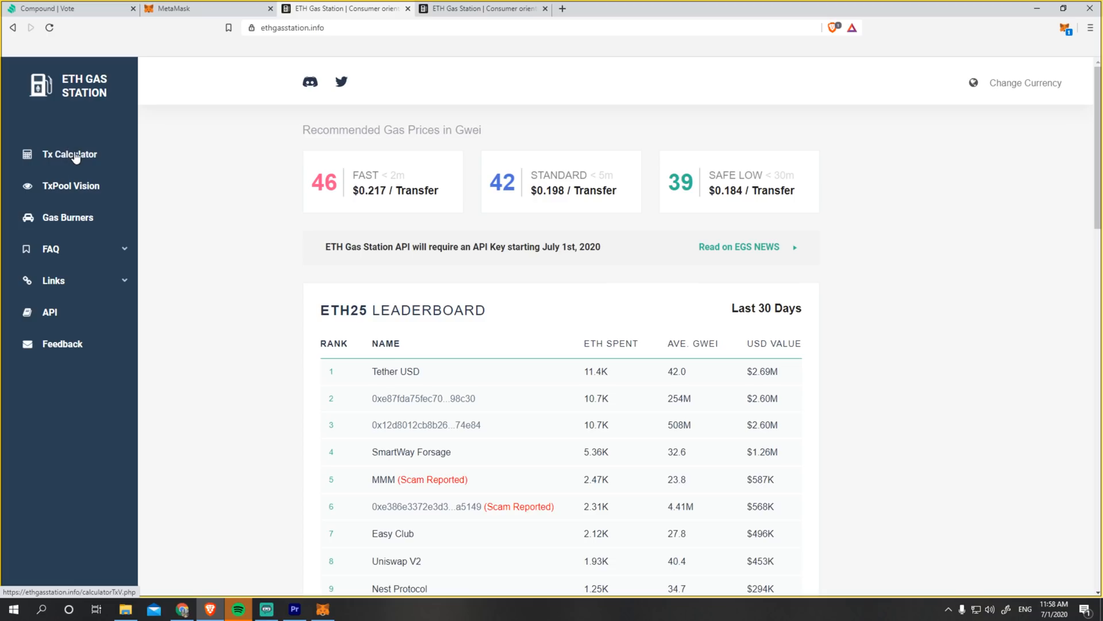
# In the Tx Calculator, submit a custom 15 gwei price and highlight the 10553-second estimate.
pyautogui.click(69, 153)
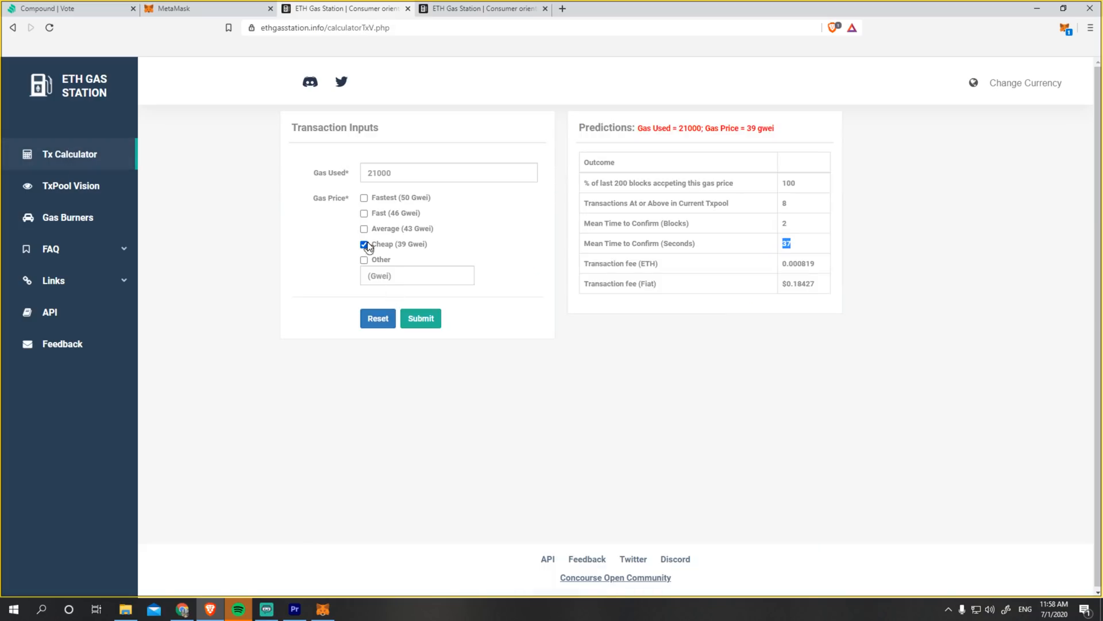
pyautogui.click(364, 244)
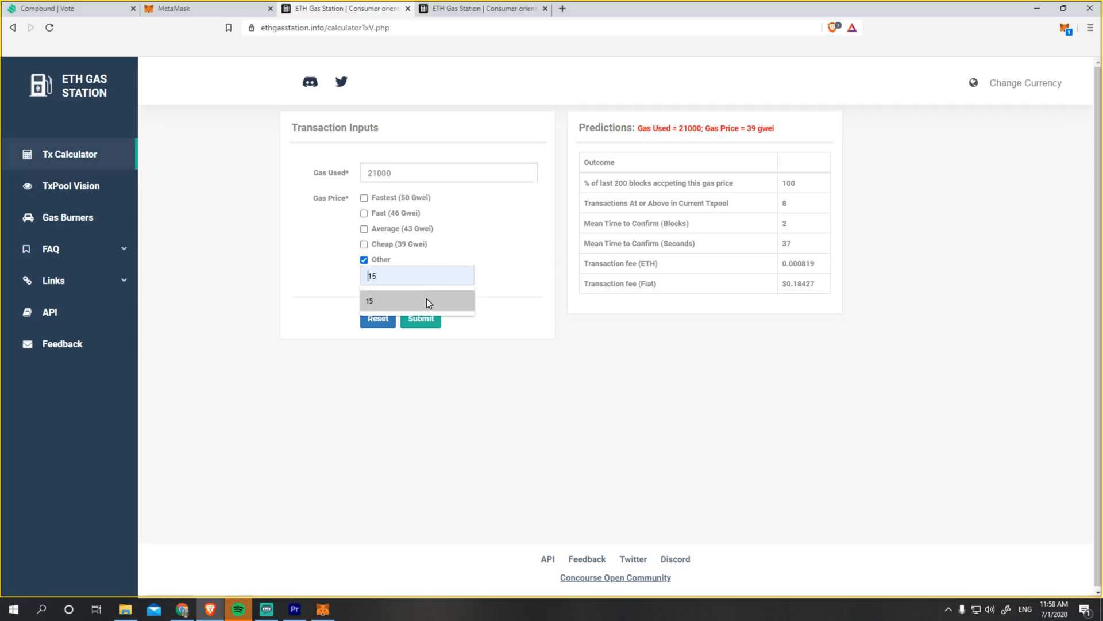
pyautogui.click(416, 300)
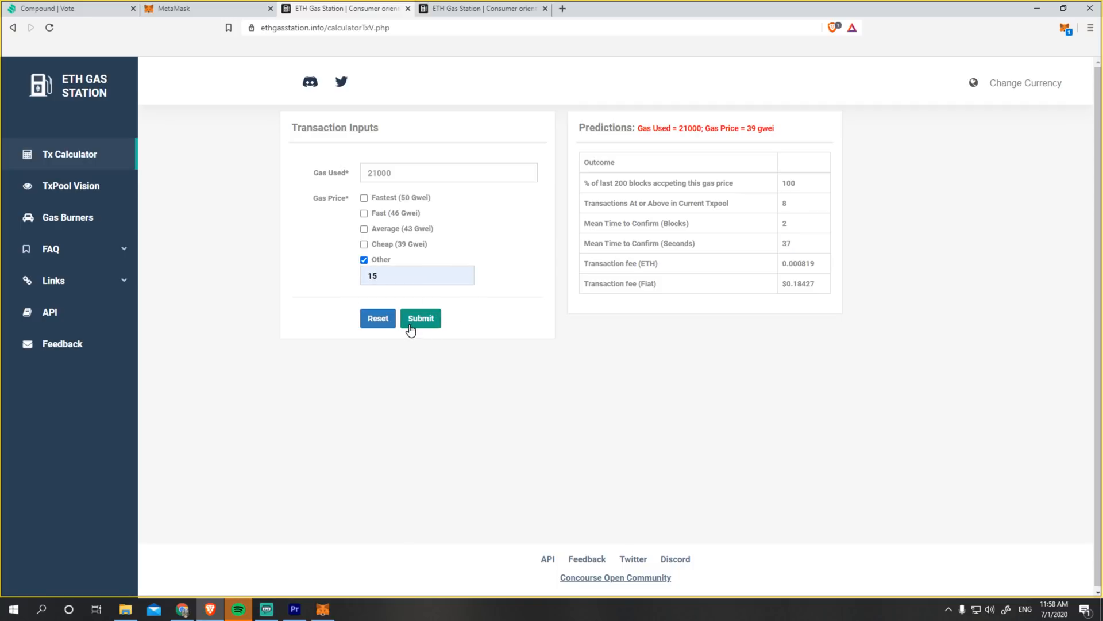
pyautogui.click(421, 319)
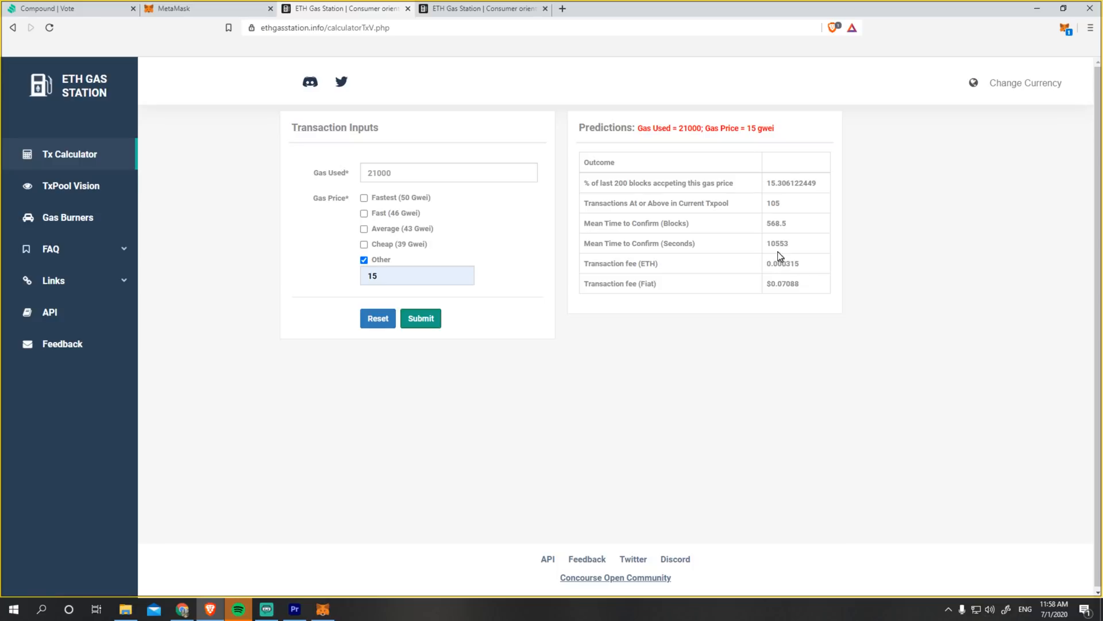
pyautogui.doubleClick(777, 242)
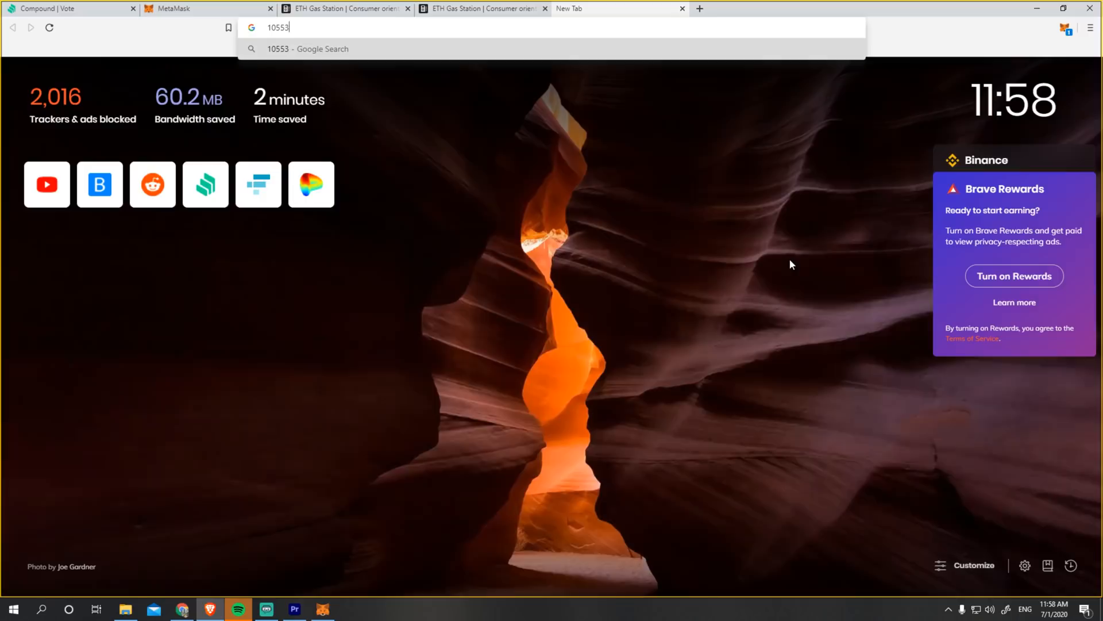
# Search '10553 sec to min' in Google and pick out the 175.88333 minutes result.
pyautogui.write('sec to mi')
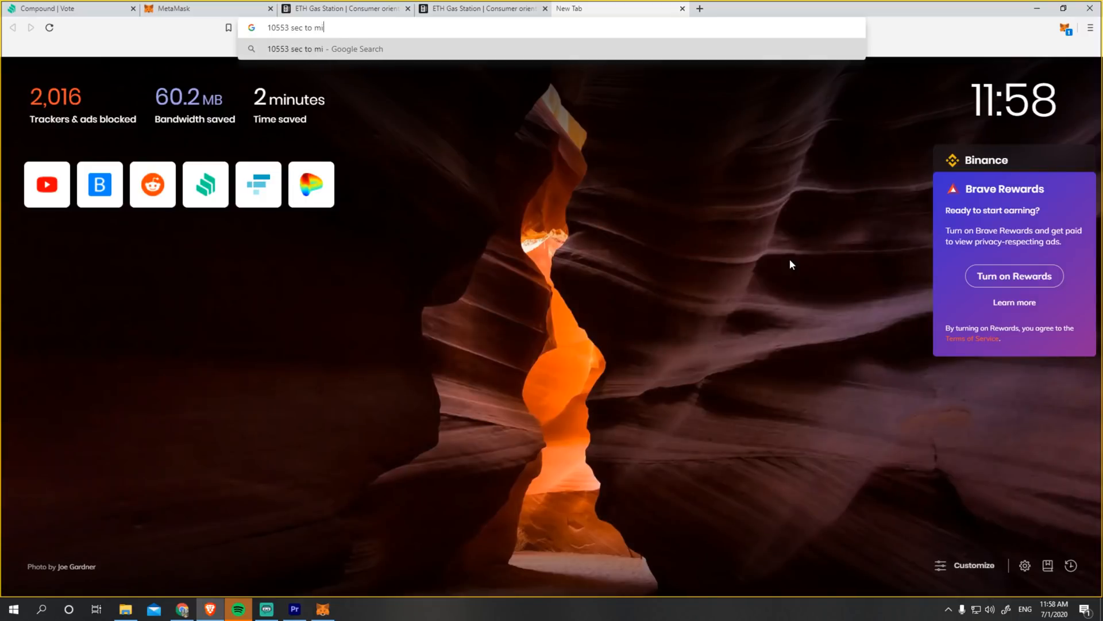
pyautogui.press('Return')
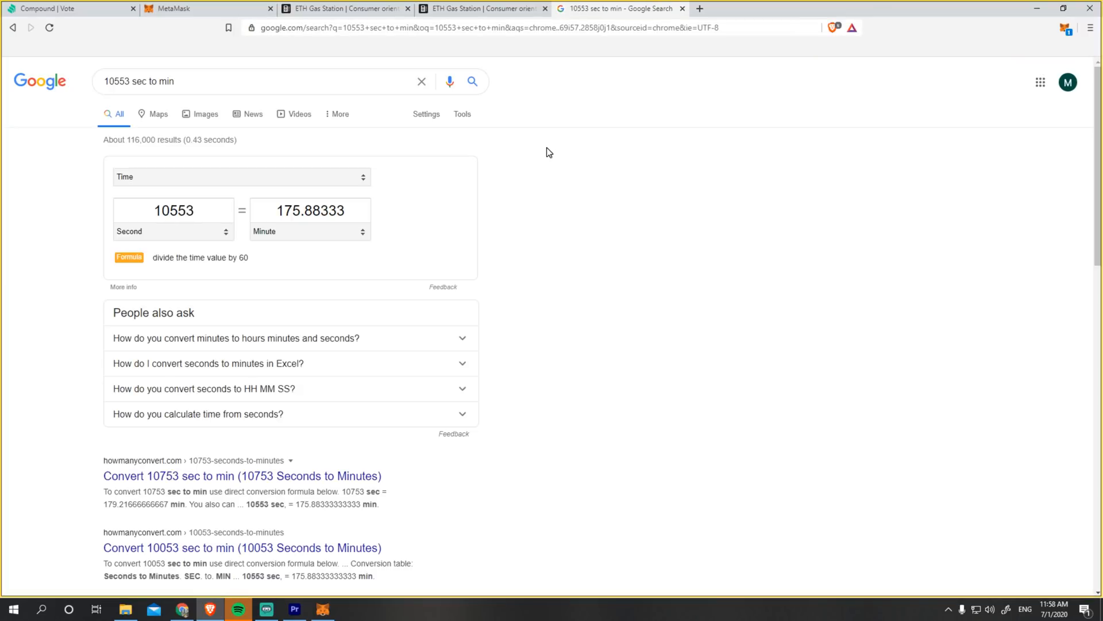
pyautogui.moveTo(281, 215)
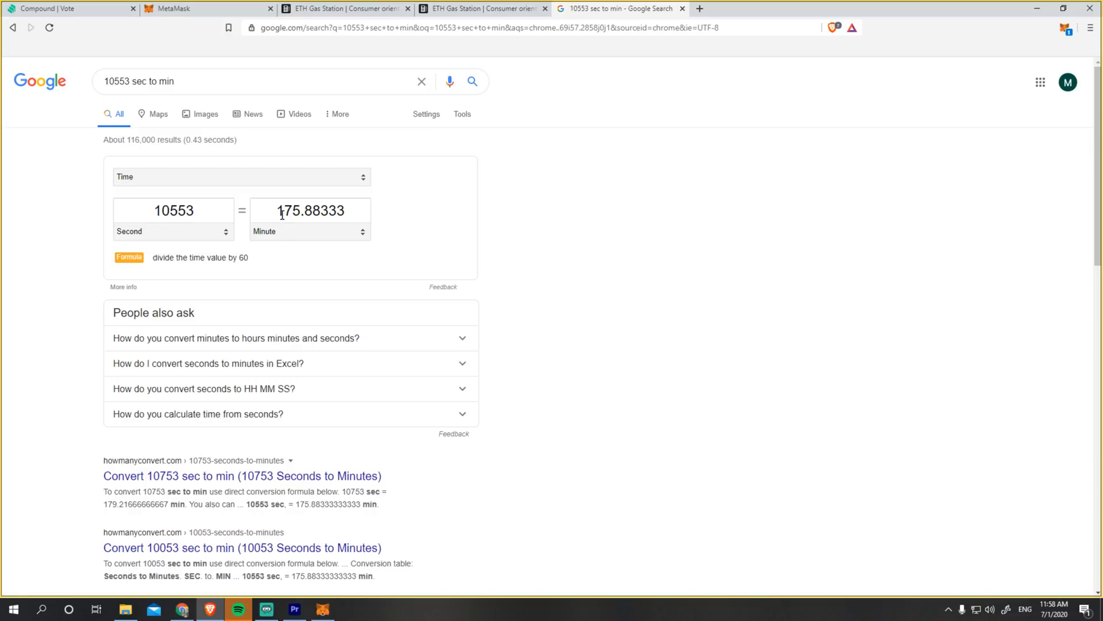
pyautogui.click(67, 8)
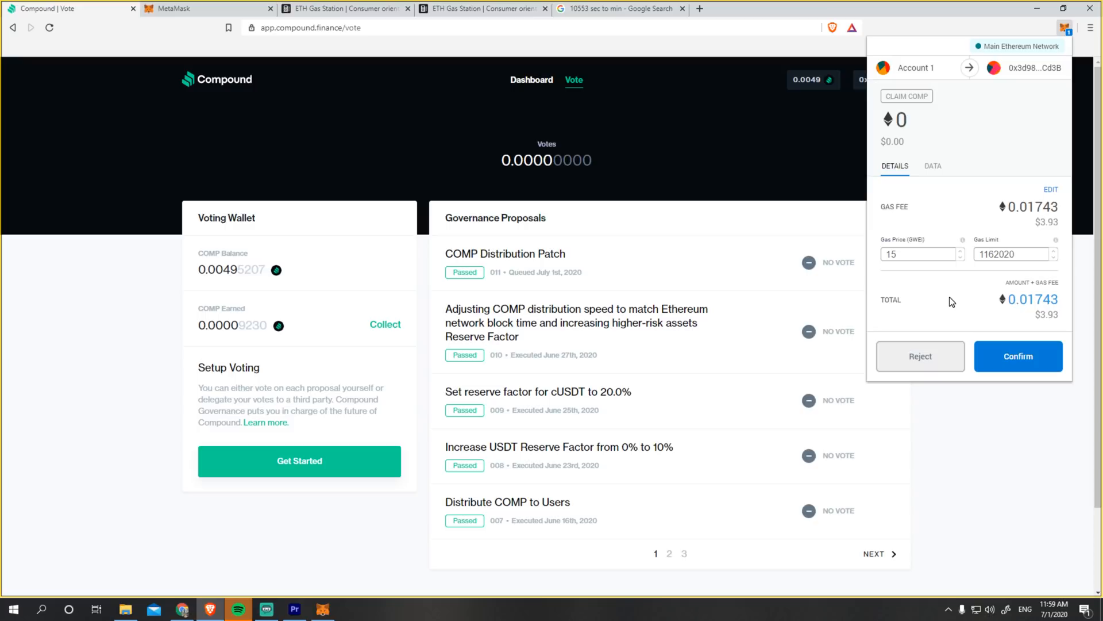
pyautogui.moveTo(952, 303)
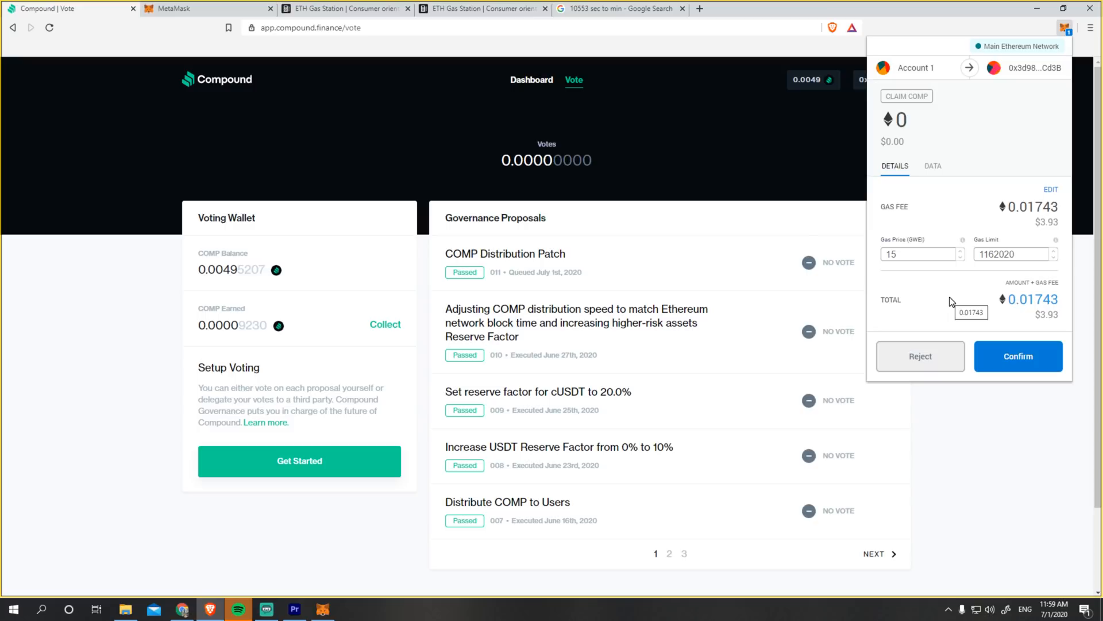
pyautogui.moveTo(1042, 319)
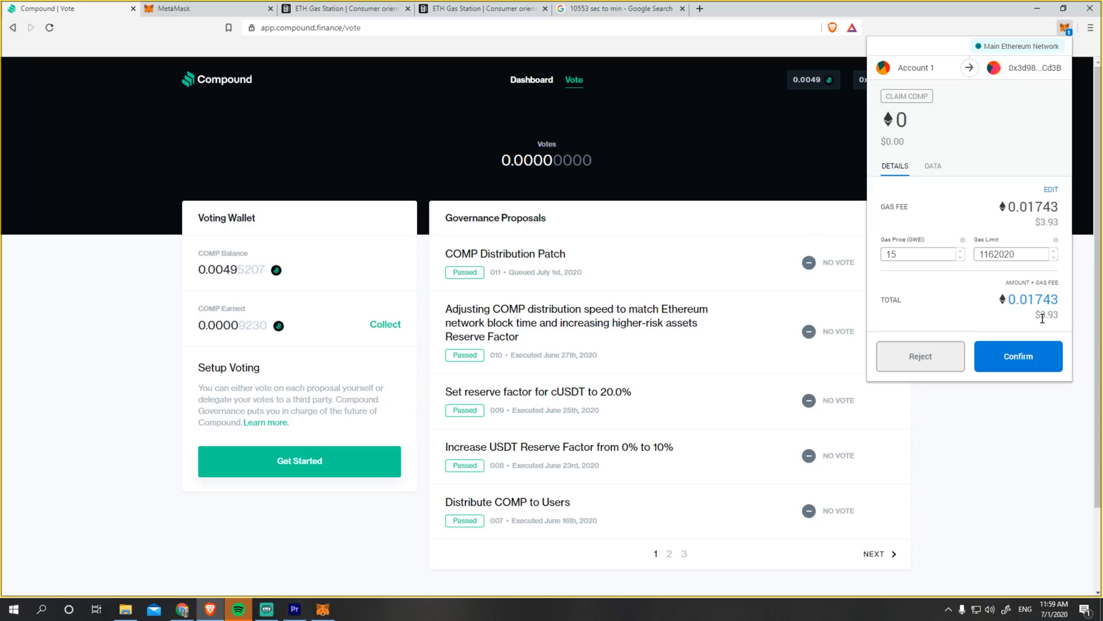
pyautogui.moveTo(1048, 315)
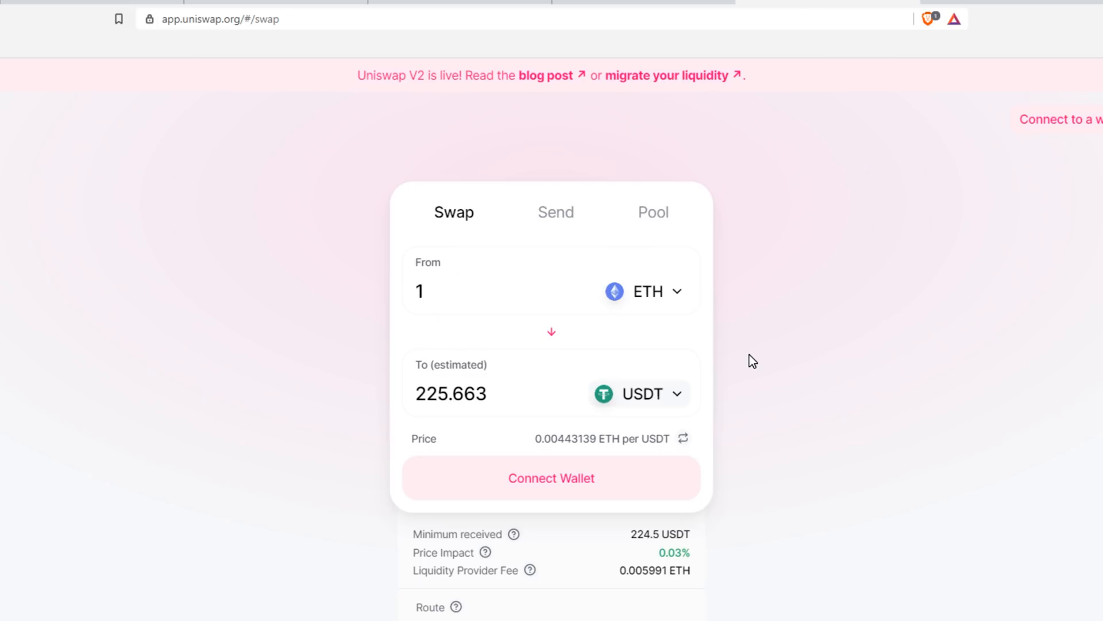
# Review the 1 ETH to 225.663 USDT quote on the Uniswap swap page.
pyautogui.click(344, 8)
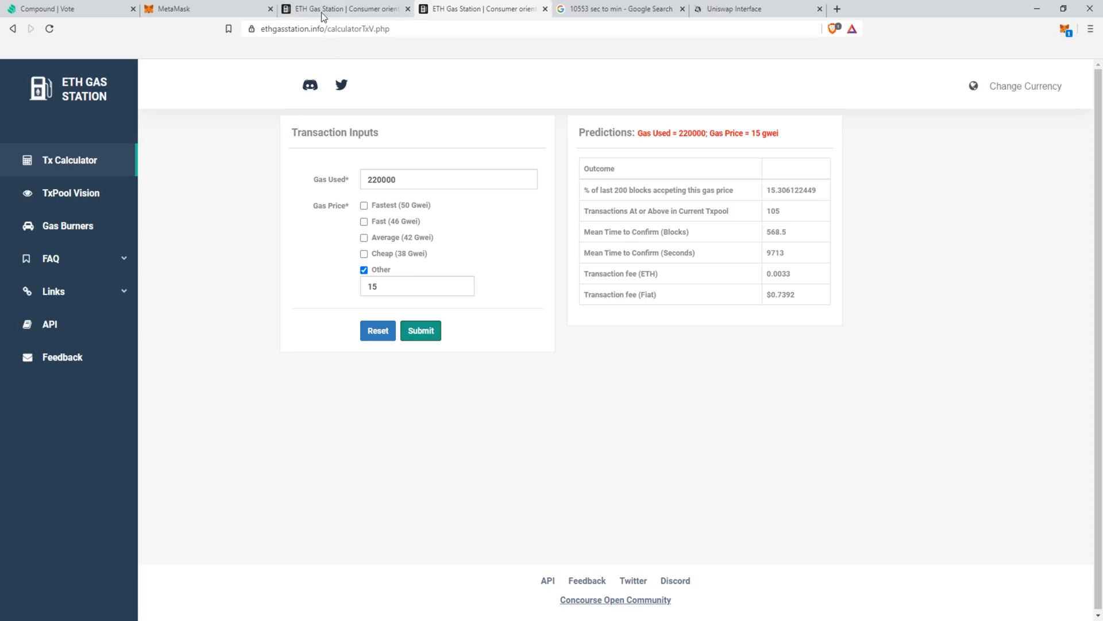
# Return to the ETH Gas Station home prices and reopen the MetaMask queue.
pyautogui.click(420, 330)
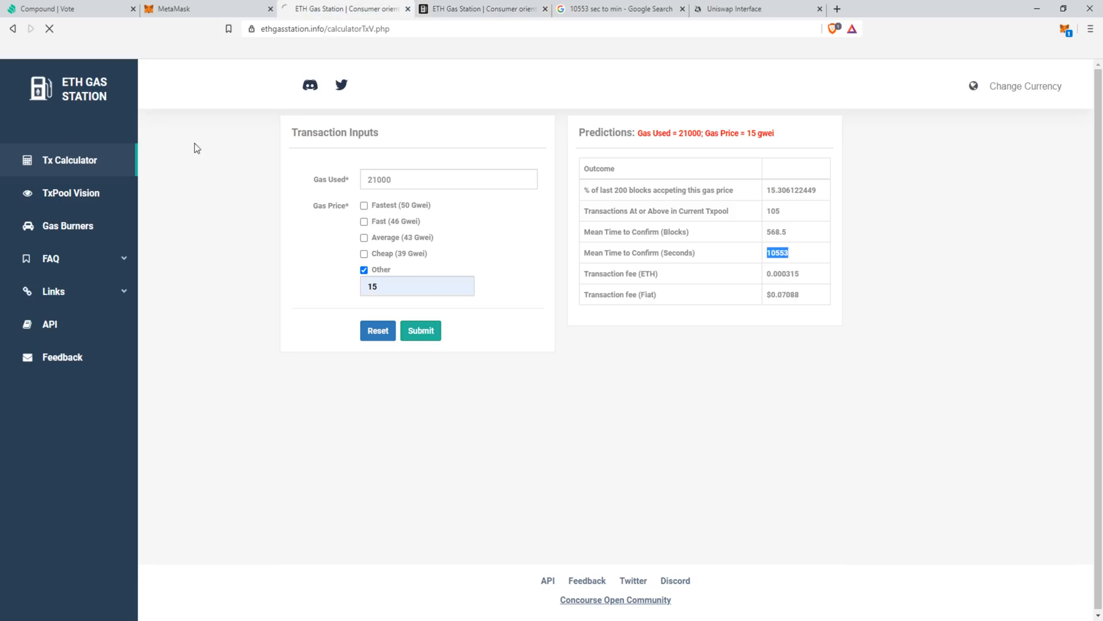
pyautogui.click(69, 88)
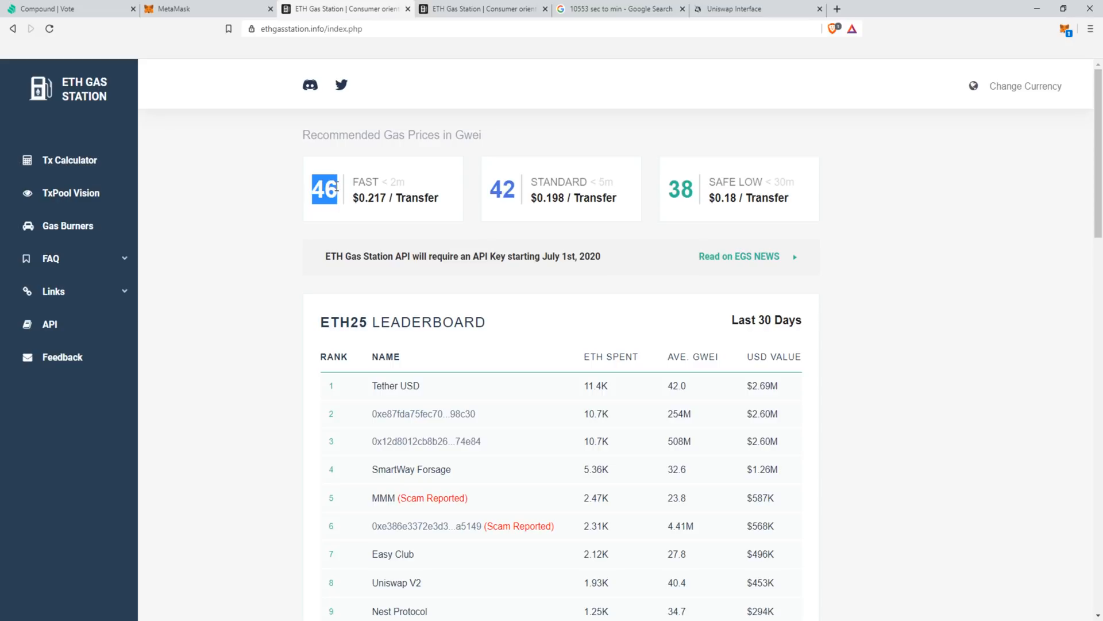
pyautogui.moveTo(387, 179)
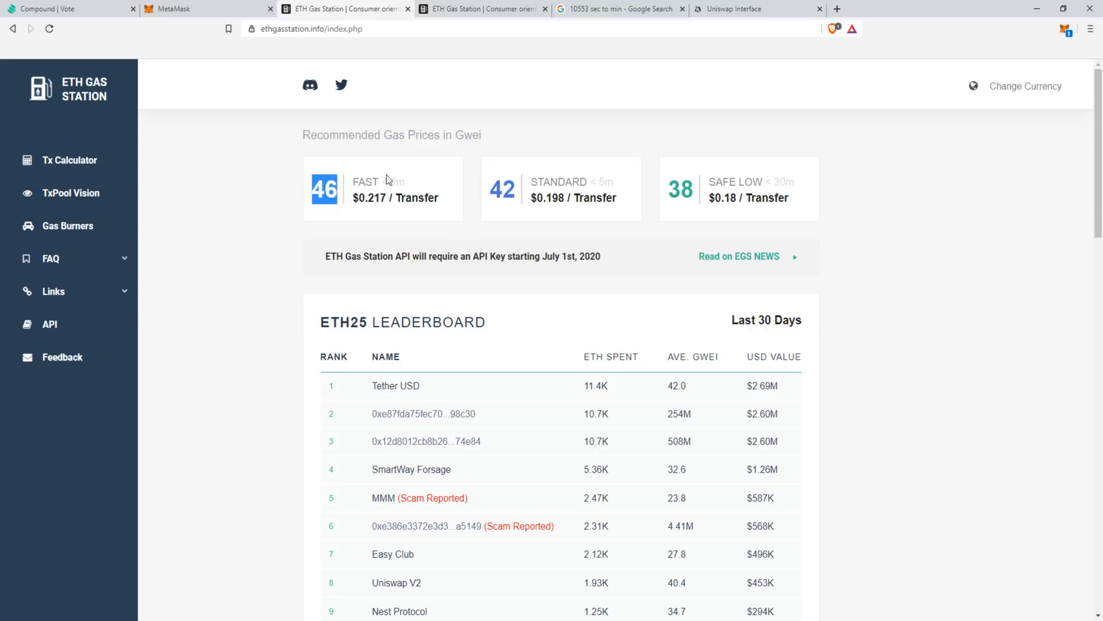
pyautogui.click(1064, 27)
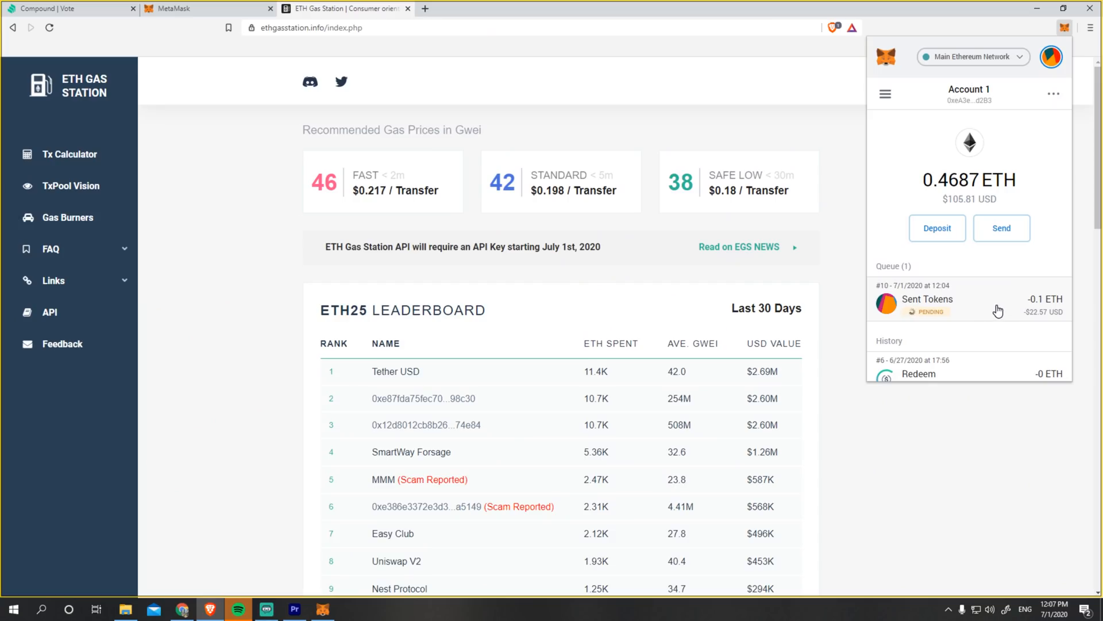
pyautogui.moveTo(1003, 316)
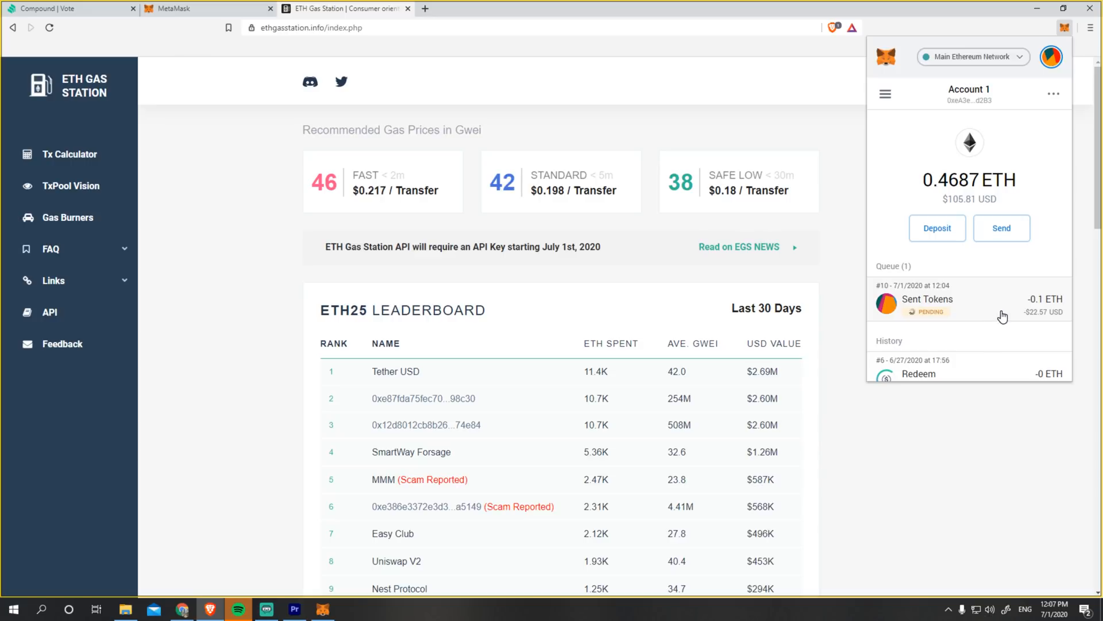
pyautogui.moveTo(943, 322)
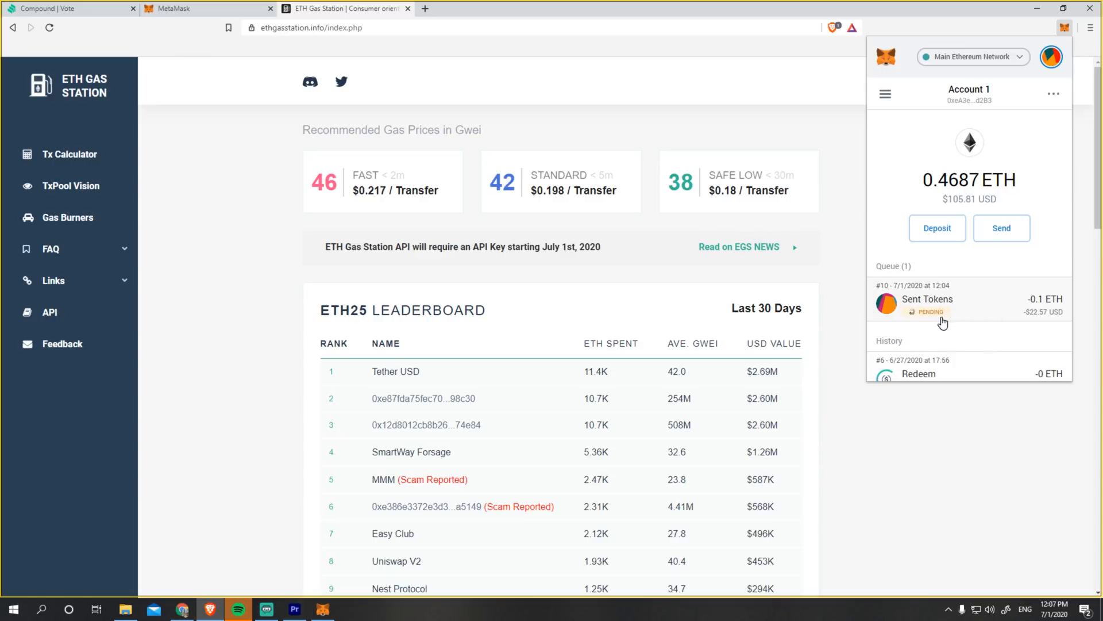
pyautogui.moveTo(917, 322)
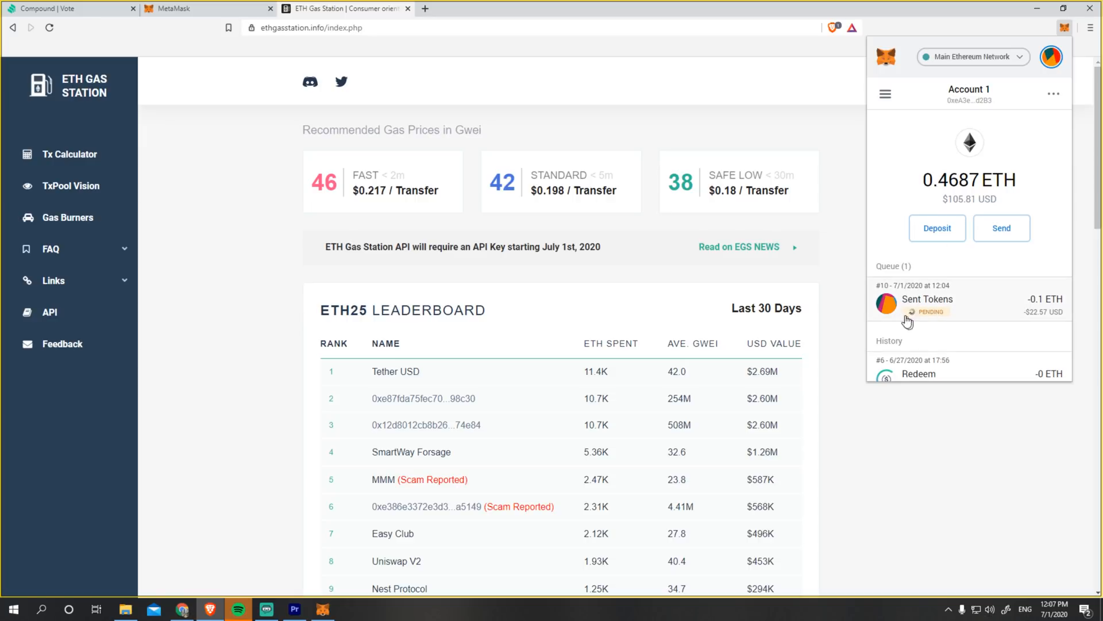
pyautogui.moveTo(911, 318)
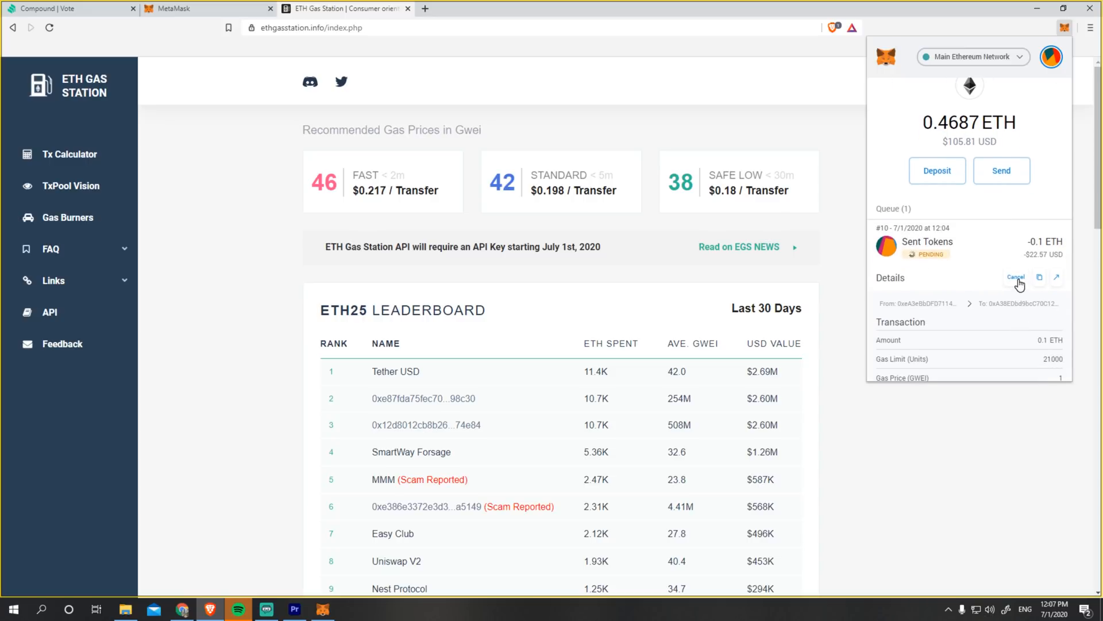
# Cancel the pending Sent Tokens transaction and view the failed transaction's details.
pyautogui.click(1015, 277)
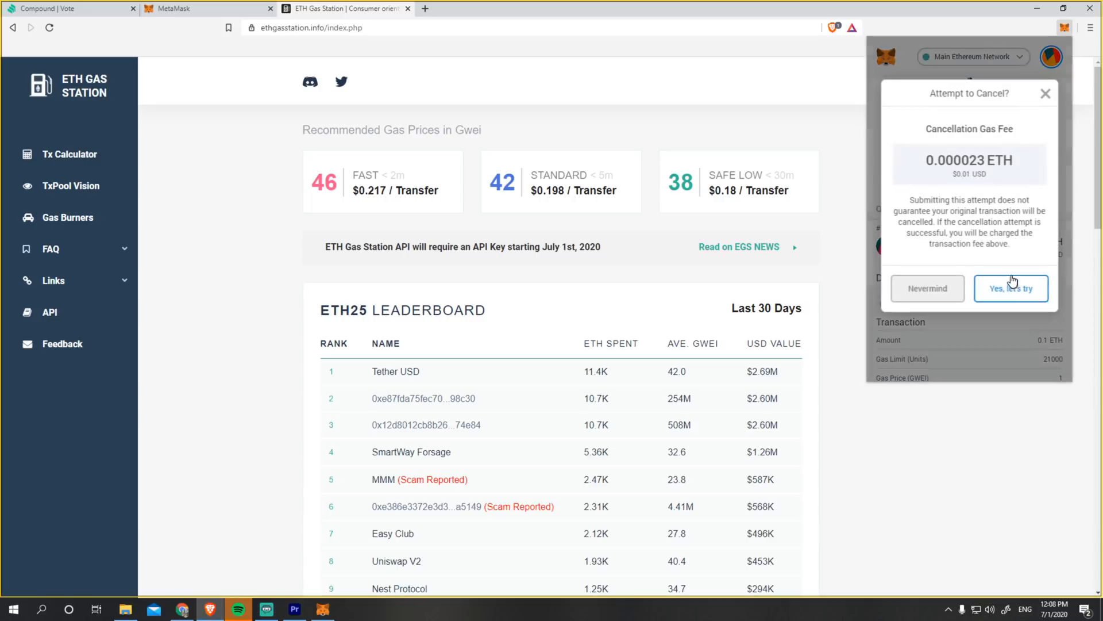
pyautogui.moveTo(944, 90)
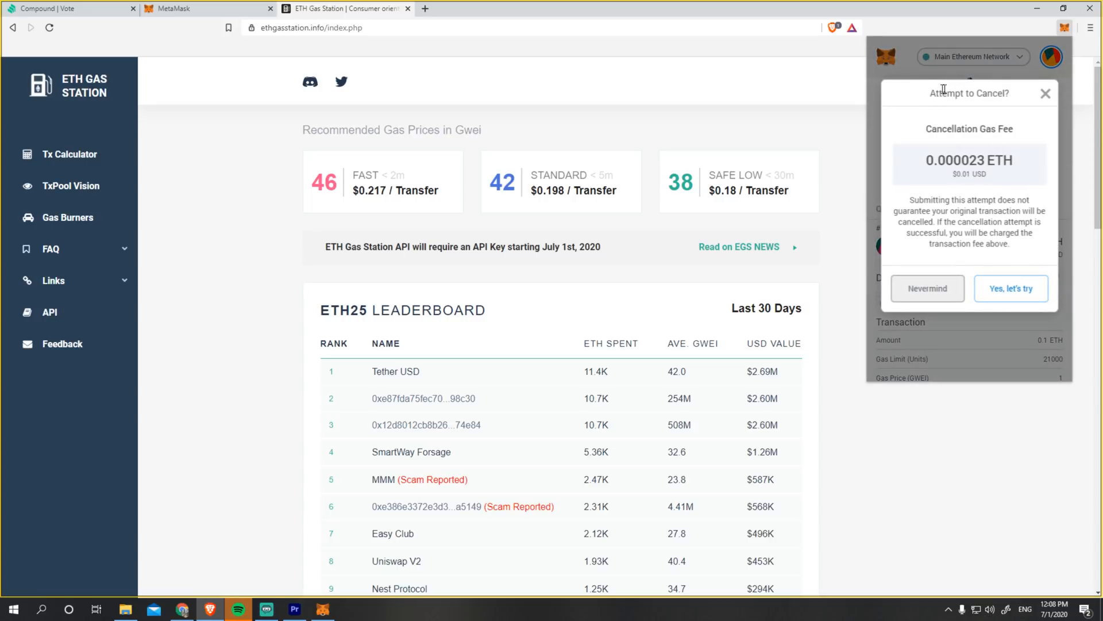
pyautogui.moveTo(1028, 132)
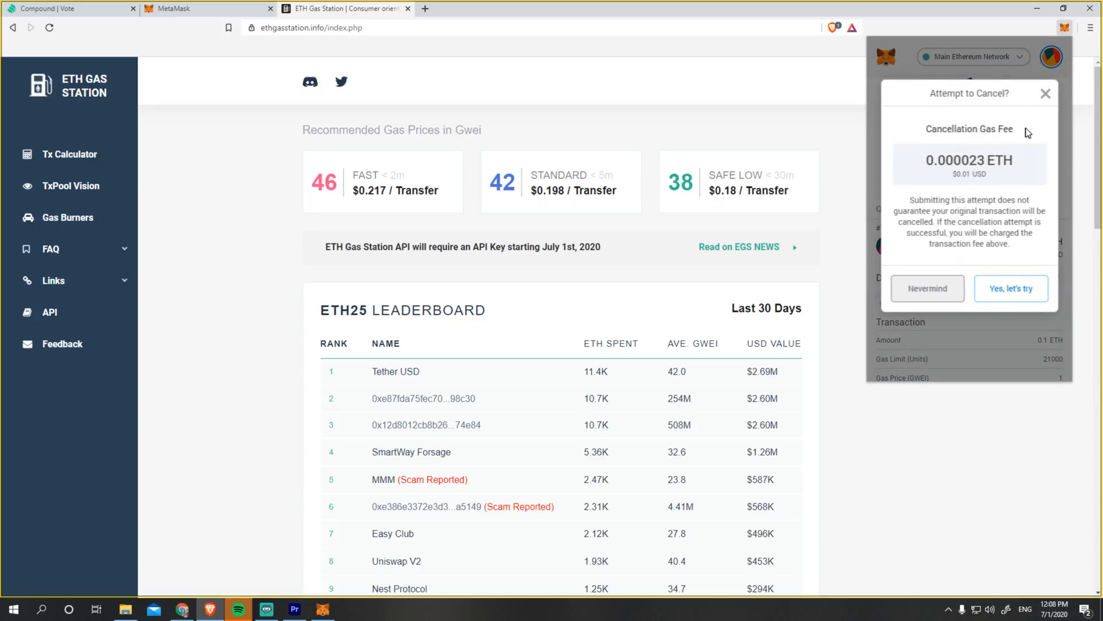
pyautogui.moveTo(1019, 206)
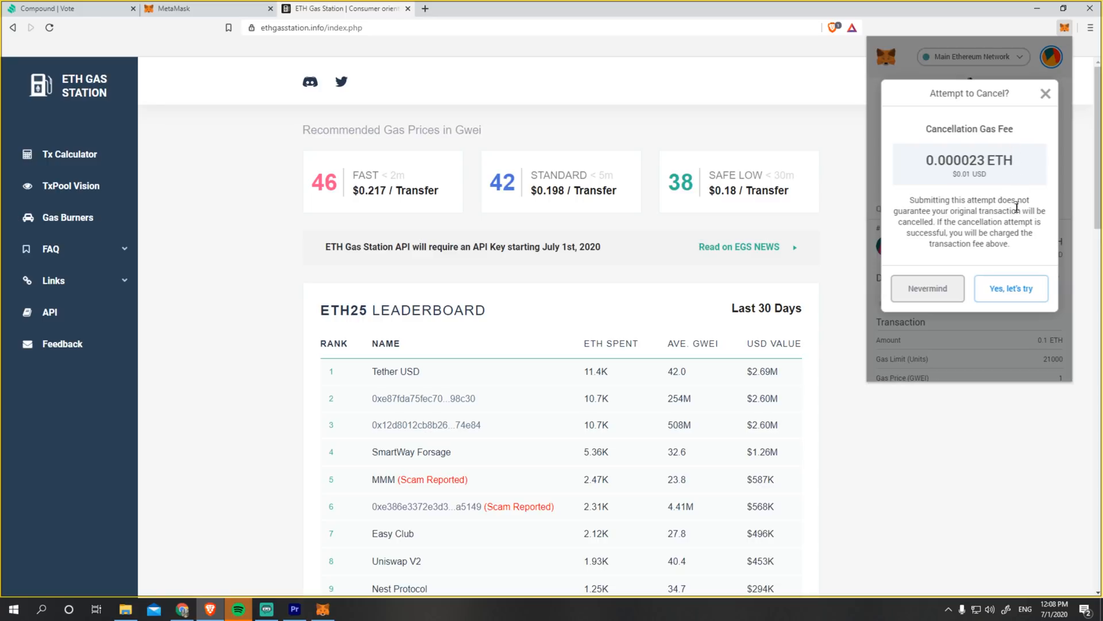
pyautogui.click(1011, 288)
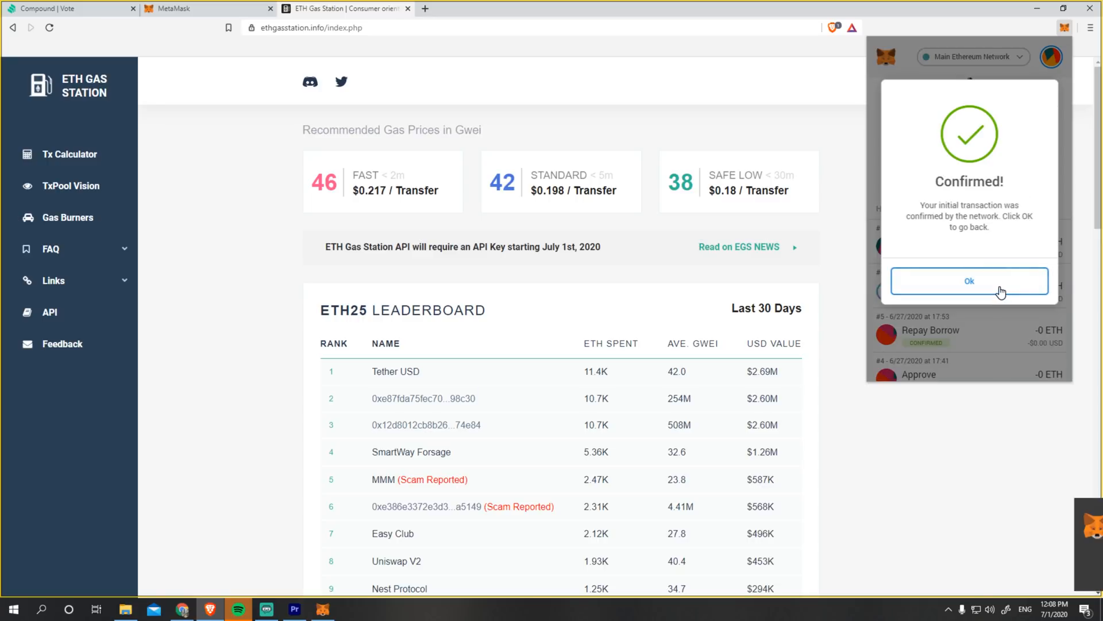
pyautogui.click(969, 281)
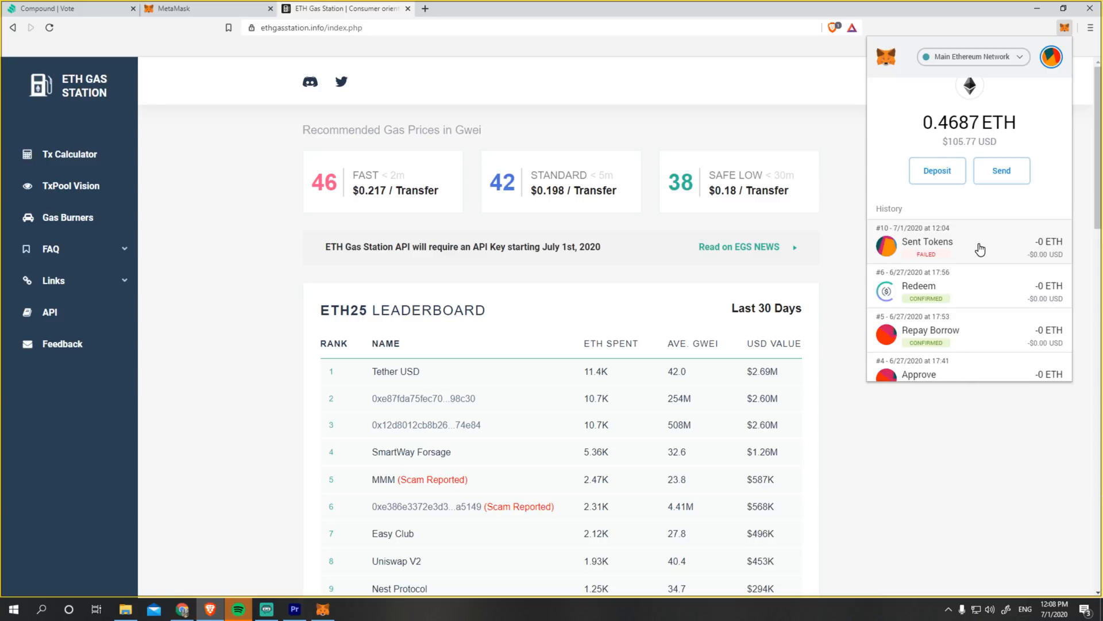
pyautogui.click(927, 241)
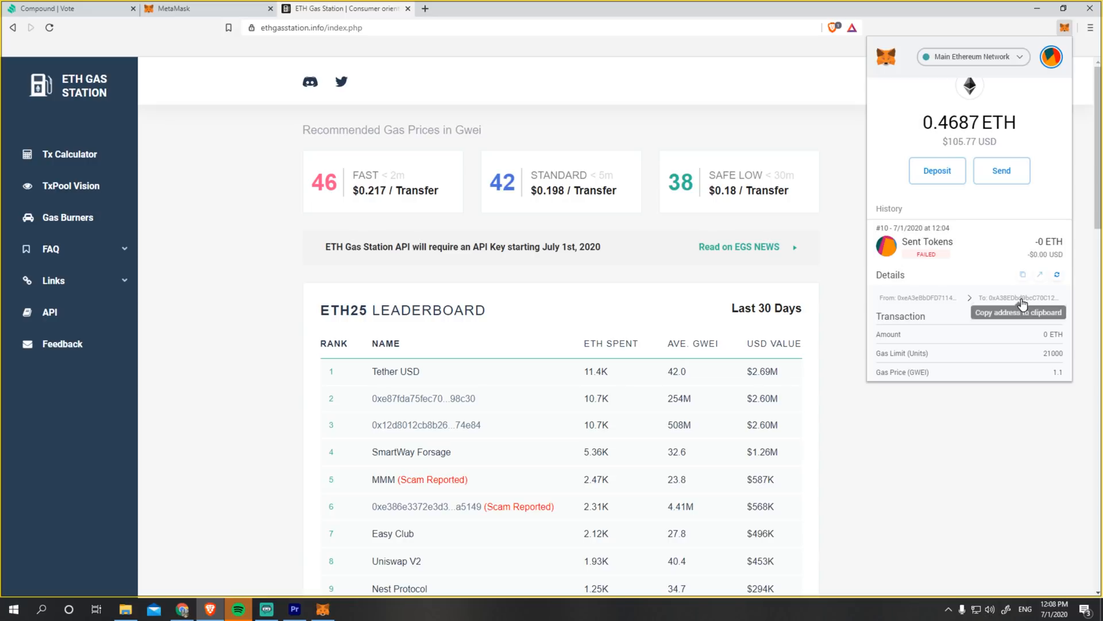
pyautogui.moveTo(1019, 288)
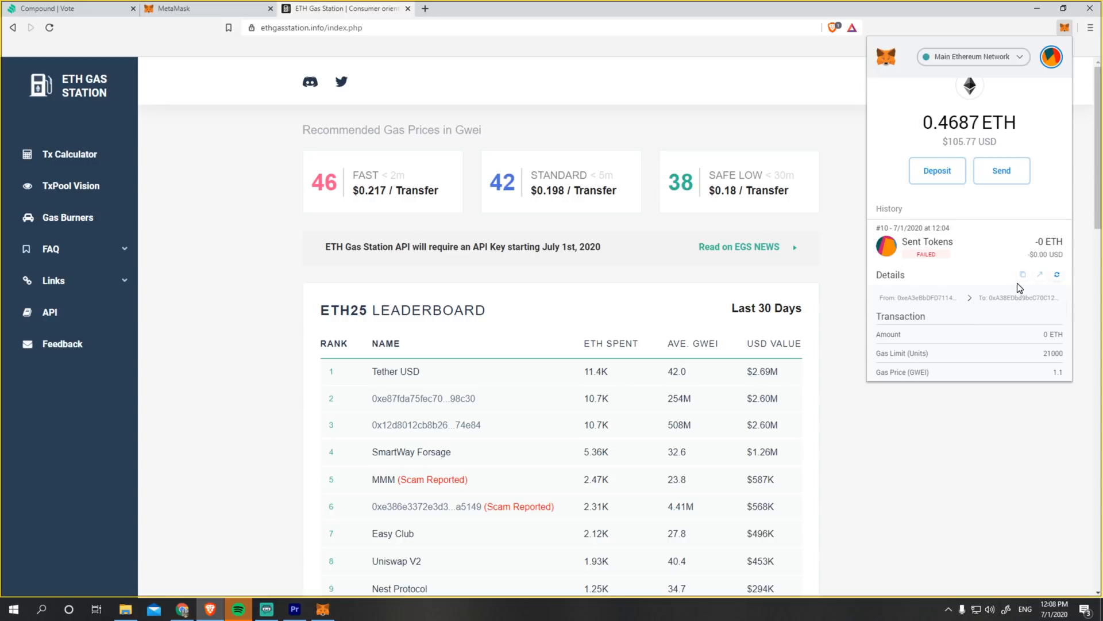
pyautogui.moveTo(1004, 269)
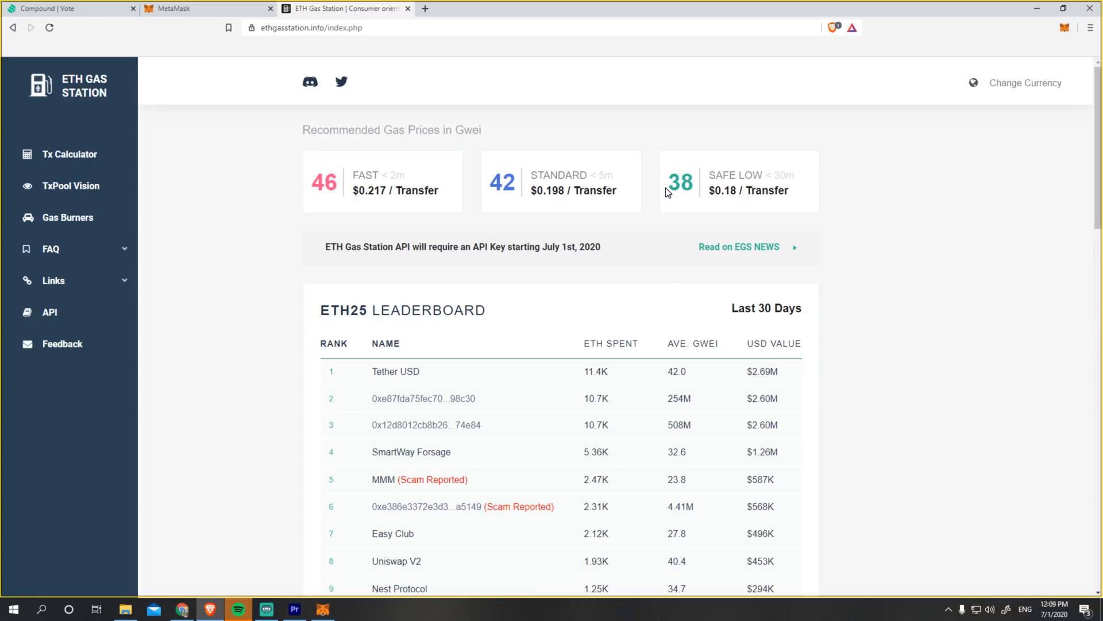
pyautogui.moveTo(679, 155)
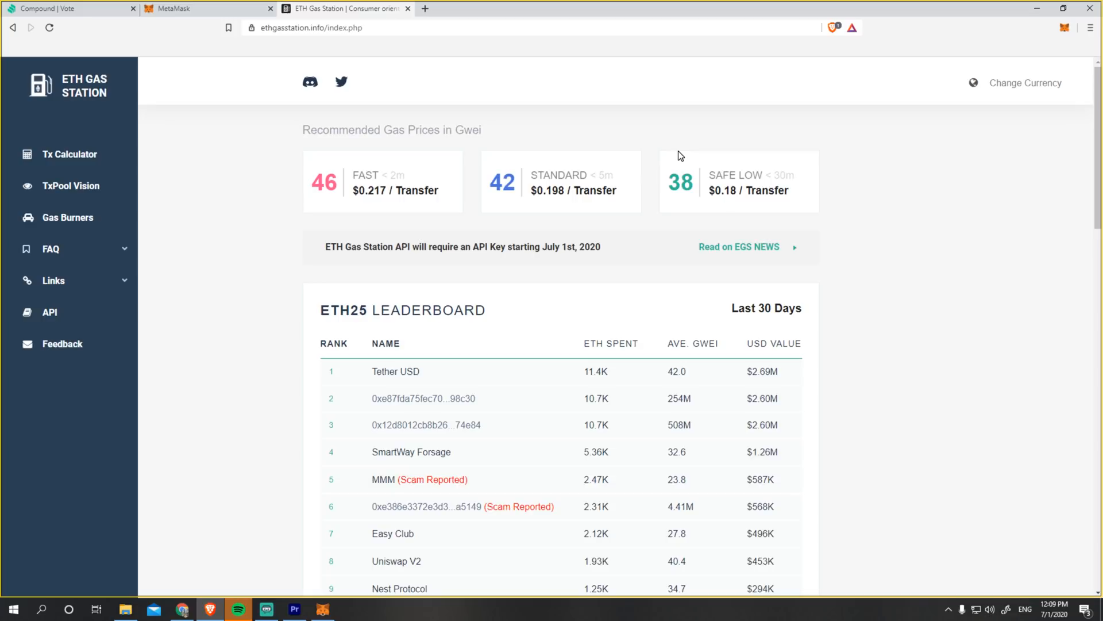
pyautogui.moveTo(719, 168)
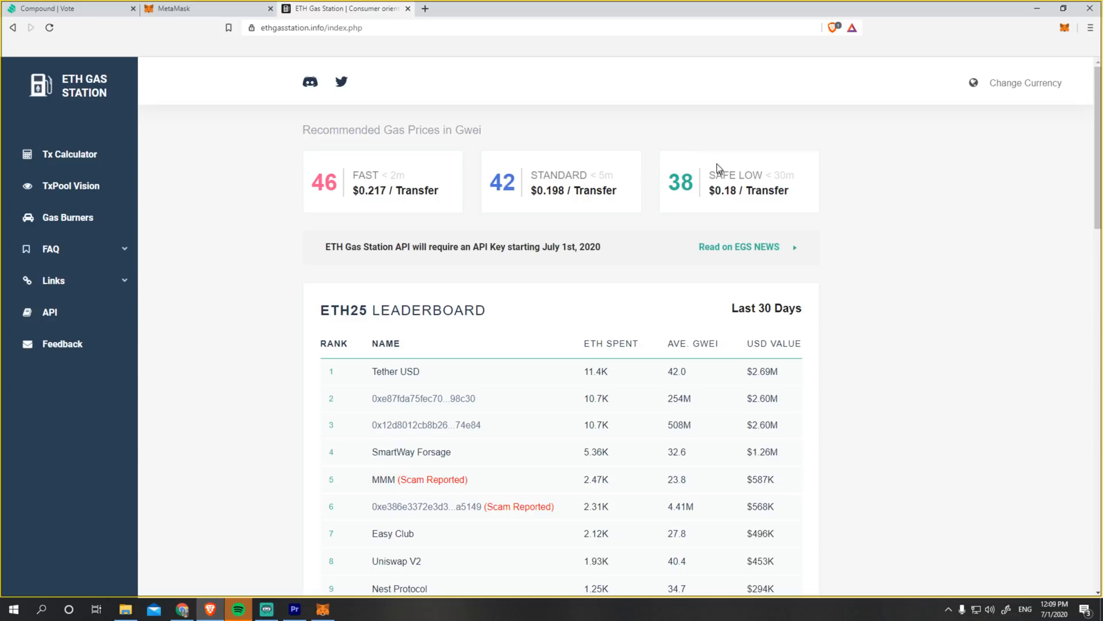
pyautogui.moveTo(692, 149)
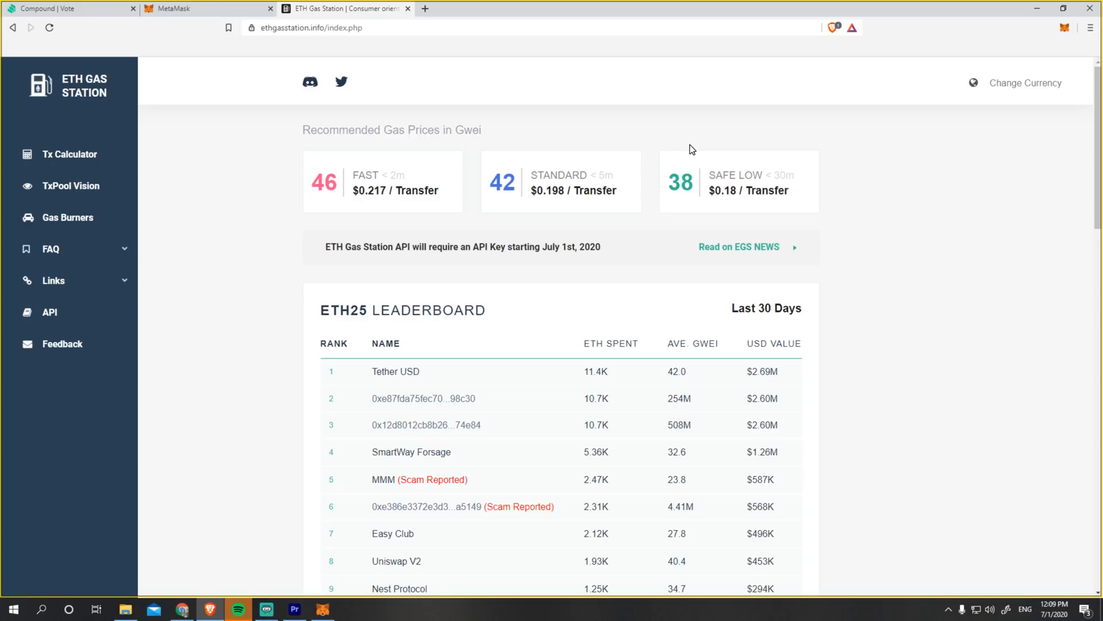
pyautogui.click(1052, 56)
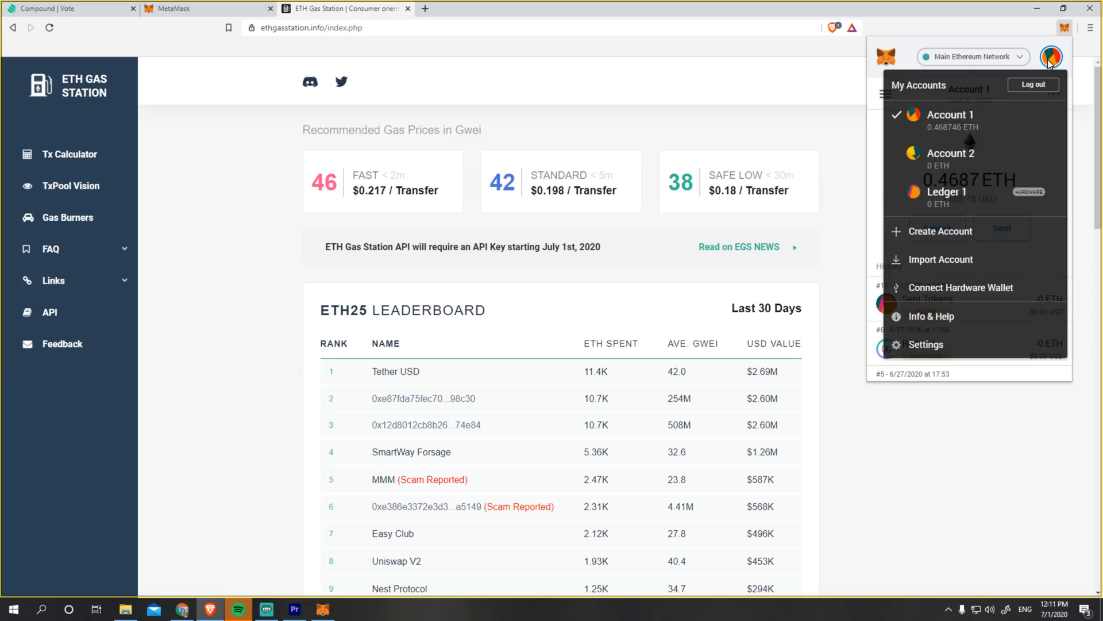
pyautogui.moveTo(960, 287)
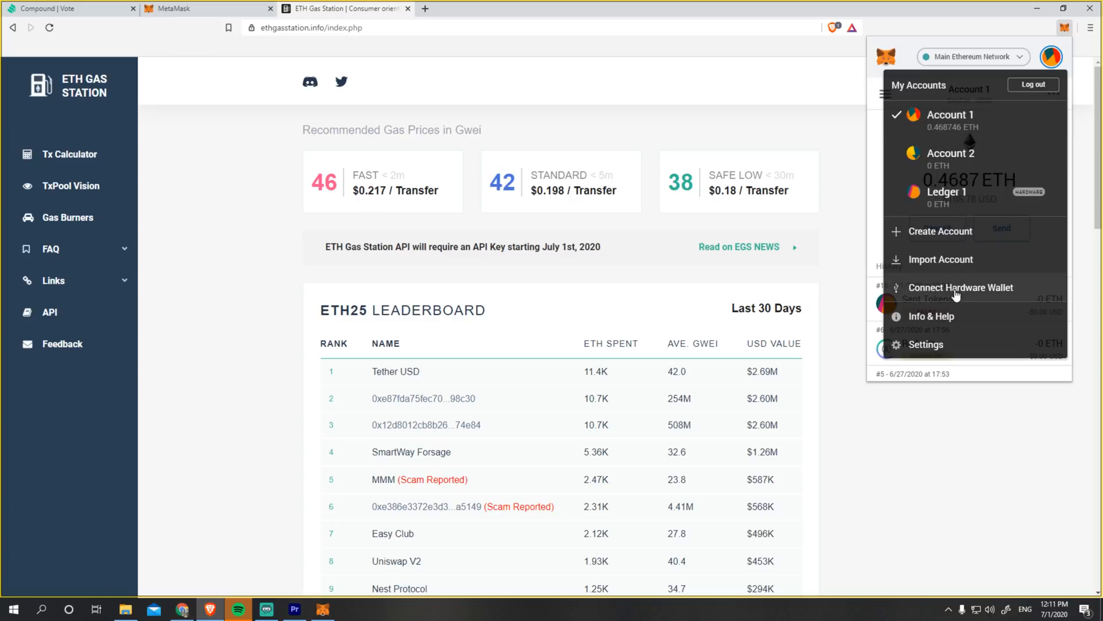
# Start connecting a hardware wallet and choose the Legacy (MEW / MyCrypto) HD path.
pyautogui.click(961, 287)
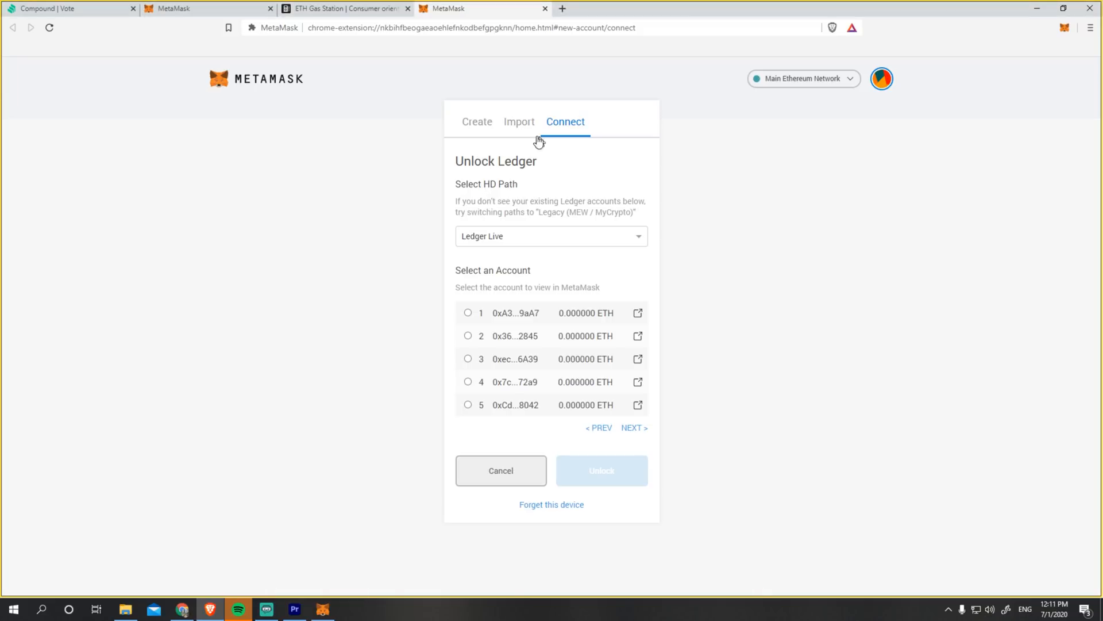
pyautogui.click(551, 235)
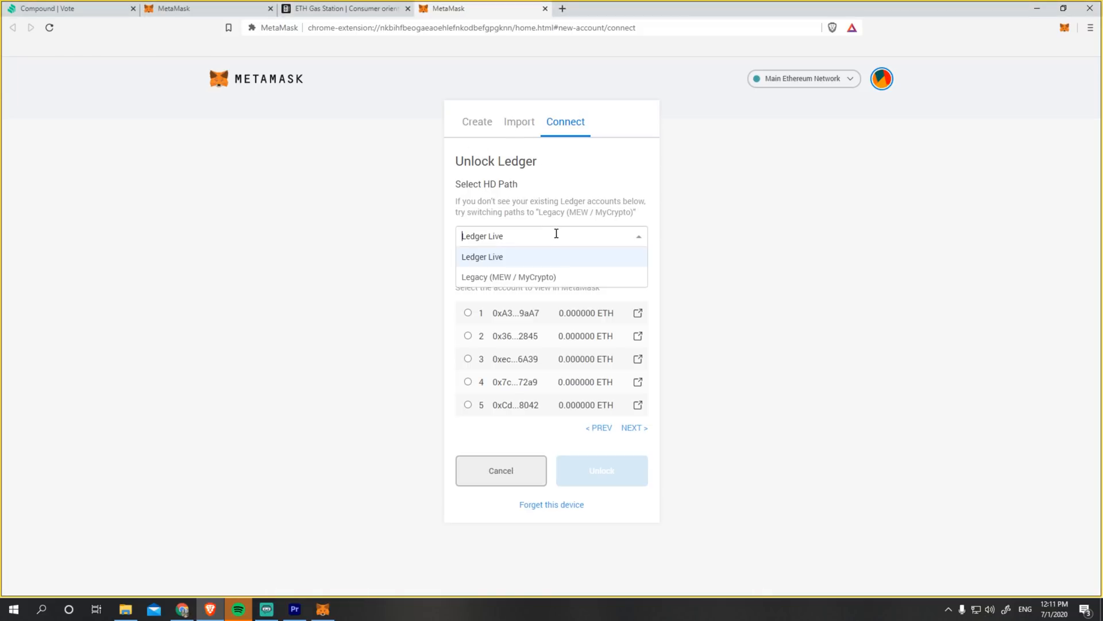
pyautogui.moveTo(570, 271)
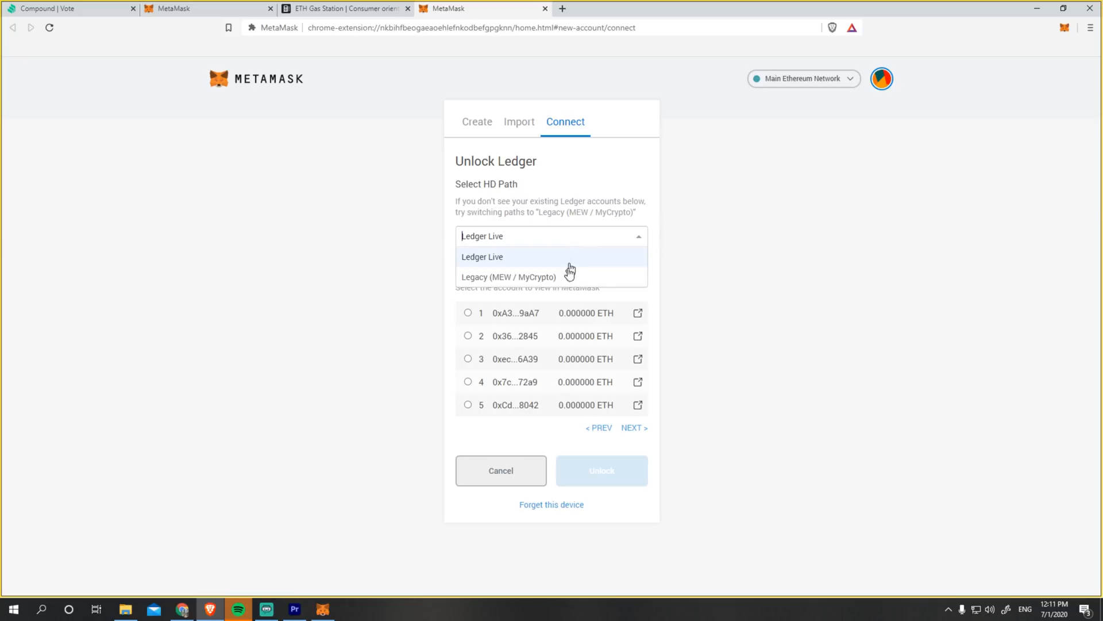
pyautogui.moveTo(569, 277)
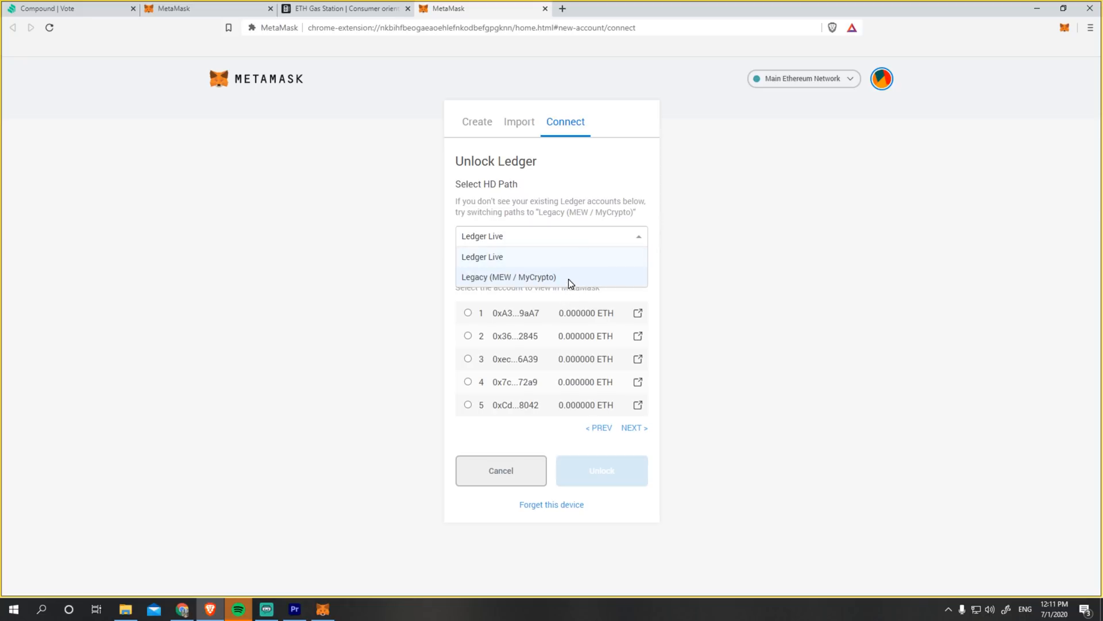
pyautogui.click(508, 277)
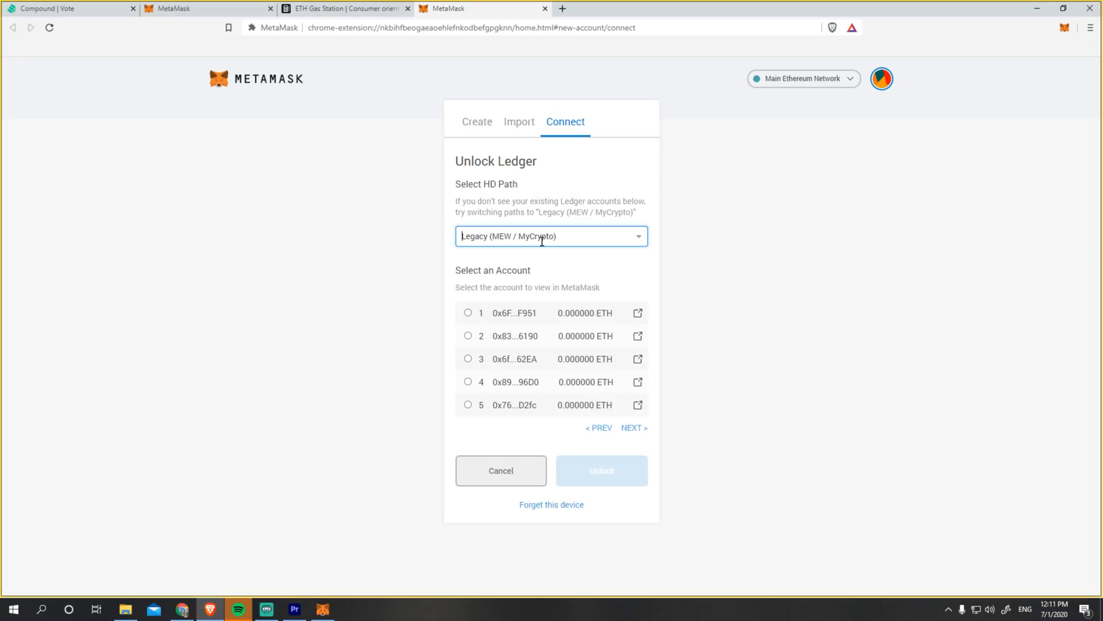
pyautogui.moveTo(565, 185)
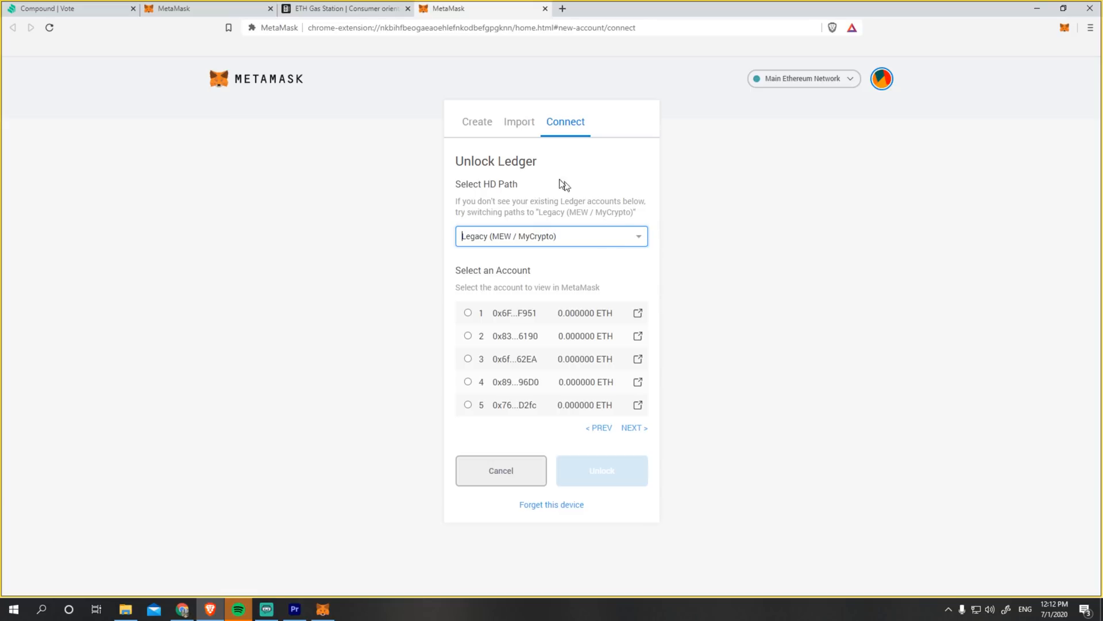
pyautogui.moveTo(539, 178)
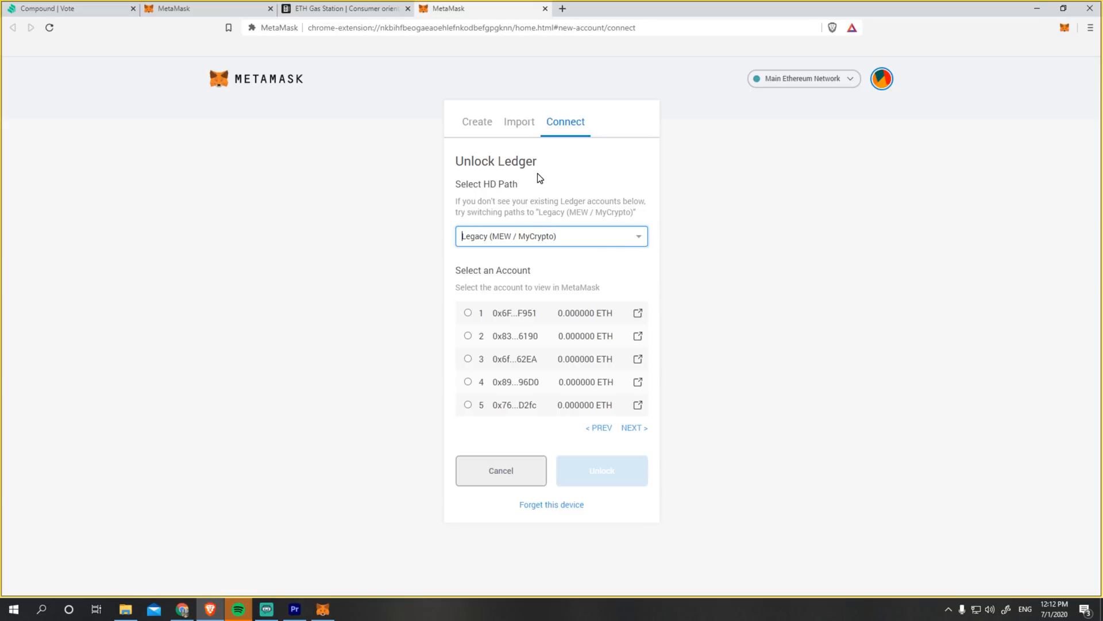
# Toggle the HD path to Ledger Live and back to Legacy (MEW / MyCrypto) to list accounts.
pyautogui.click(550, 236)
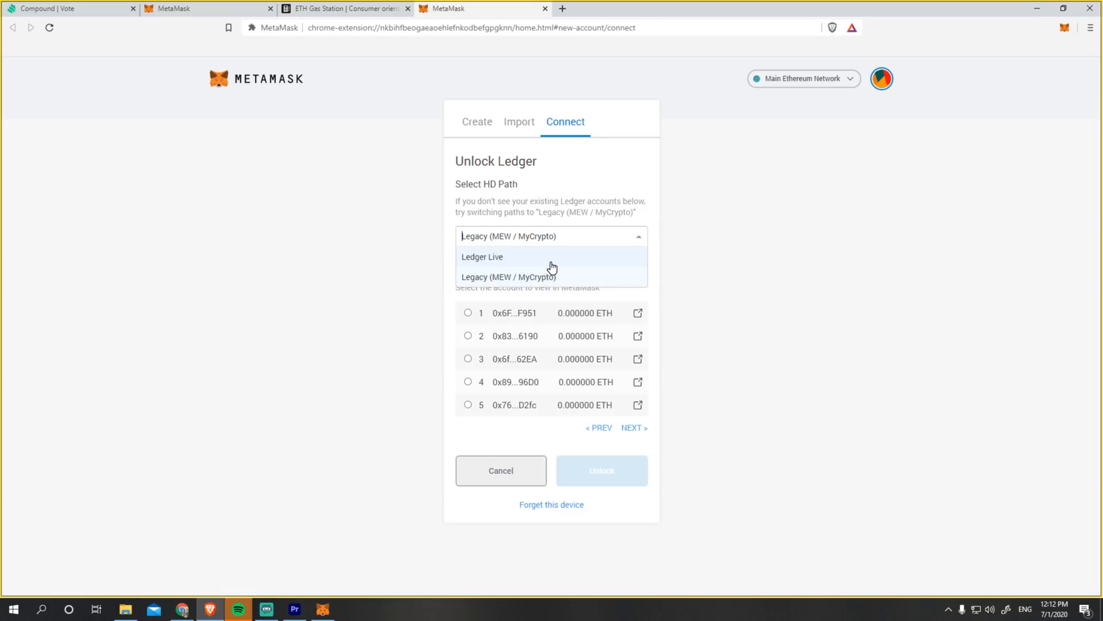
pyautogui.click(481, 256)
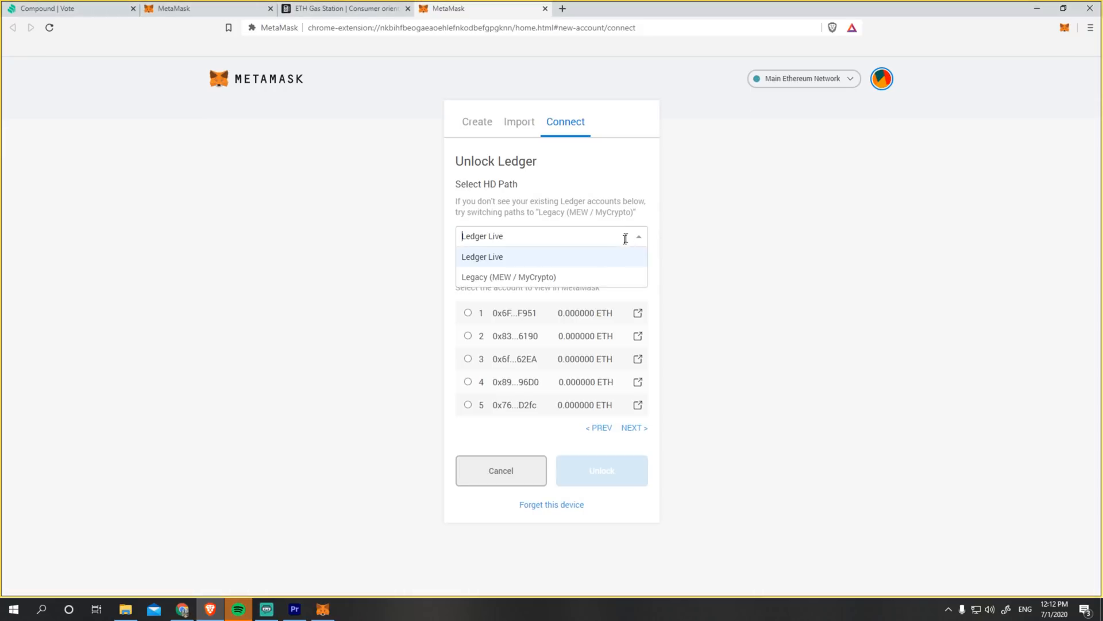
pyautogui.click(509, 277)
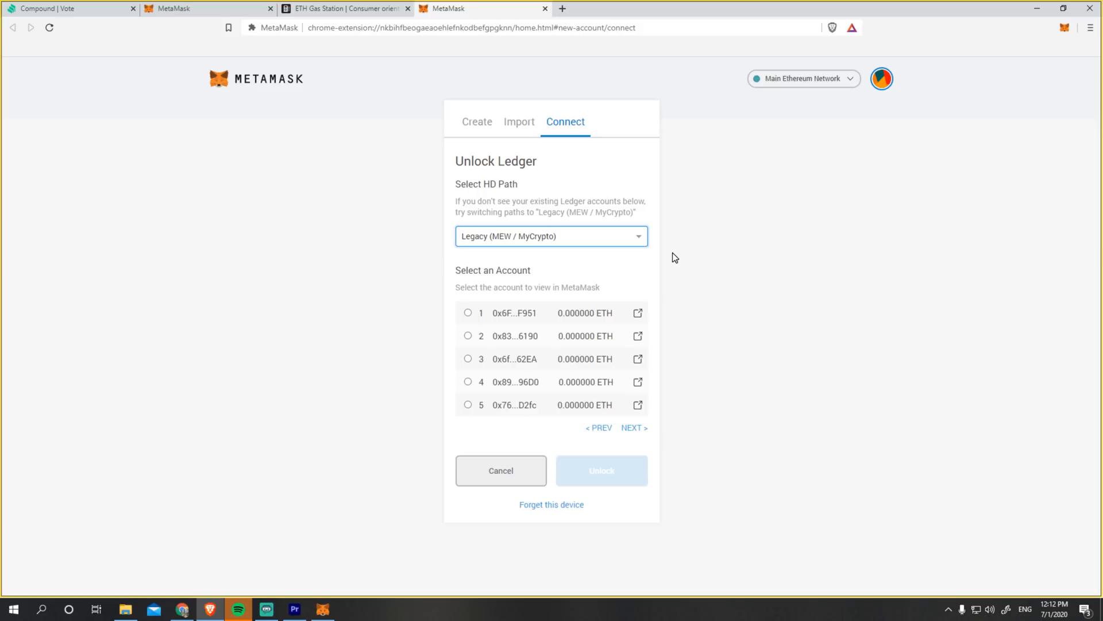
pyautogui.click(551, 236)
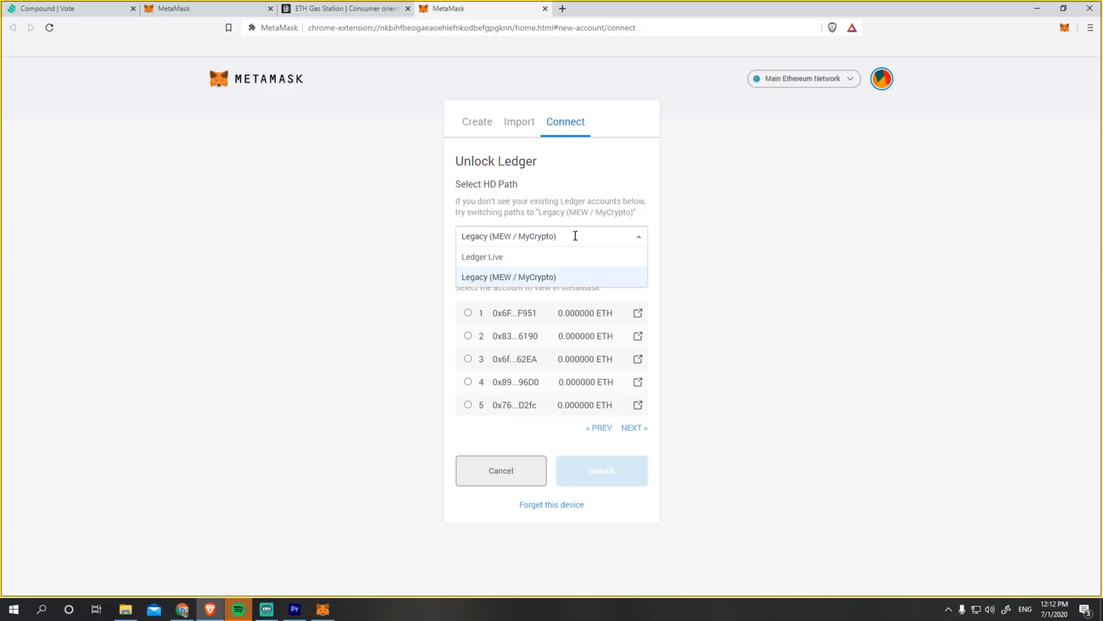
pyautogui.click(508, 277)
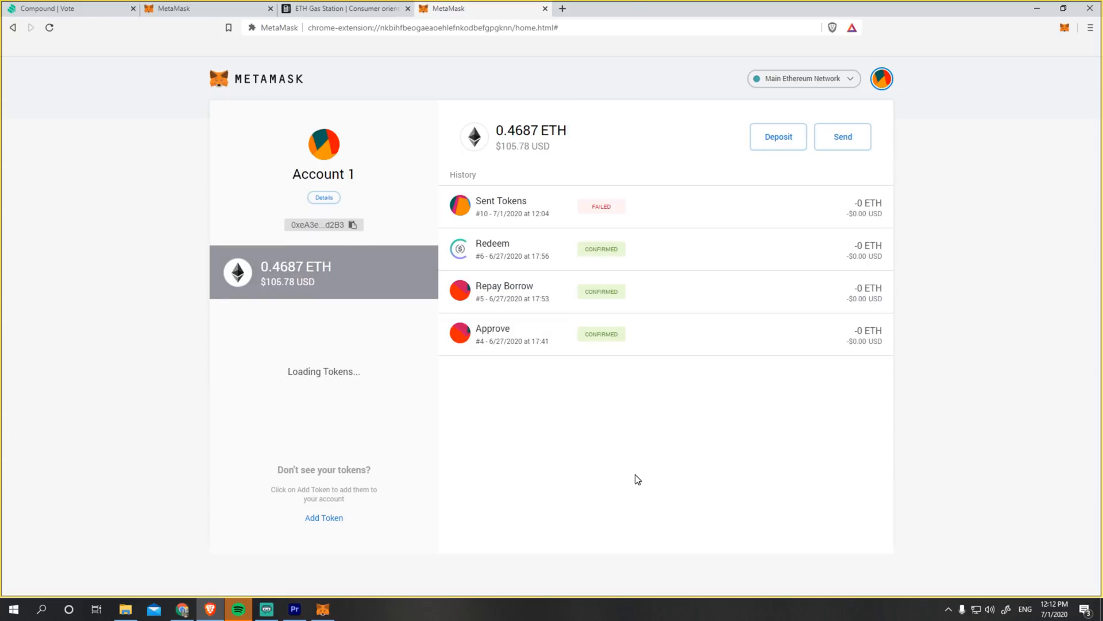
# Switch the active wallet from Ledger 1 to Account 1 via the accounts menu.
pyautogui.click(881, 79)
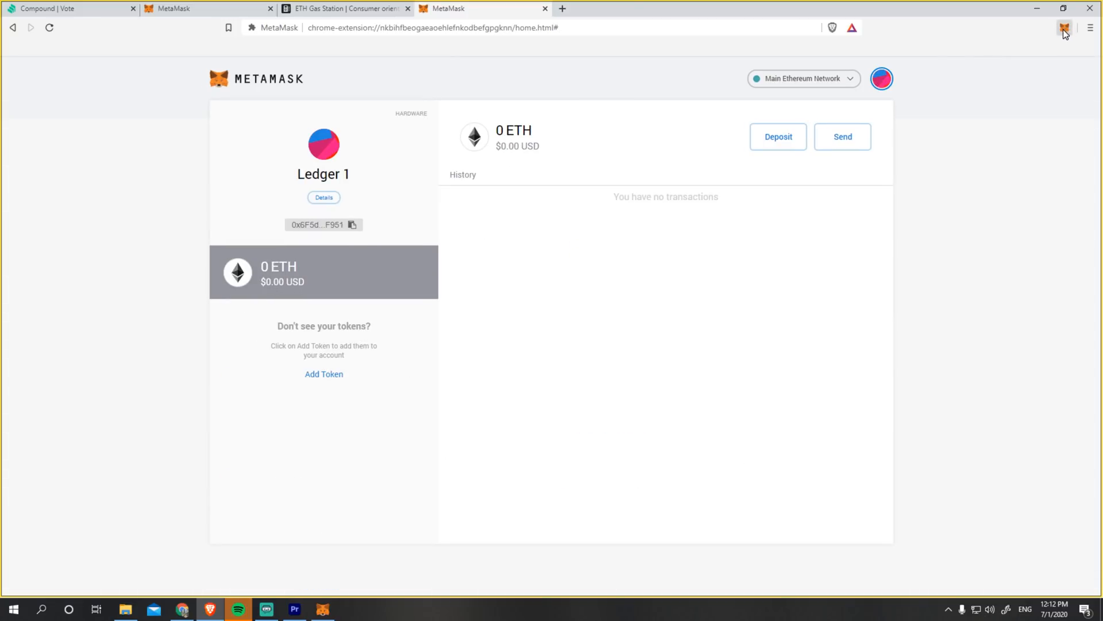
pyautogui.click(882, 79)
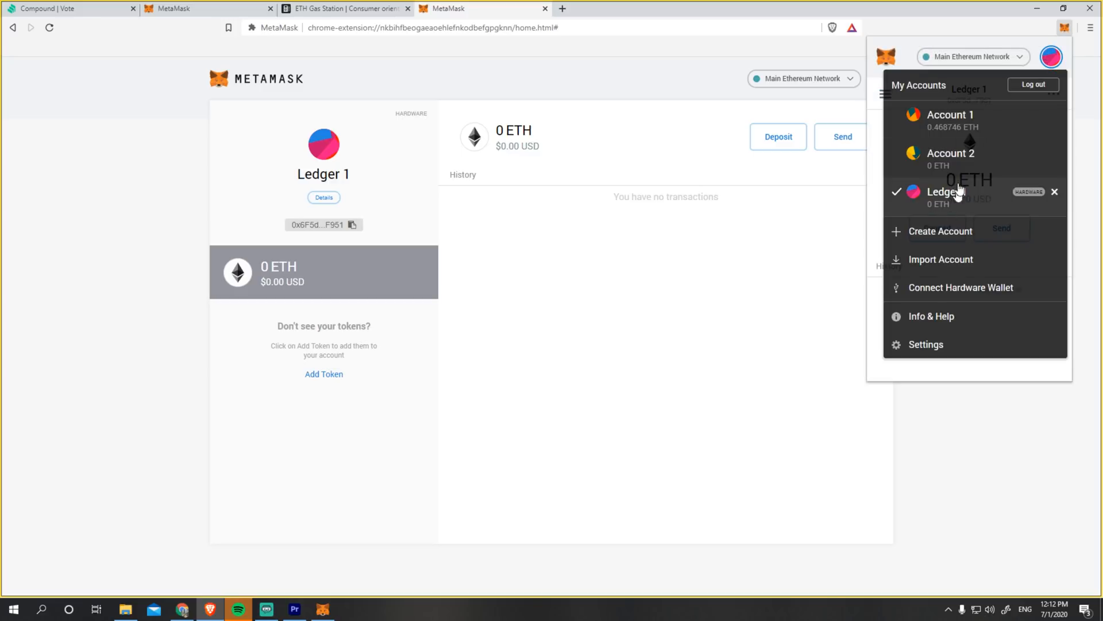
pyautogui.moveTo(959, 196)
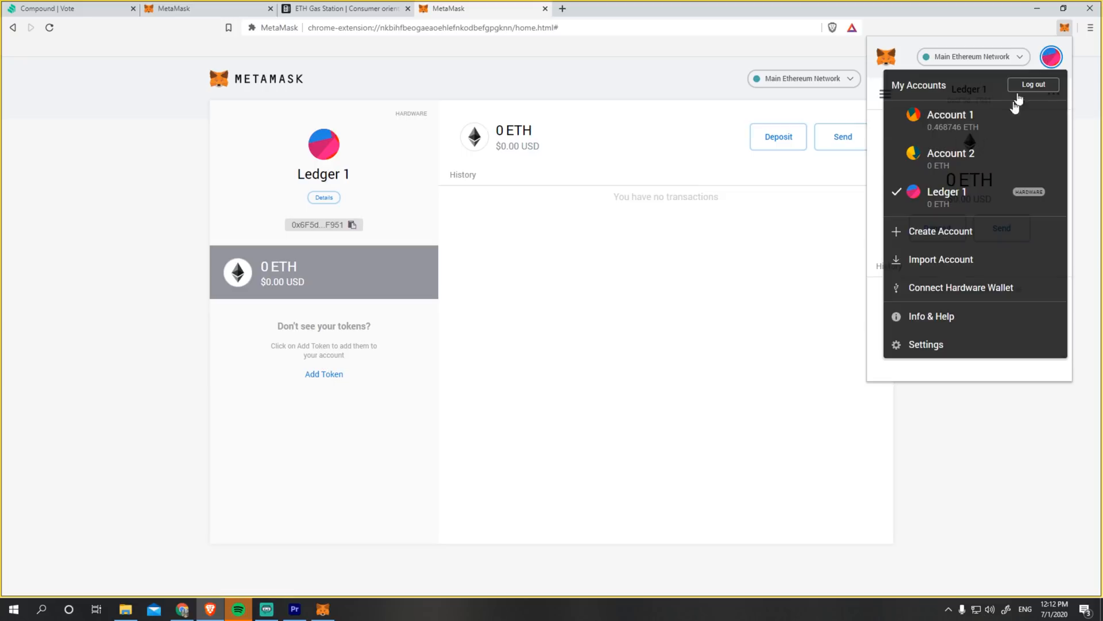
pyautogui.click(950, 120)
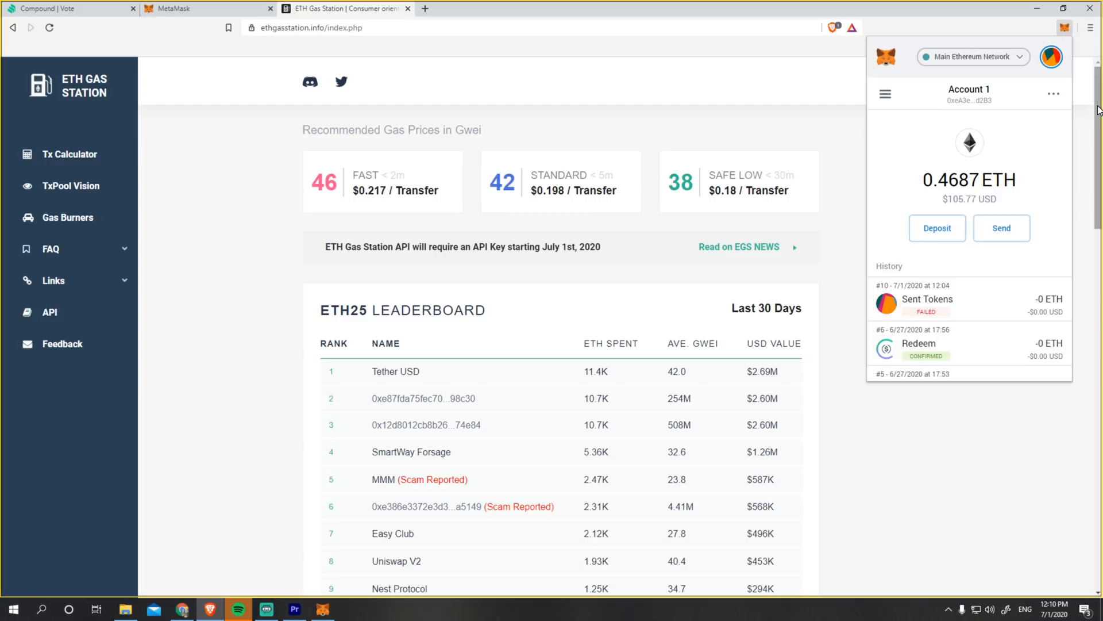
pyautogui.moveTo(1054, 149)
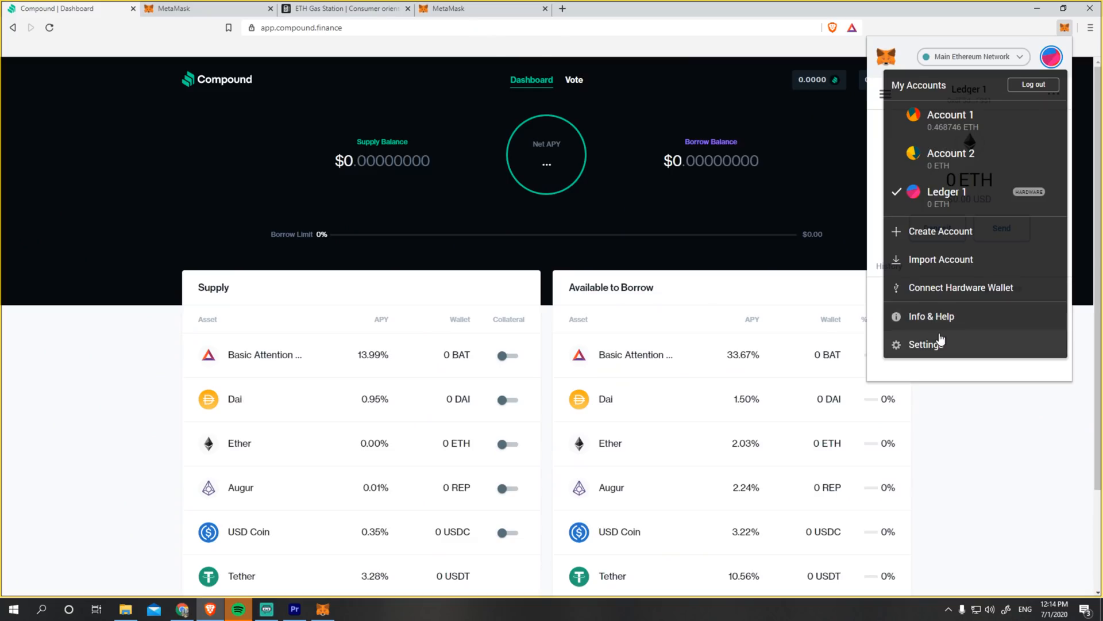
# Add and save a contact named LedgerAccount1 for the Ledger 1 address in Settings > Contacts.
pyautogui.click(926, 343)
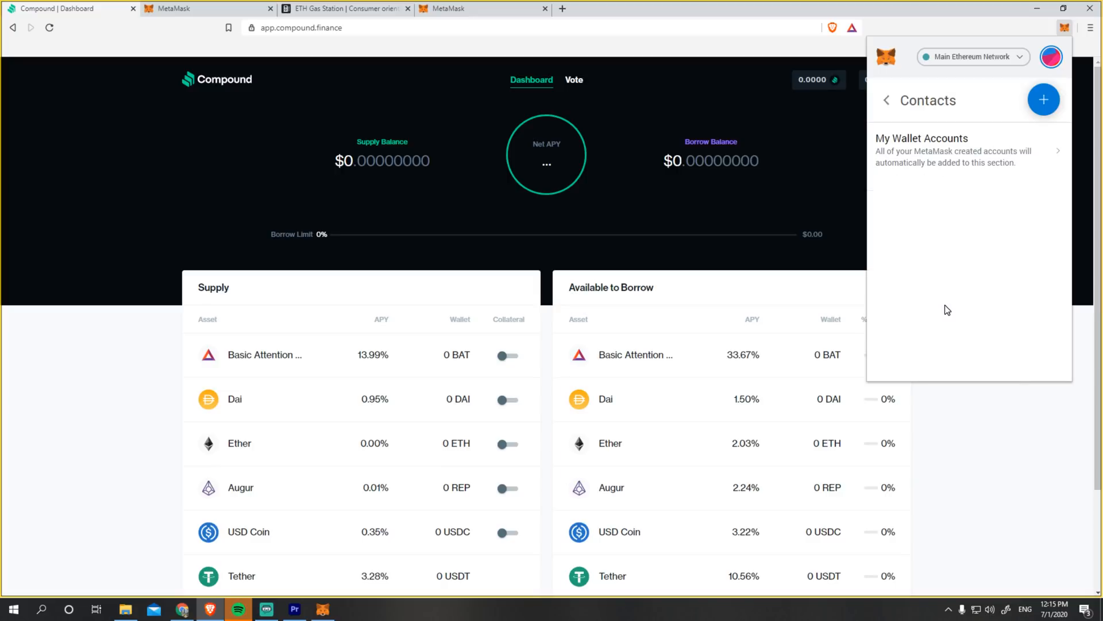
pyautogui.click(1043, 99)
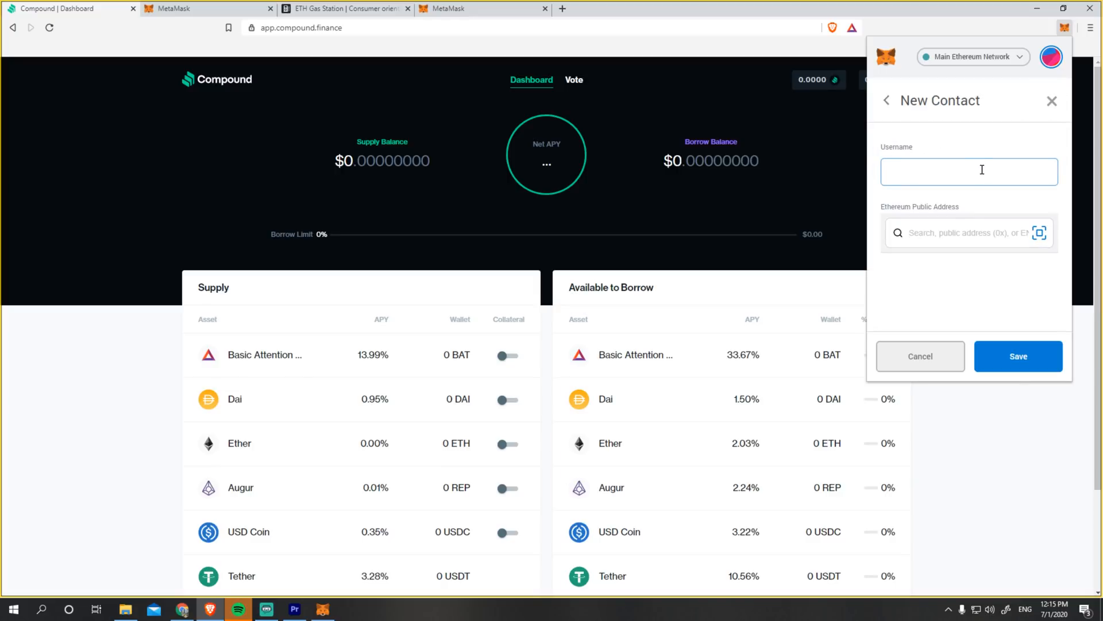
pyautogui.write('Ledger')
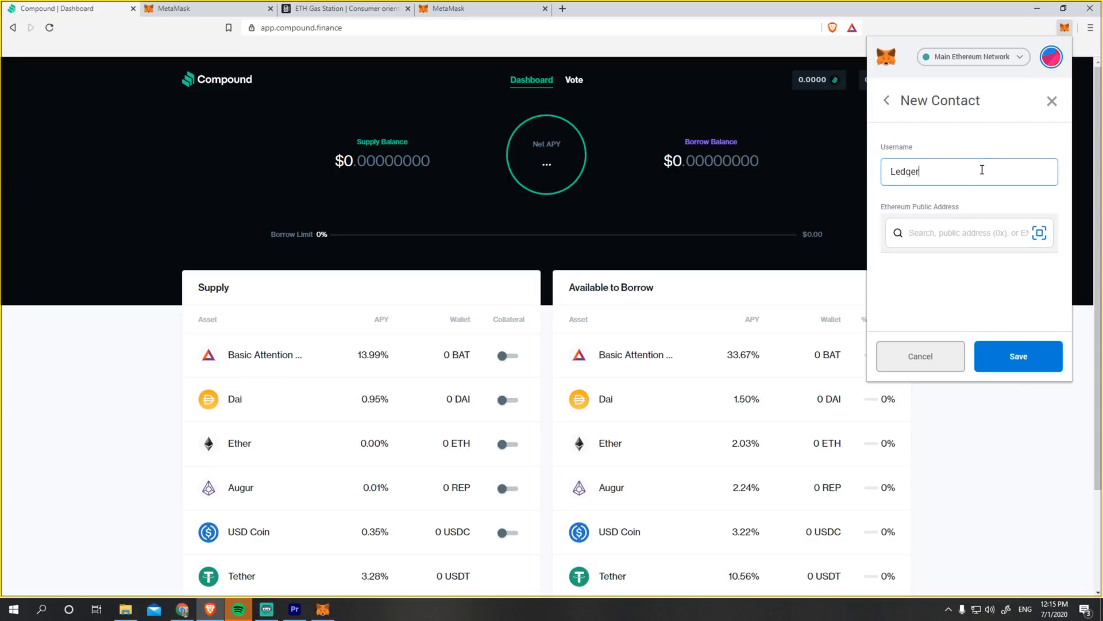
pyautogui.write('Accout1')
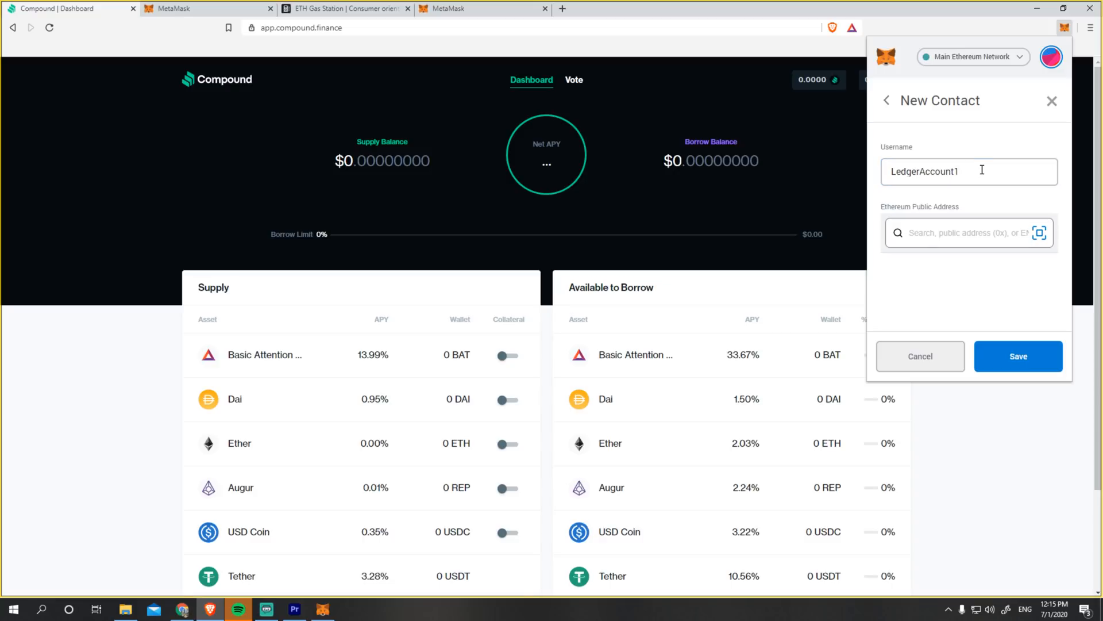
pyautogui.click(1017, 356)
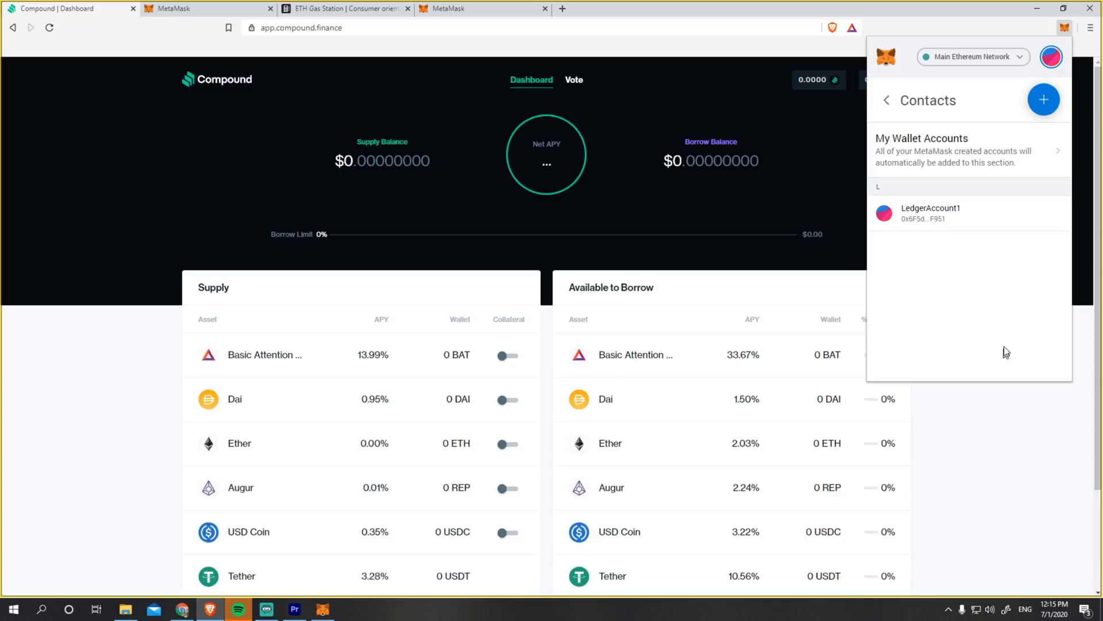
pyautogui.moveTo(1040, 64)
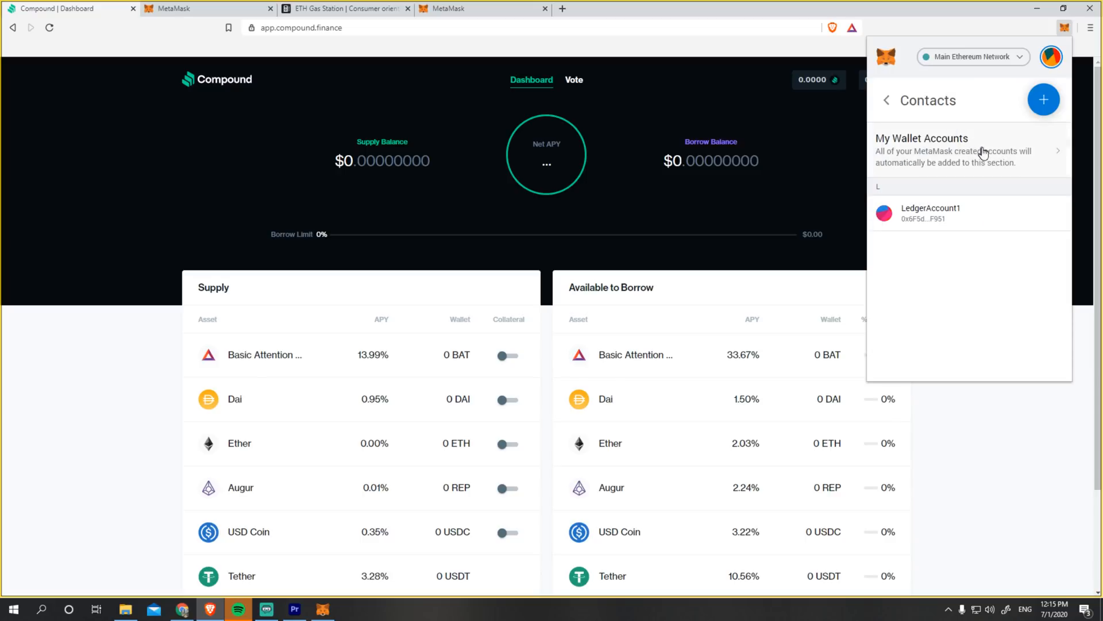
# Start a send from Account 1 with LedgerAccount1 as recipient for 0.1 ETH.
pyautogui.click(886, 100)
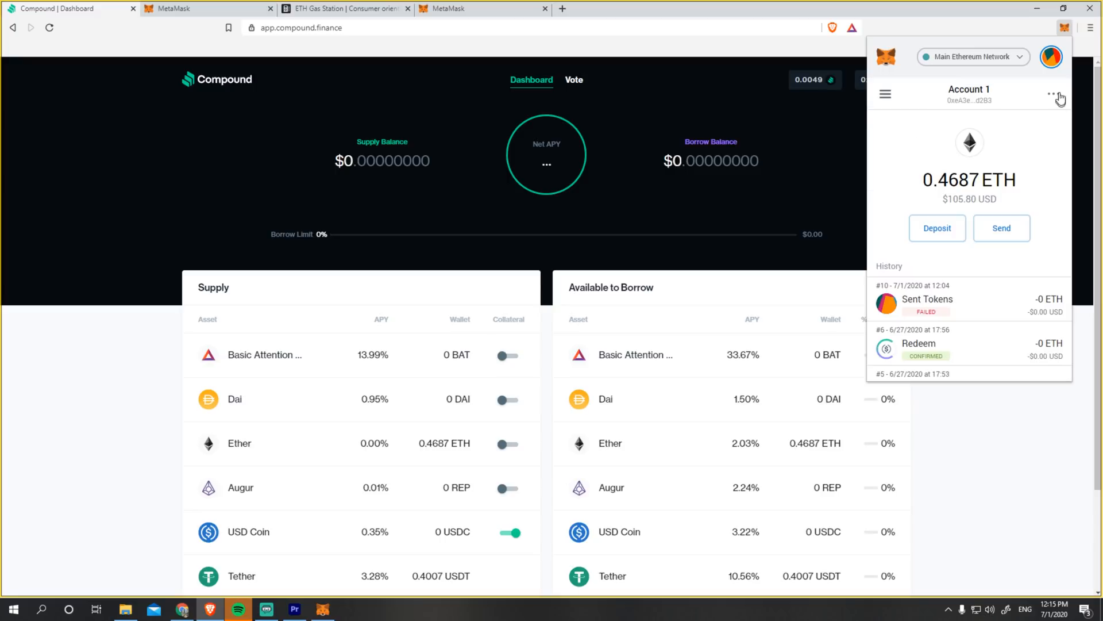
pyautogui.click(1001, 228)
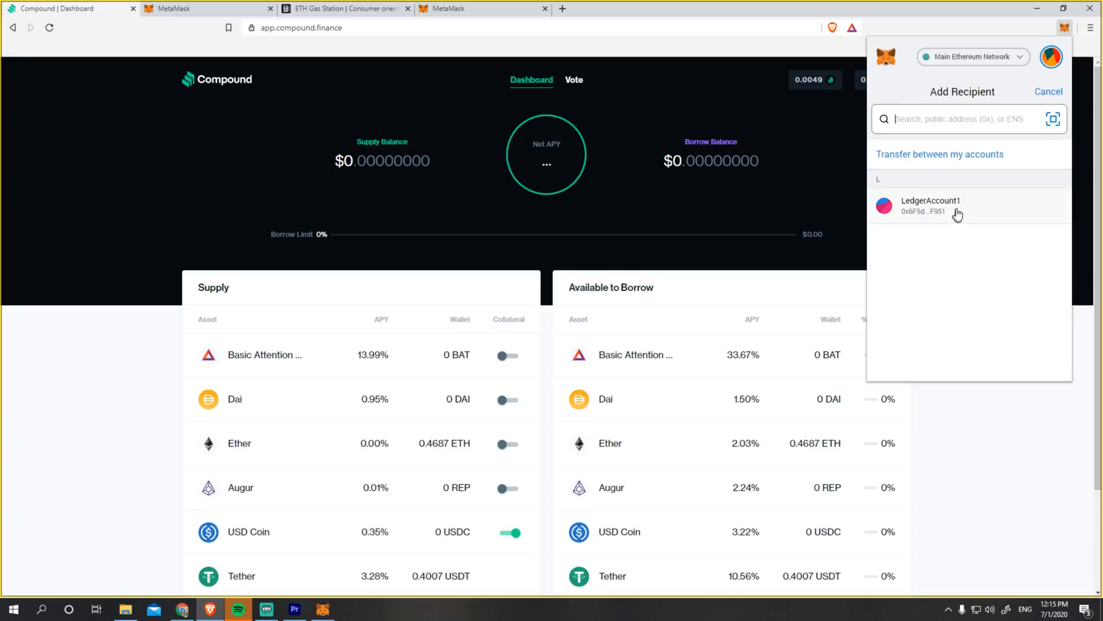
pyautogui.moveTo(974, 219)
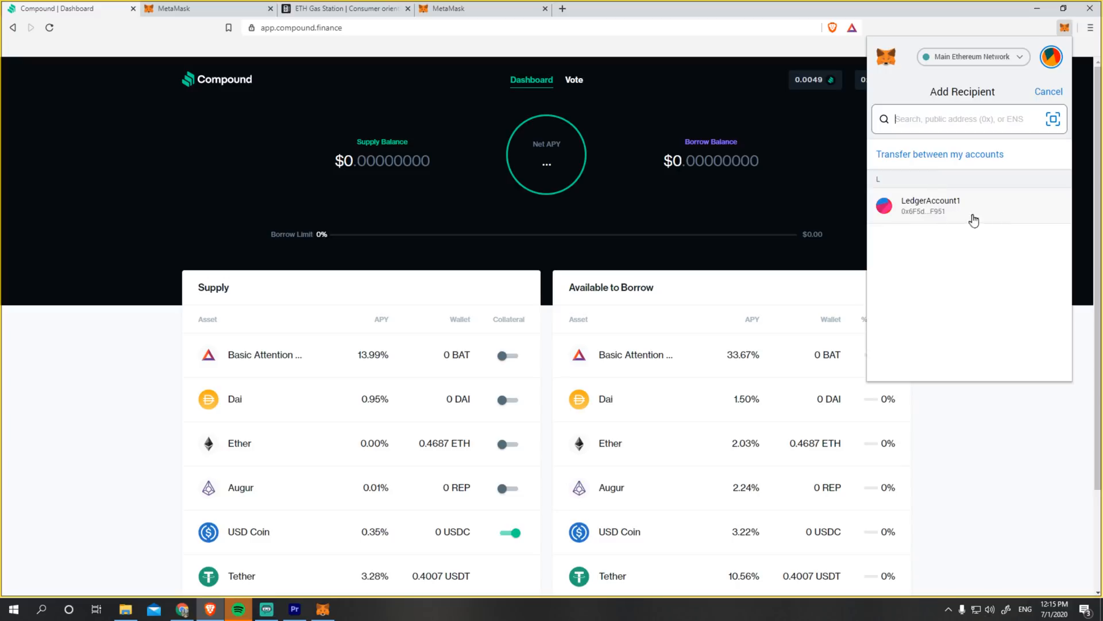
pyautogui.click(345, 8)
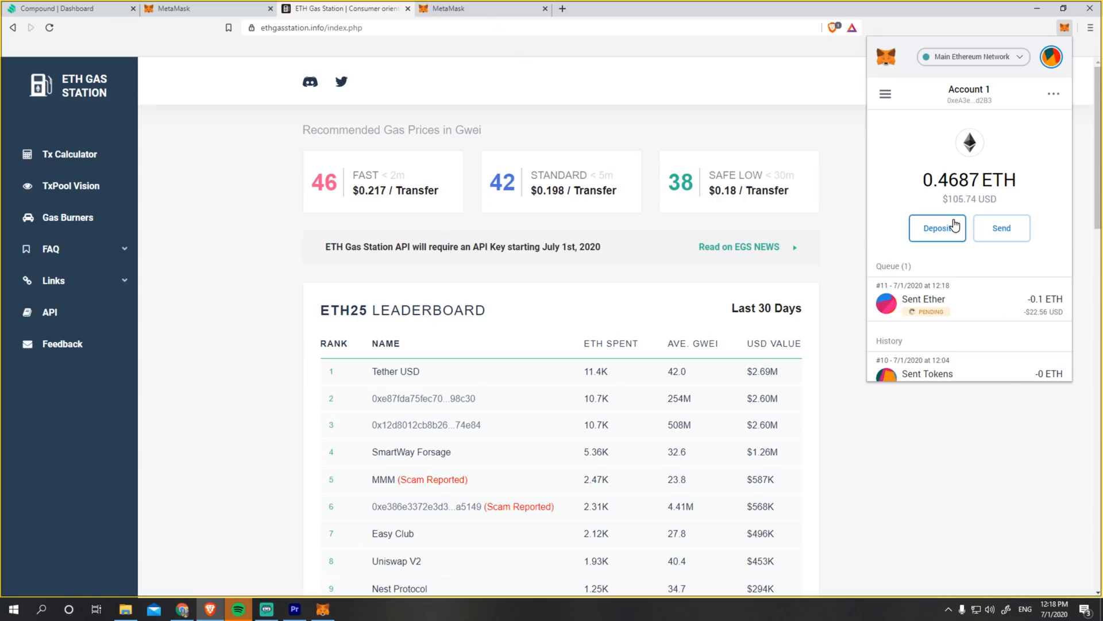
pyautogui.moveTo(1002, 313)
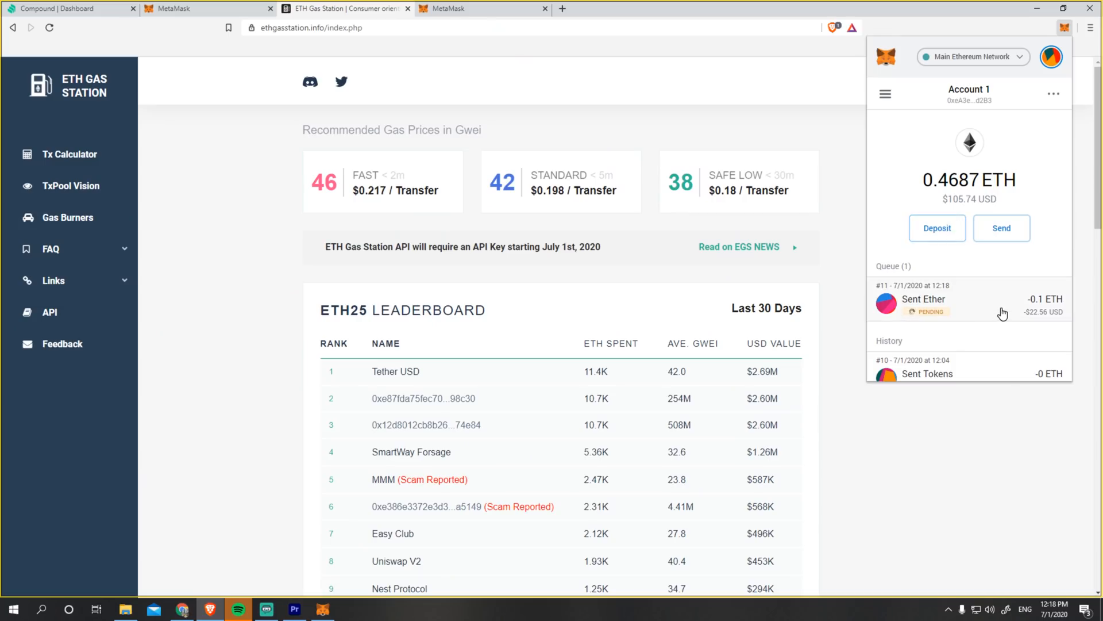
# Expand the pending 0.1 ETH Sent Ether entry showing gas price 12 GWEI, limit 21000.
pyautogui.click(967, 299)
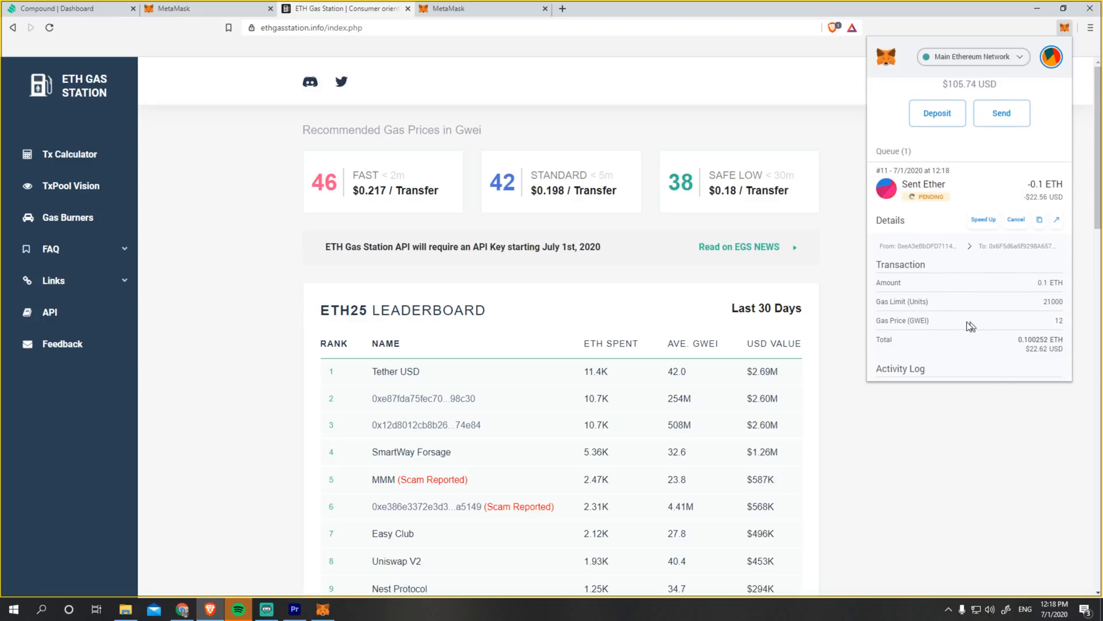
pyautogui.moveTo(979, 326)
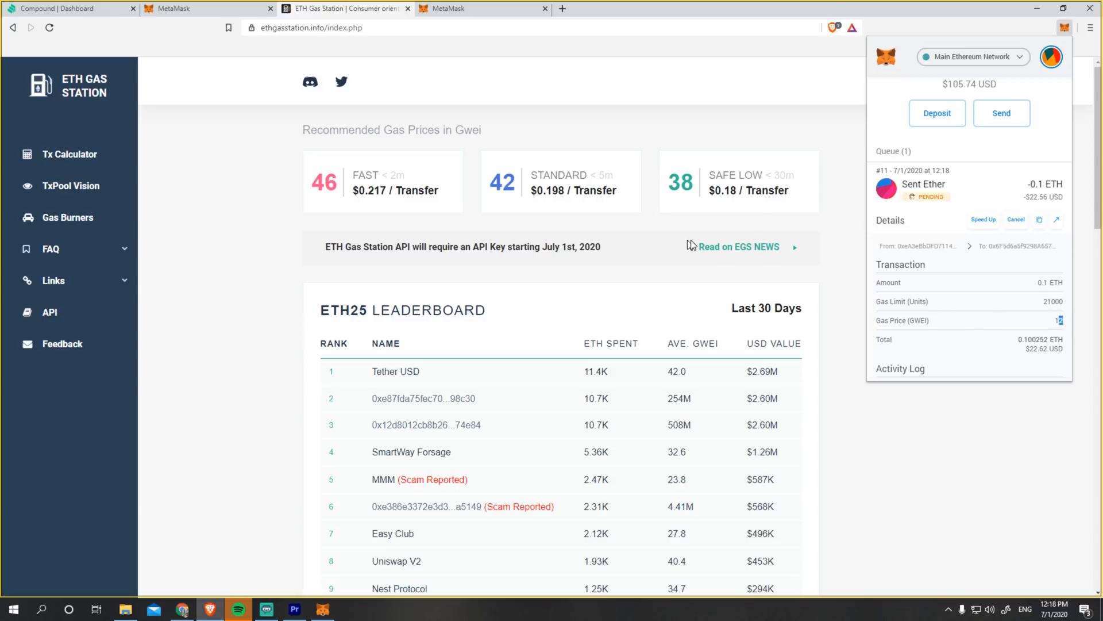
pyautogui.moveTo(684, 180)
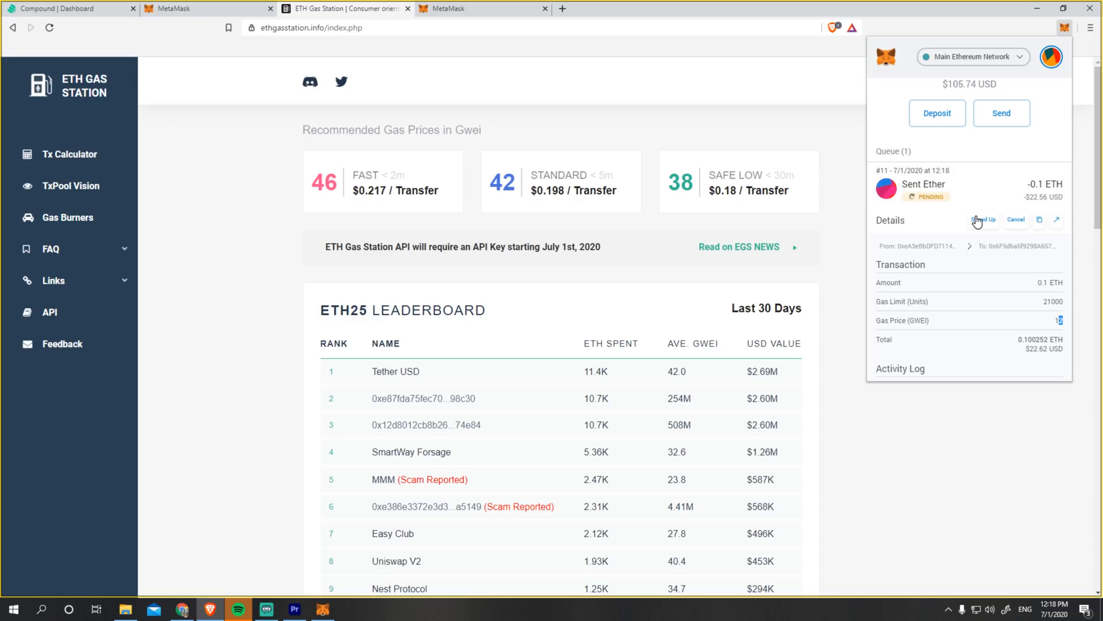
pyautogui.moveTo(985, 225)
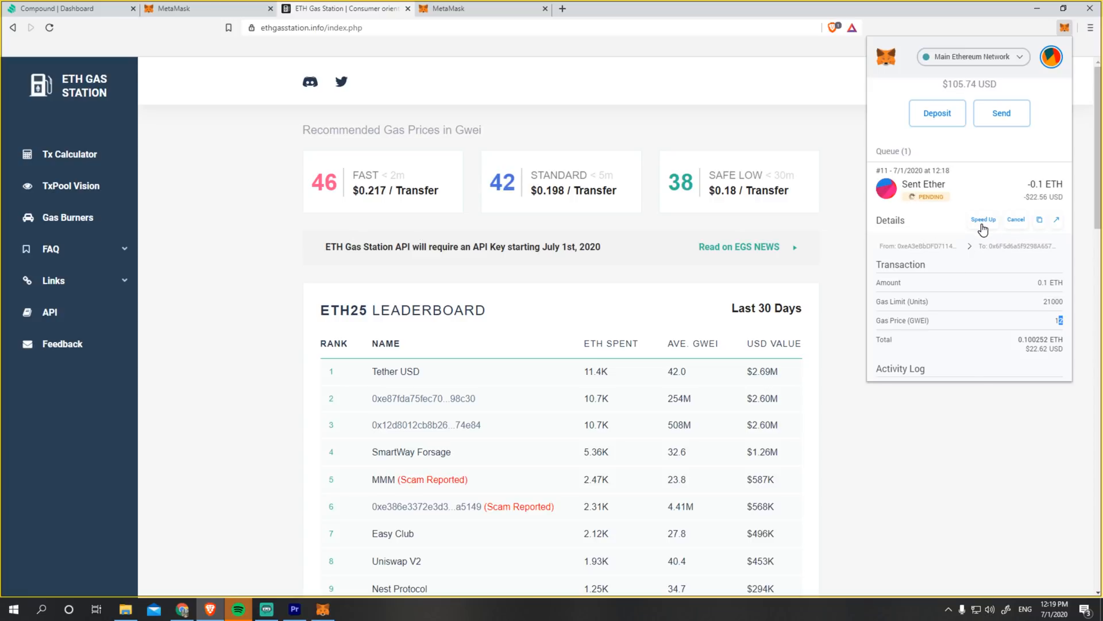
# Speed up the pending transfer with the Fast gas option, raising it to 48 GWEI.
pyautogui.click(983, 218)
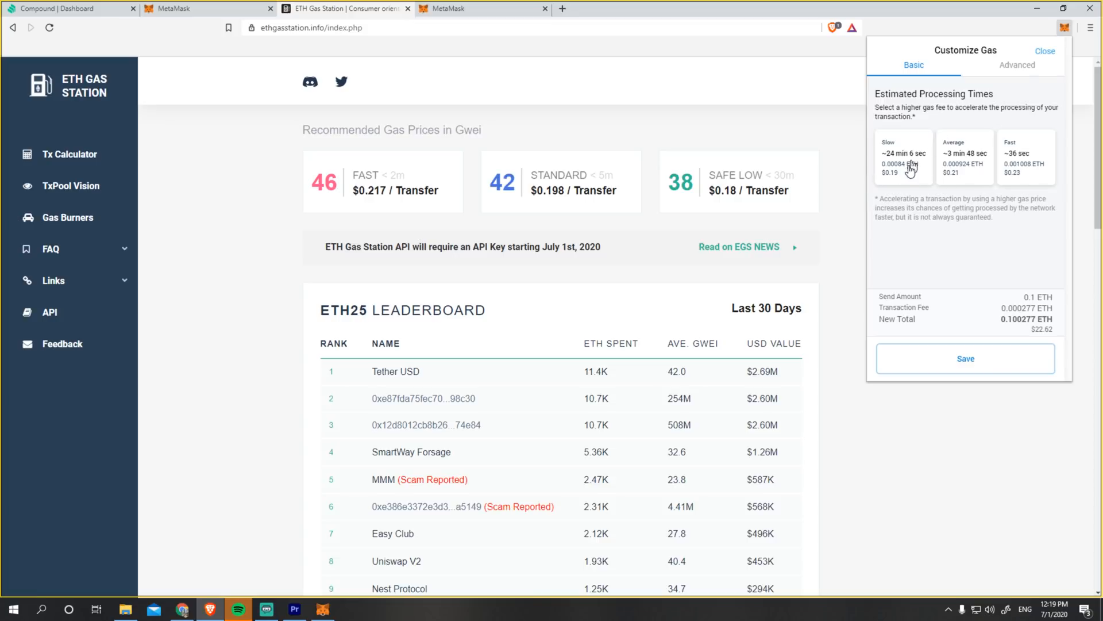
pyautogui.moveTo(977, 174)
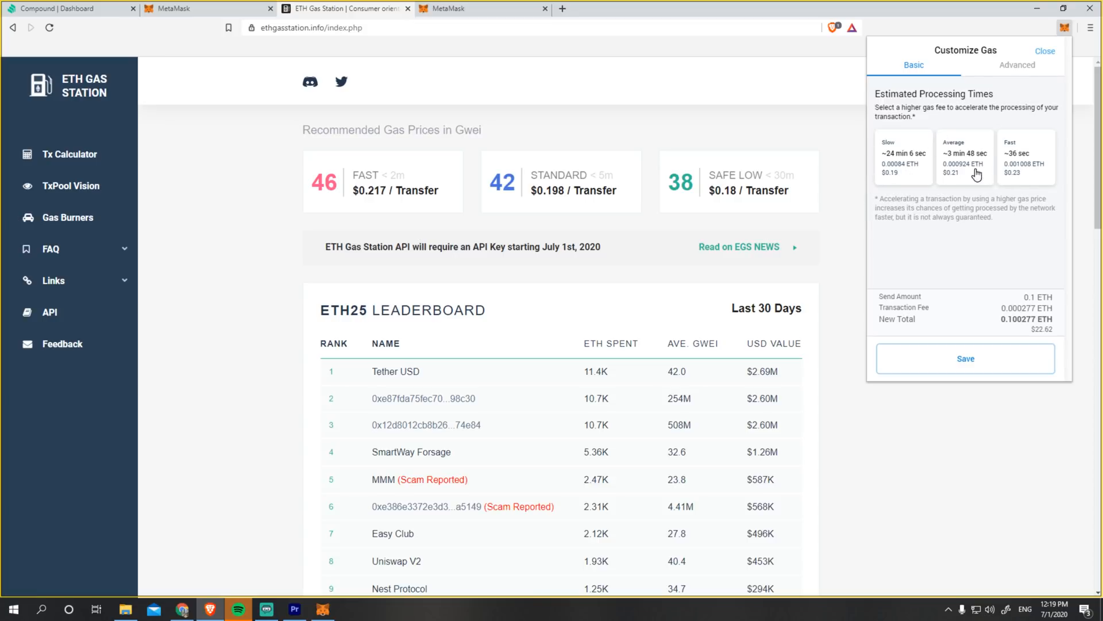
pyautogui.click(1025, 156)
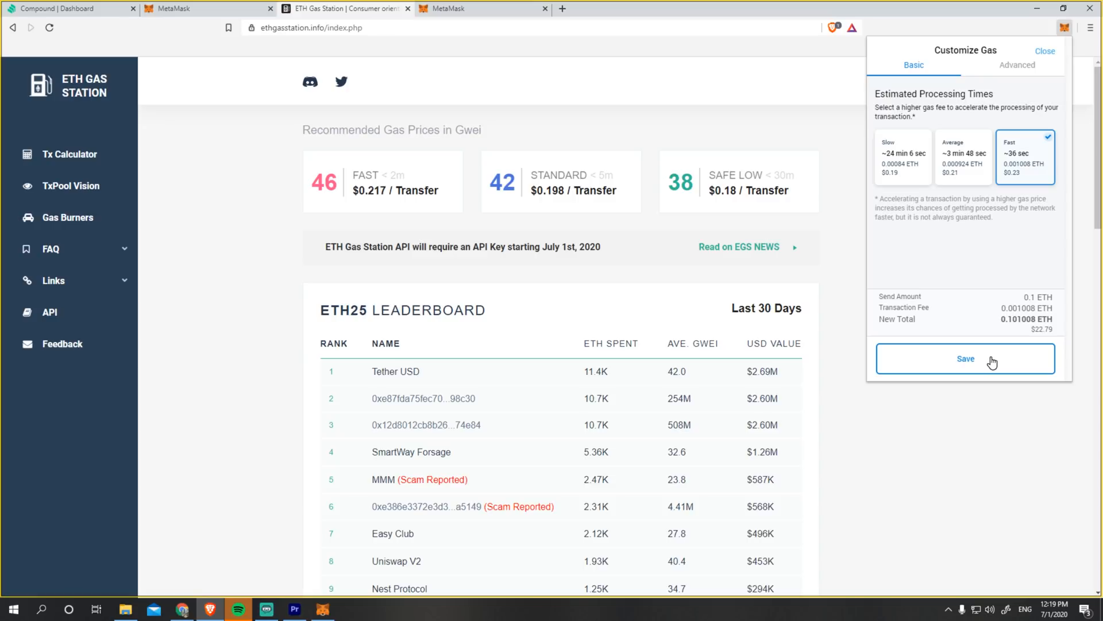
pyautogui.click(965, 359)
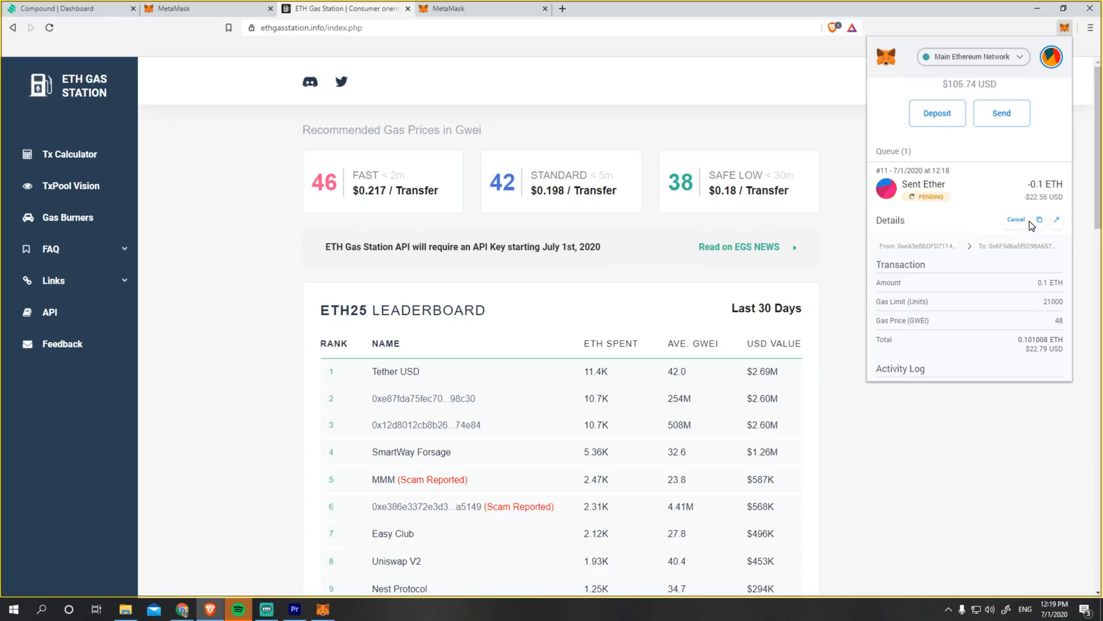
pyautogui.moveTo(1039, 218)
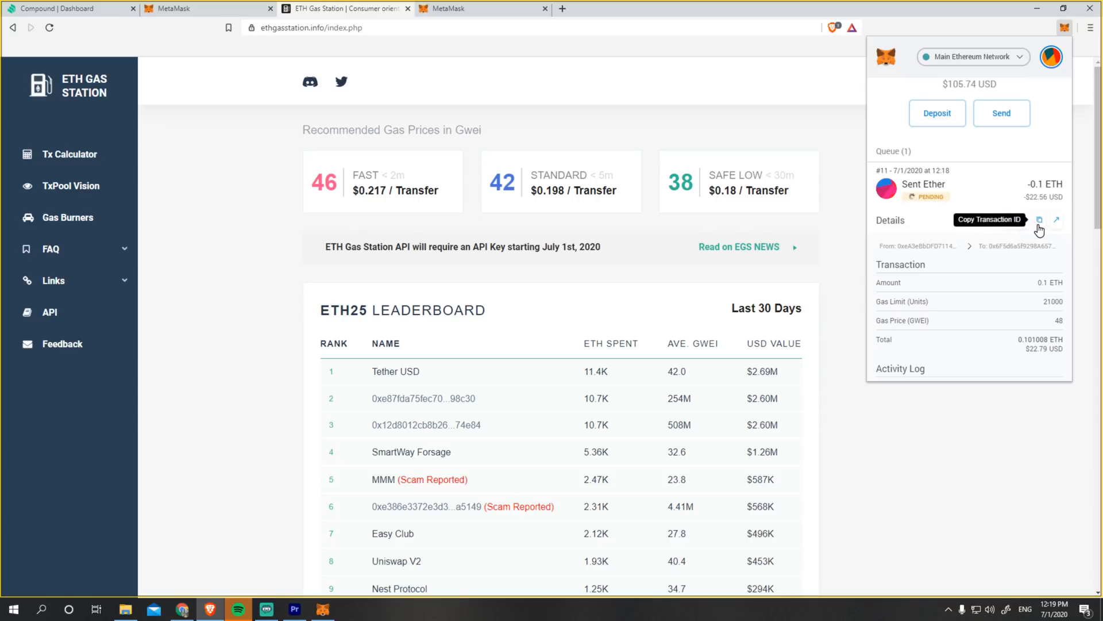